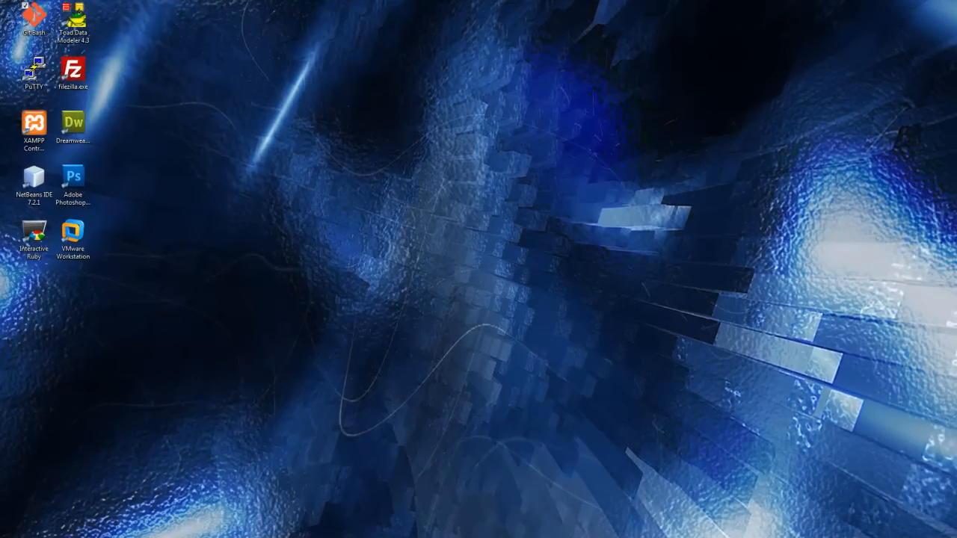
Step: Start the Rails server with 'rails s' from C:\Sites\myrubyblog in a new Git Bash window
{"action": "double_click", "coordinate": [33, 18]}
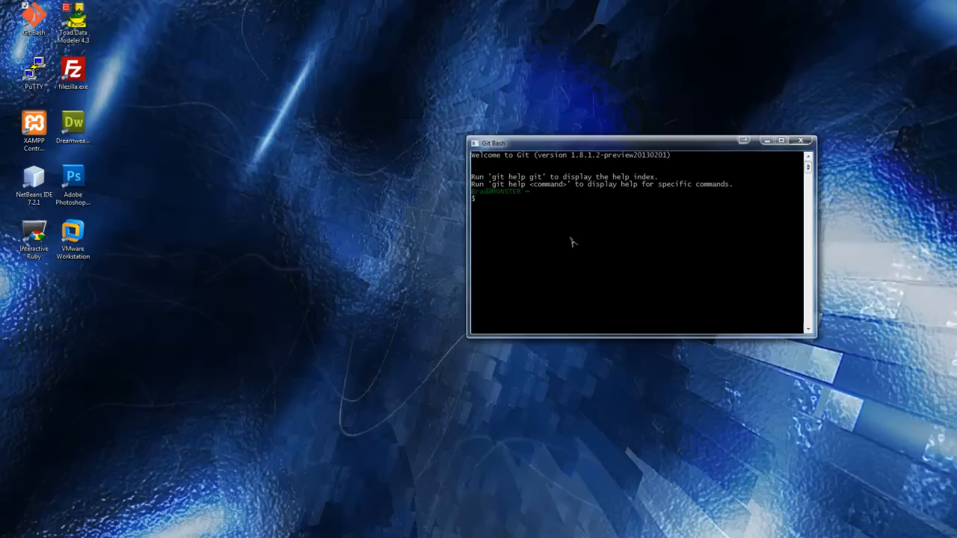
{"action": "type", "text": "cd C:\\"}
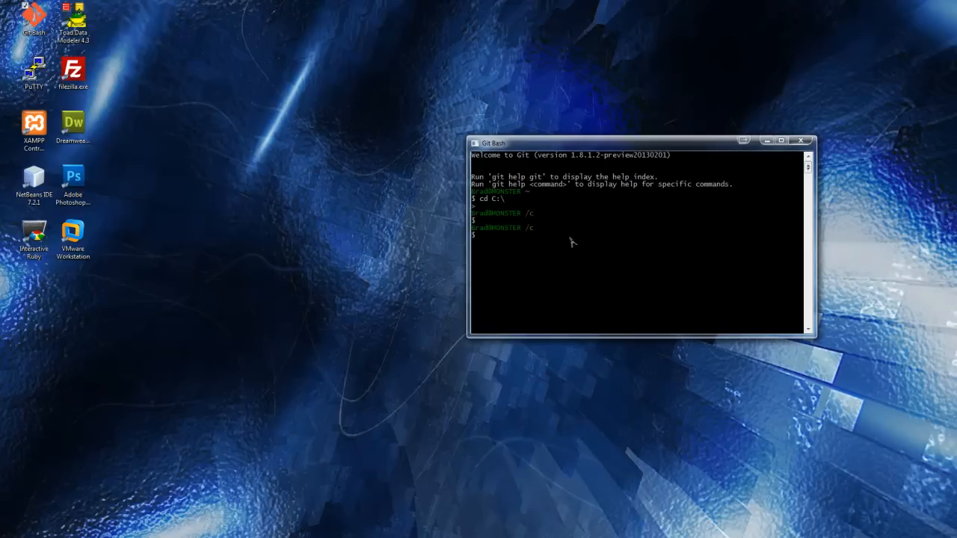
{"action": "type", "text": "cd C:\\Sites"}
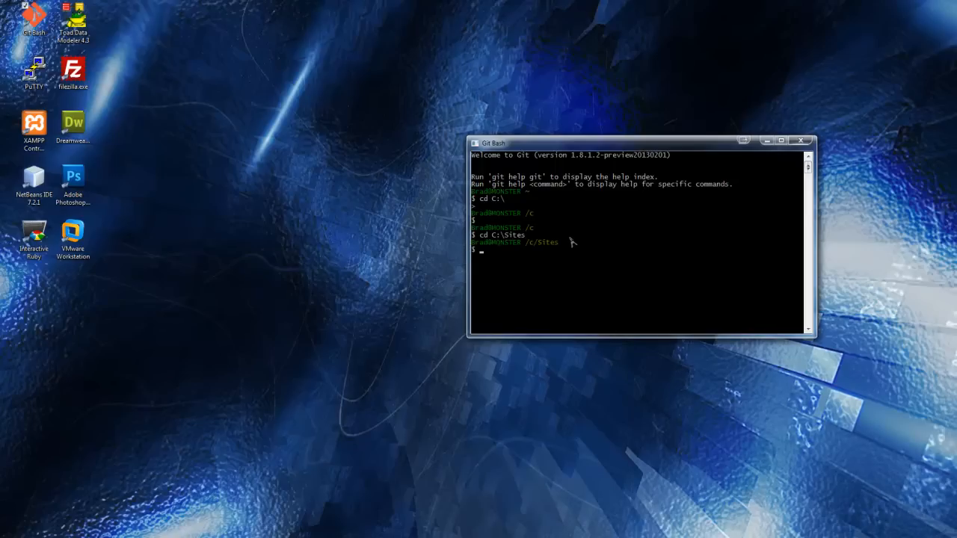
{"action": "type", "text": "cd myrubyb"}
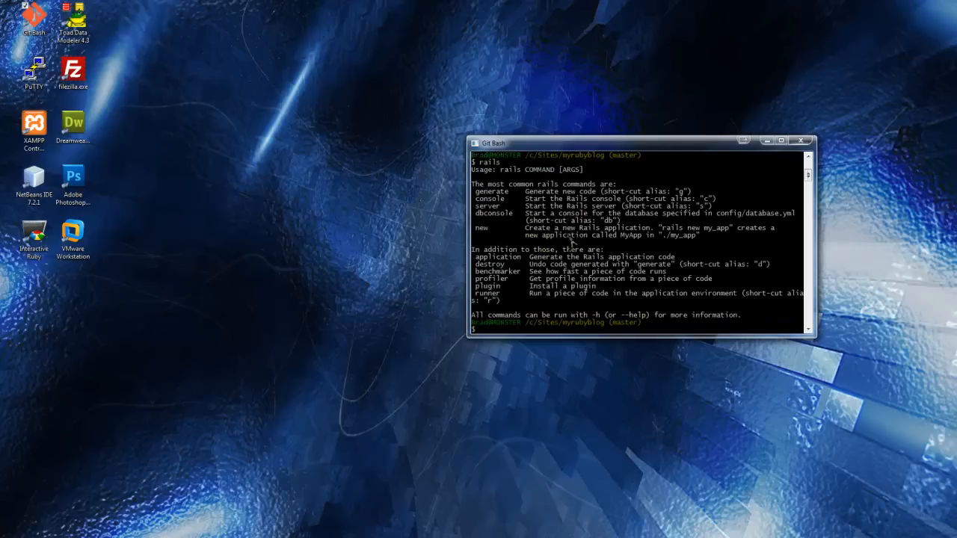
{"action": "type", "text": "rails s"}
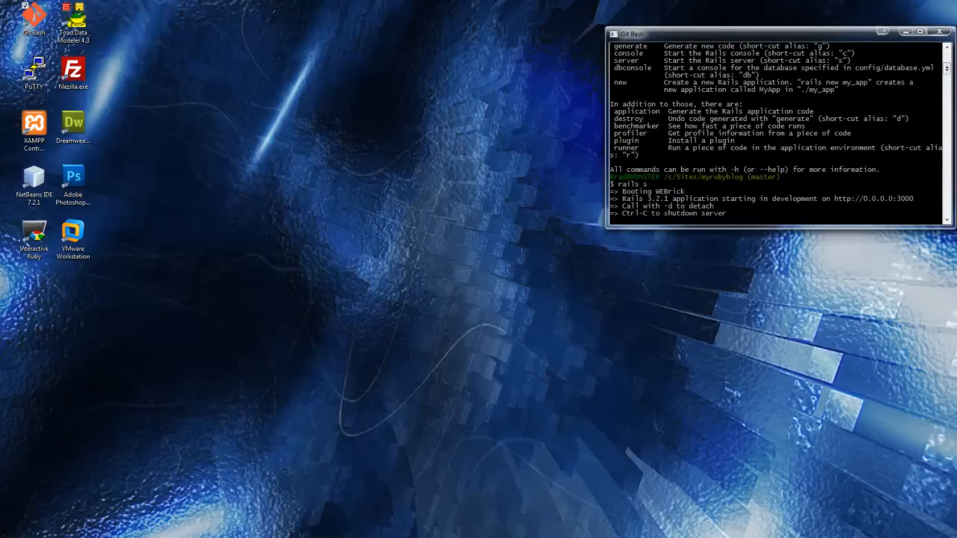
{"action": "scroll", "scroll_direction": "down", "scroll_amount": 3}
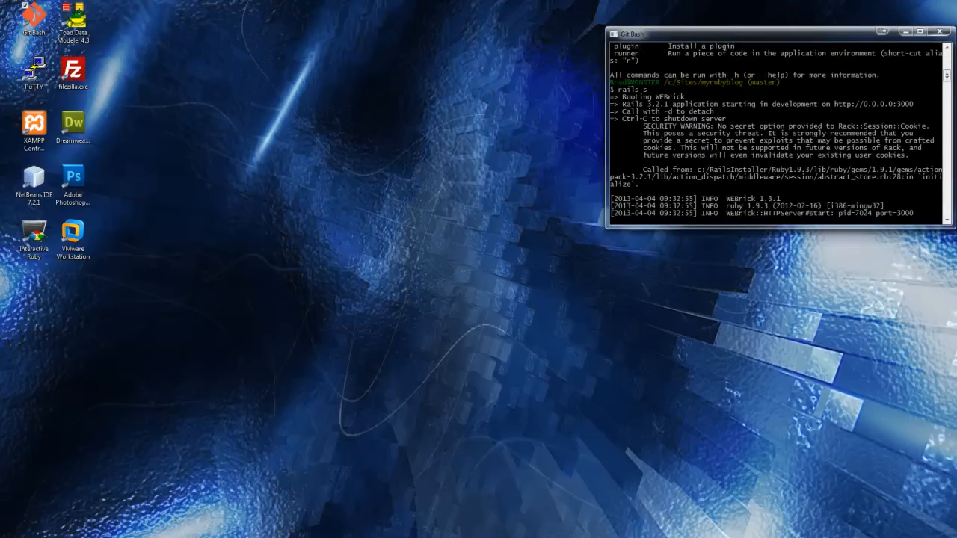
Step: Browse localhost:3000/posts, open 'This is the updated title', then the categories list and Tutorials
{"action": "left_click", "coordinate": [7, 14]}
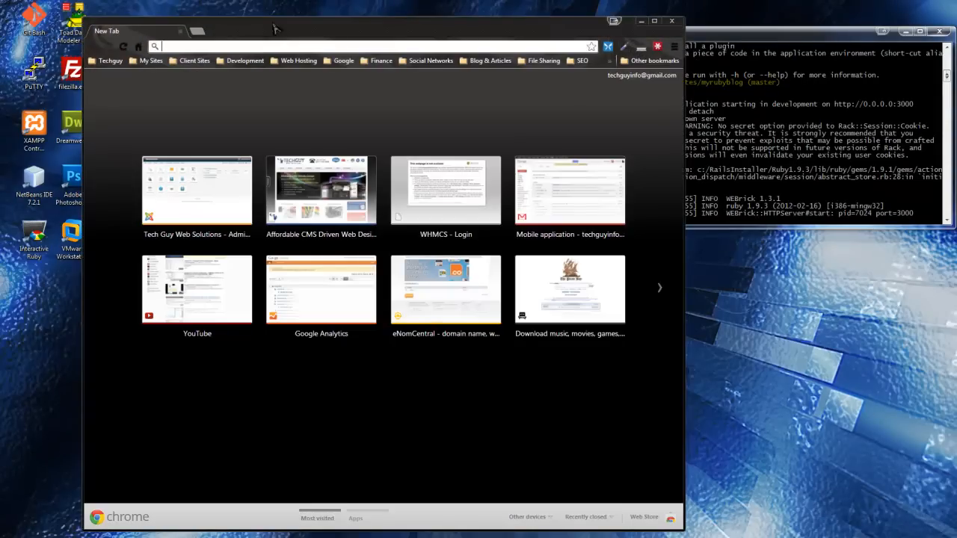
{"action": "type", "text": "localhost:3000/posts"}
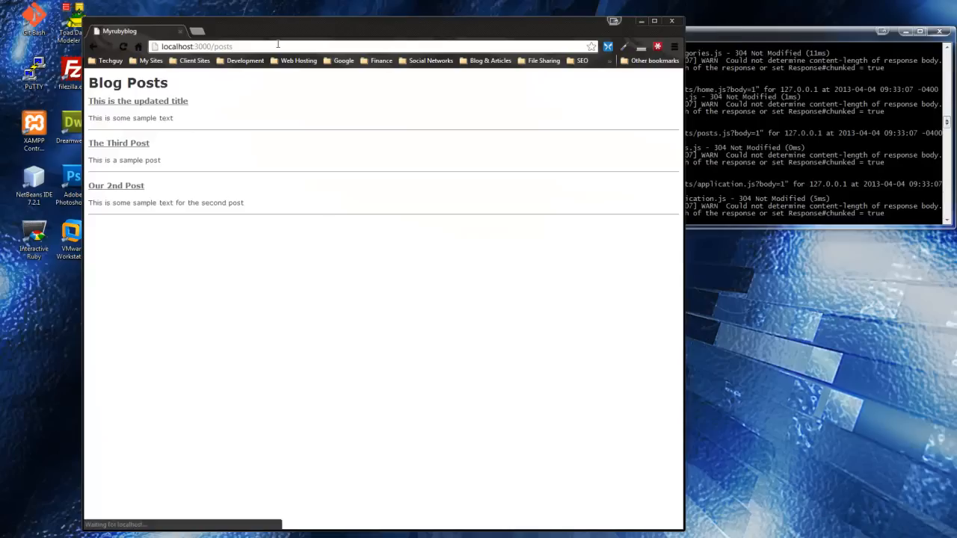
{"action": "mouse_move", "coordinate": [138, 102]}
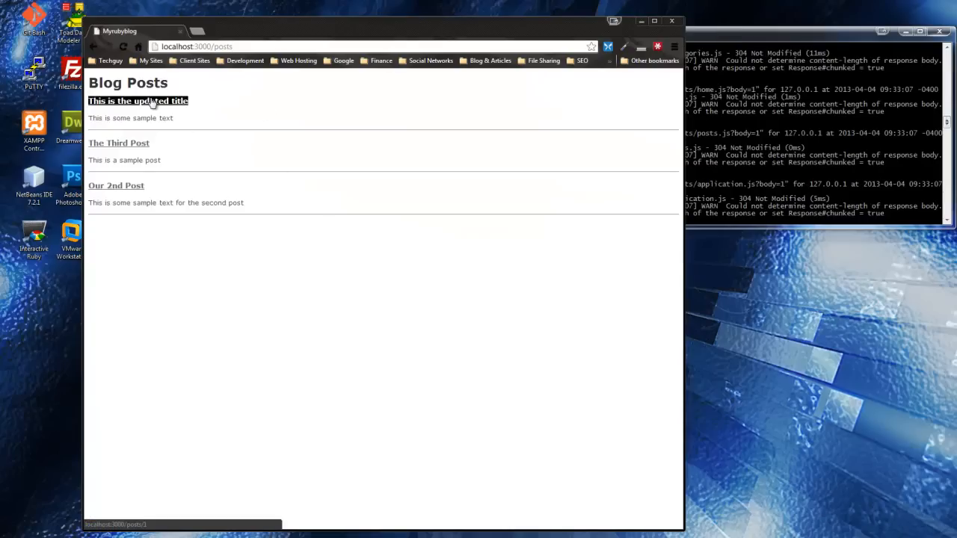
{"action": "left_click", "coordinate": [137, 102]}
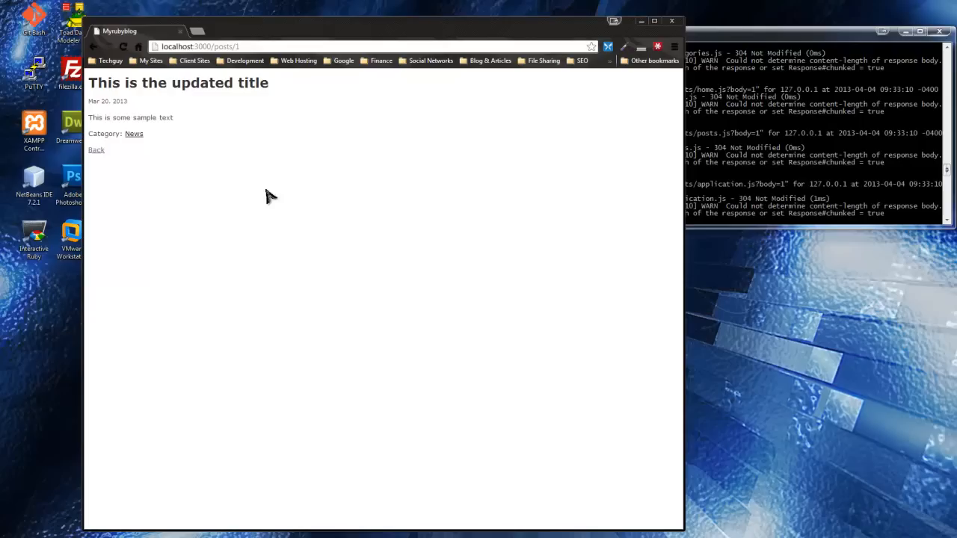
{"action": "left_click", "coordinate": [135, 133]}
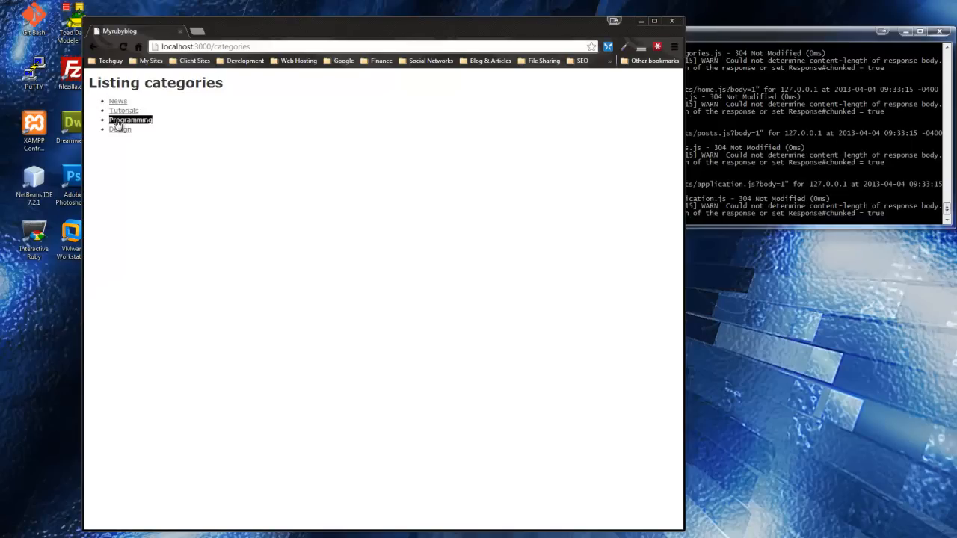
{"action": "mouse_move", "coordinate": [143, 105]}
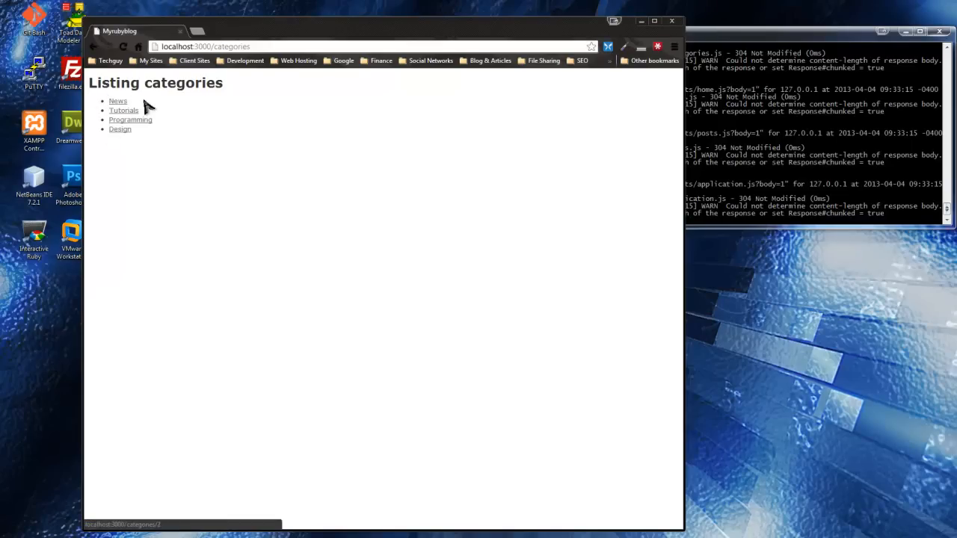
{"action": "left_click", "coordinate": [122, 110]}
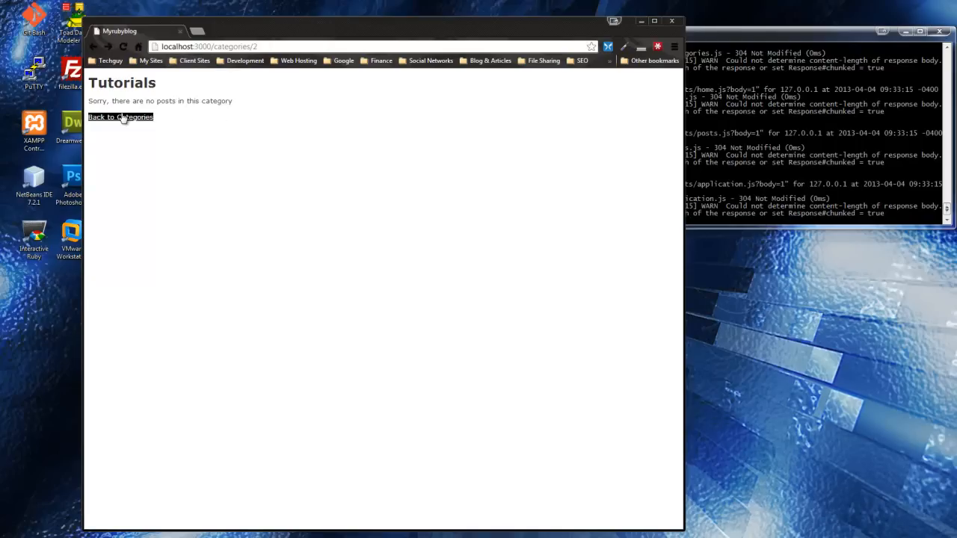
{"action": "mouse_move", "coordinate": [119, 116]}
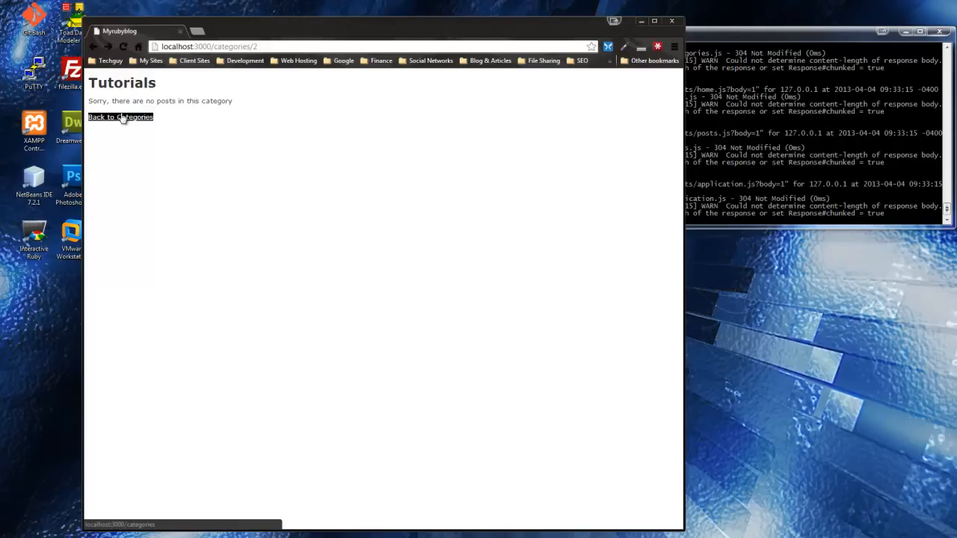
{"action": "mouse_move", "coordinate": [143, 113]}
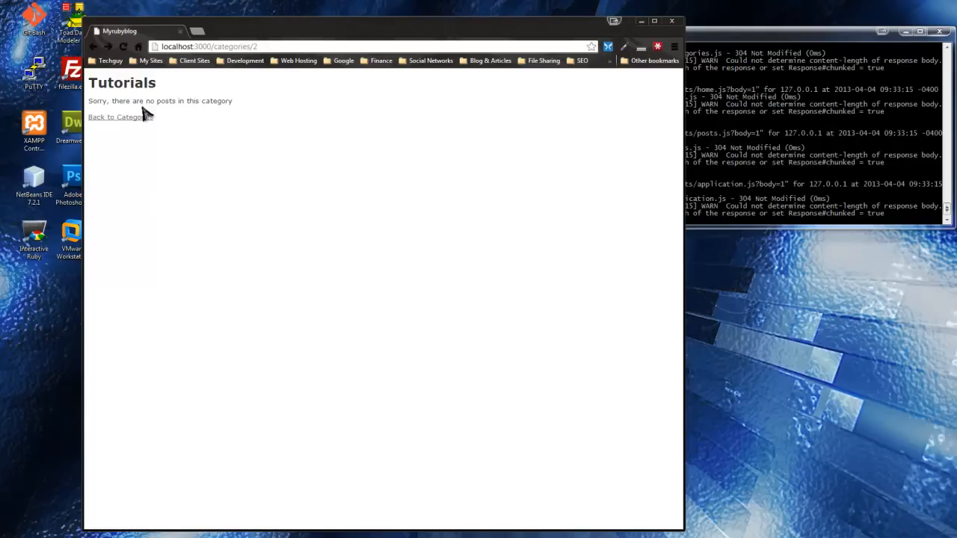
{"action": "mouse_move", "coordinate": [126, 101]}
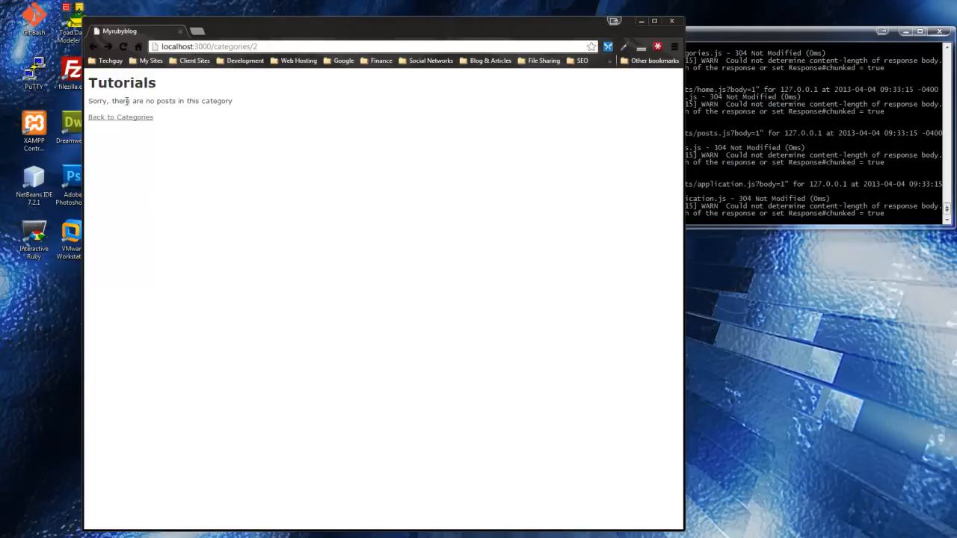
{"action": "mouse_move", "coordinate": [606, 194]}
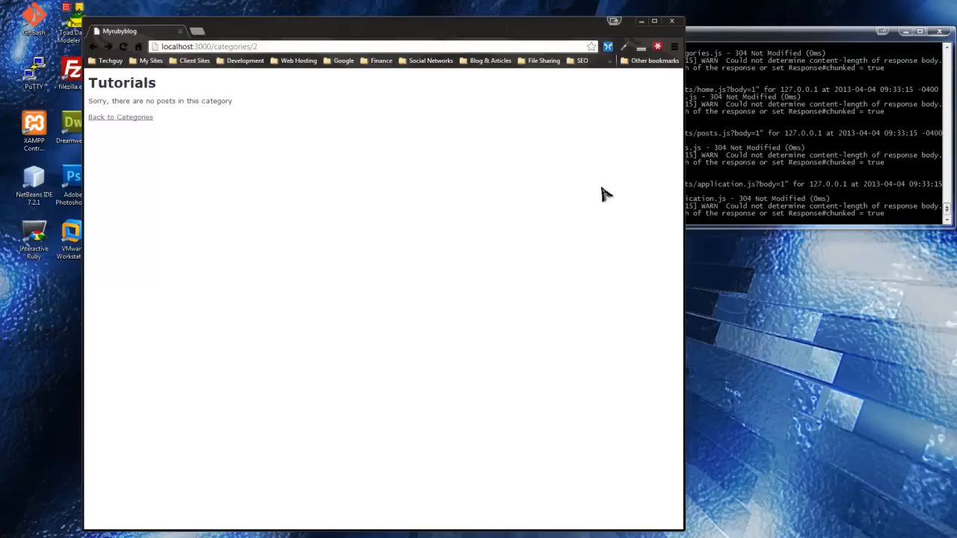
{"action": "mouse_move", "coordinate": [711, 44]}
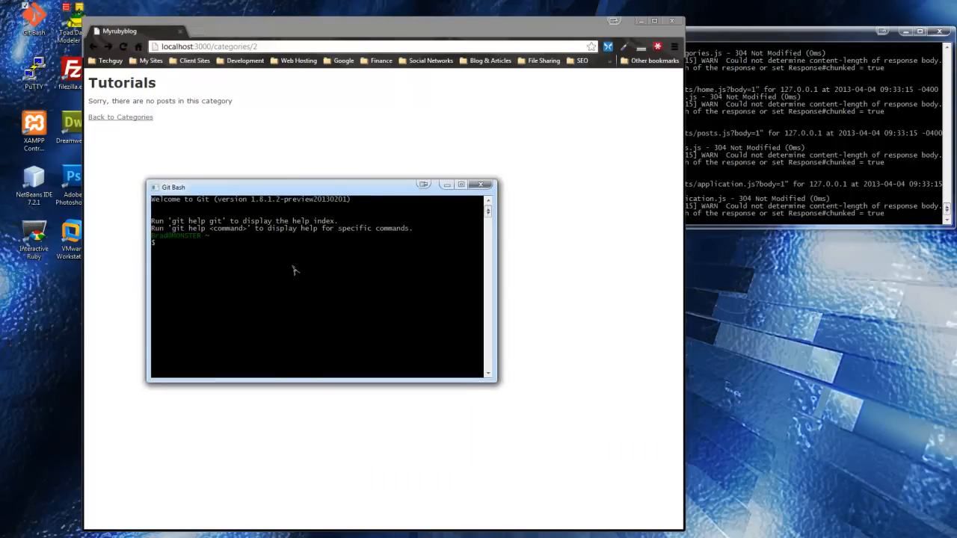
Step: In a second Git Bash window, cd to C:\Sites and try changing into myrubyblog
{"action": "type", "text": "cd C:\\Sites"}
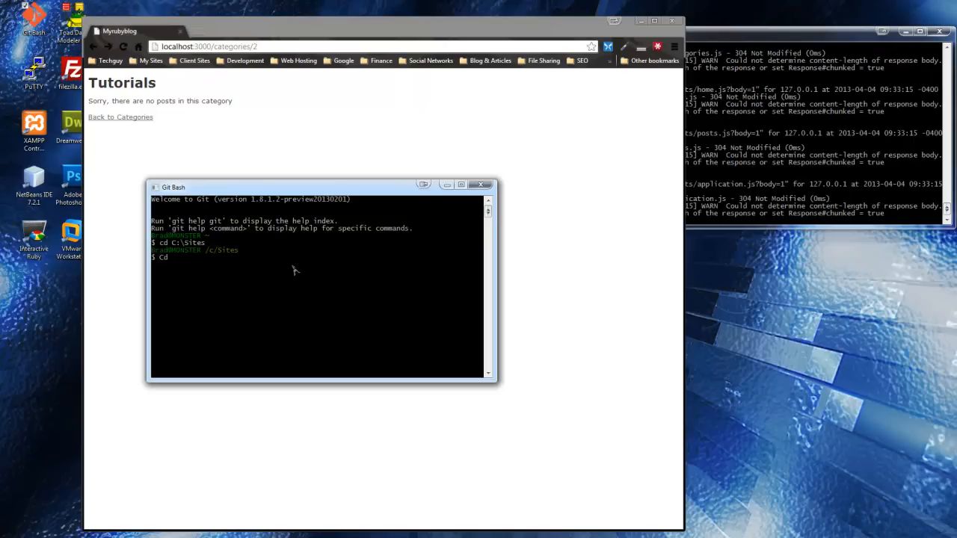
{"action": "type", "text": "myrubyblog"}
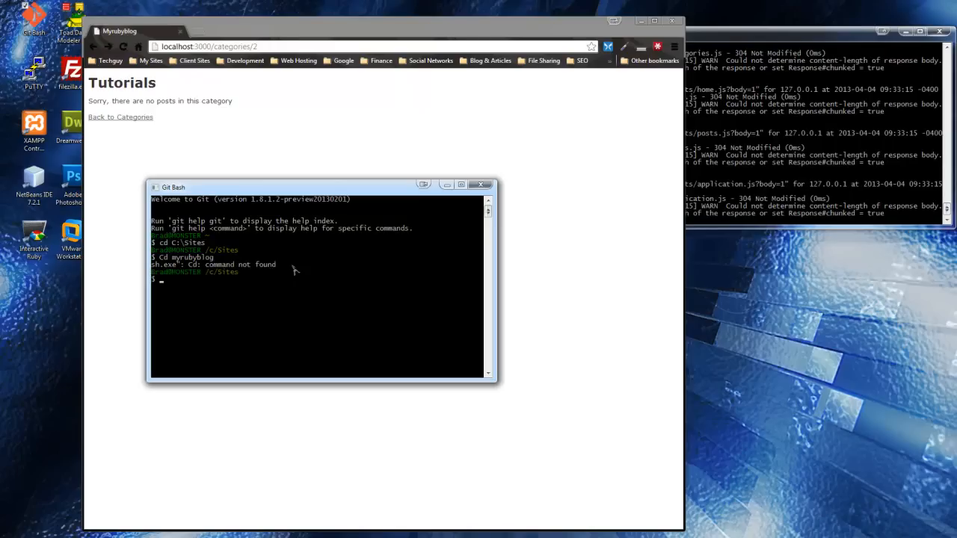
{"action": "type", "text": "cd"}
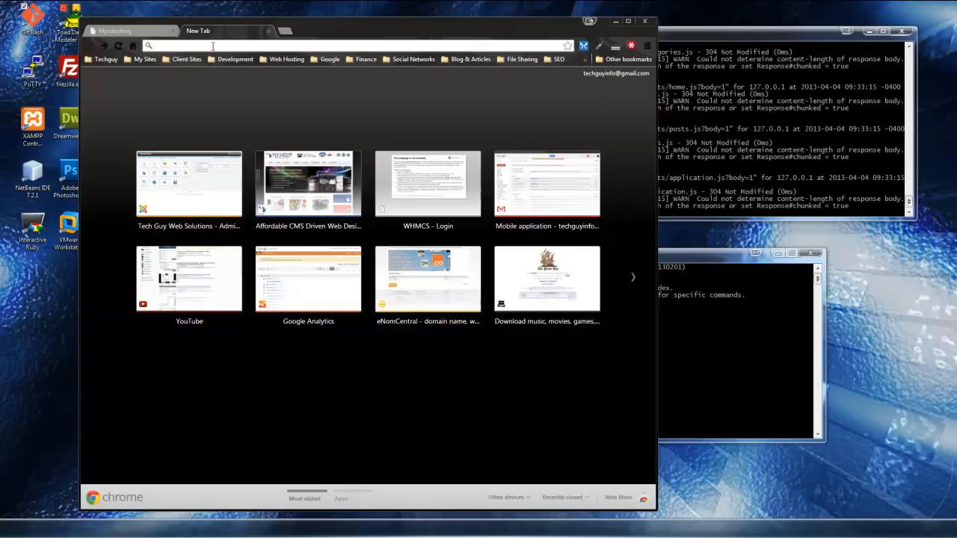
Step: Visit myrubyblog.herokuapp.com/posts, try /categories, and return to the posts list
{"action": "type", "text": "myrubyblog.herokuapp.com"}
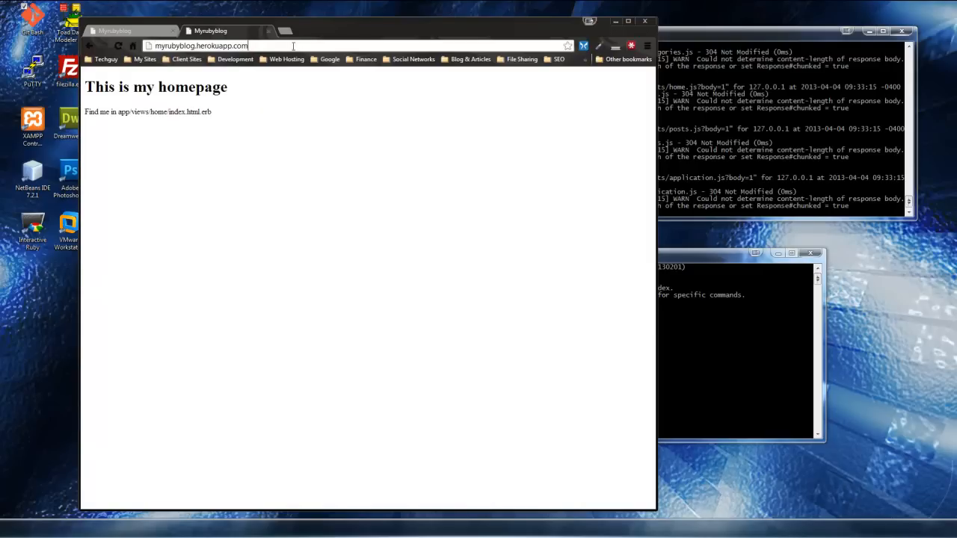
{"action": "type", "text": "/posts"}
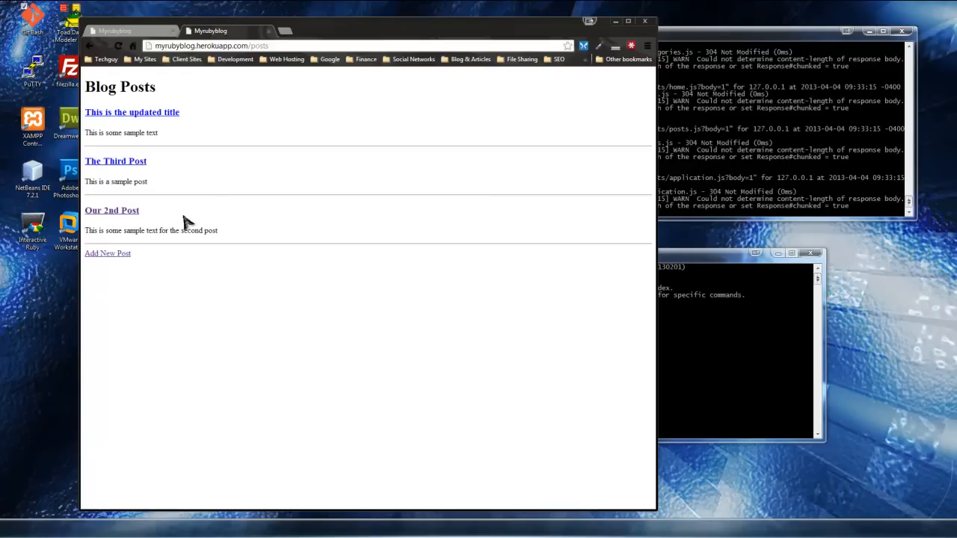
{"action": "left_click", "coordinate": [278, 45]}
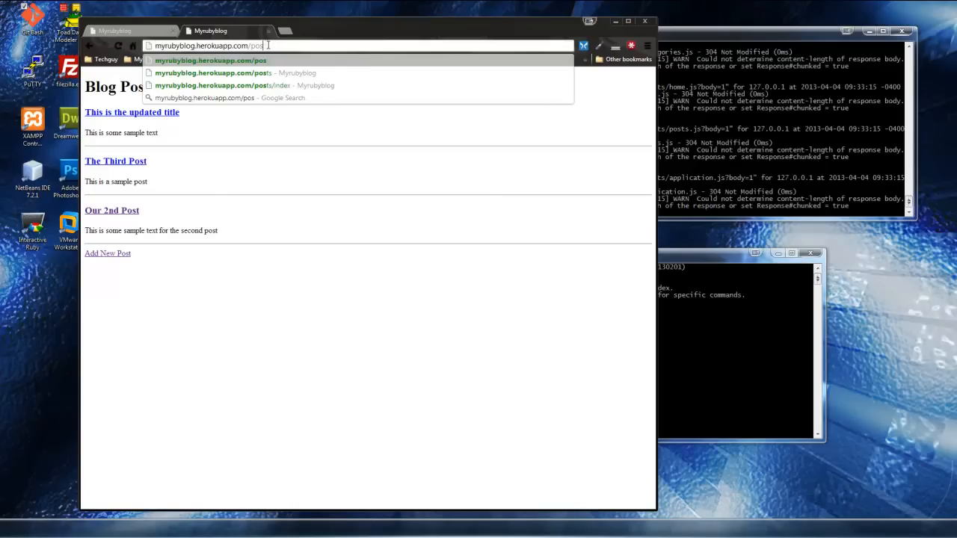
{"action": "key", "text": "Backspace"}
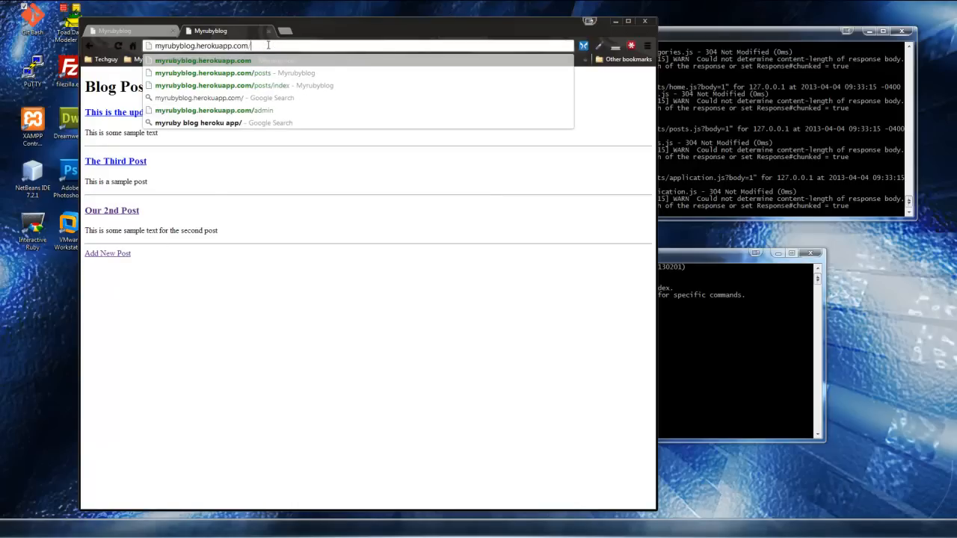
{"action": "type", "text": "categories"}
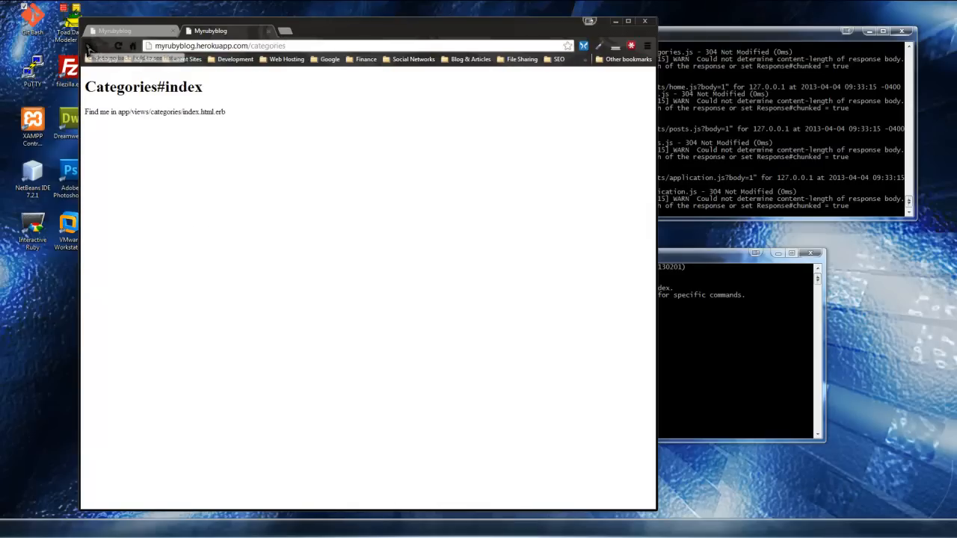
{"action": "left_click", "coordinate": [89, 45]}
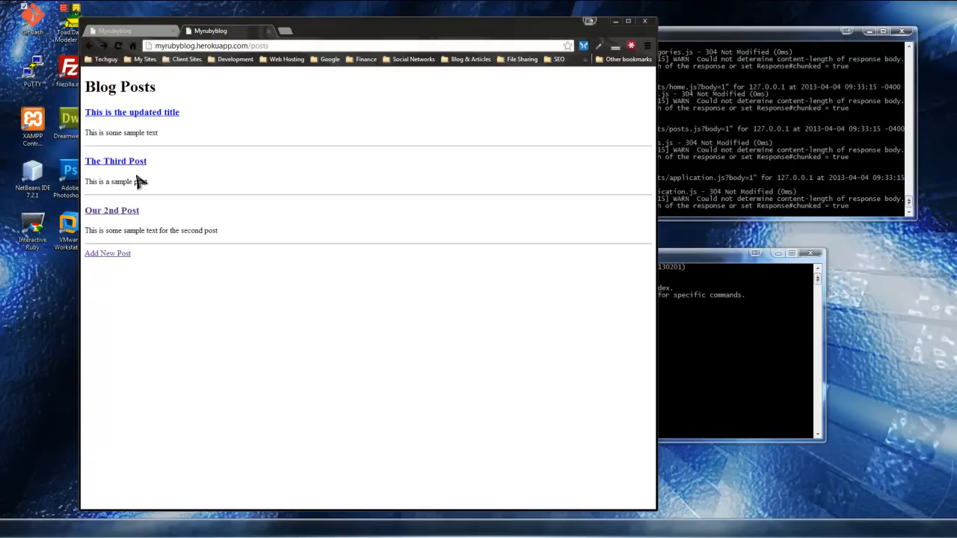
{"action": "mouse_move", "coordinate": [332, 290]}
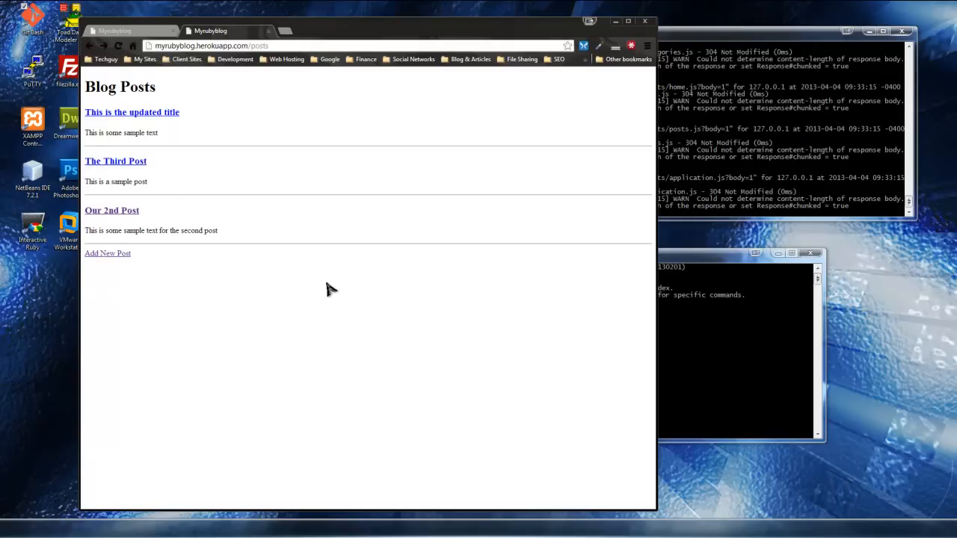
{"action": "mouse_move", "coordinate": [296, 290]}
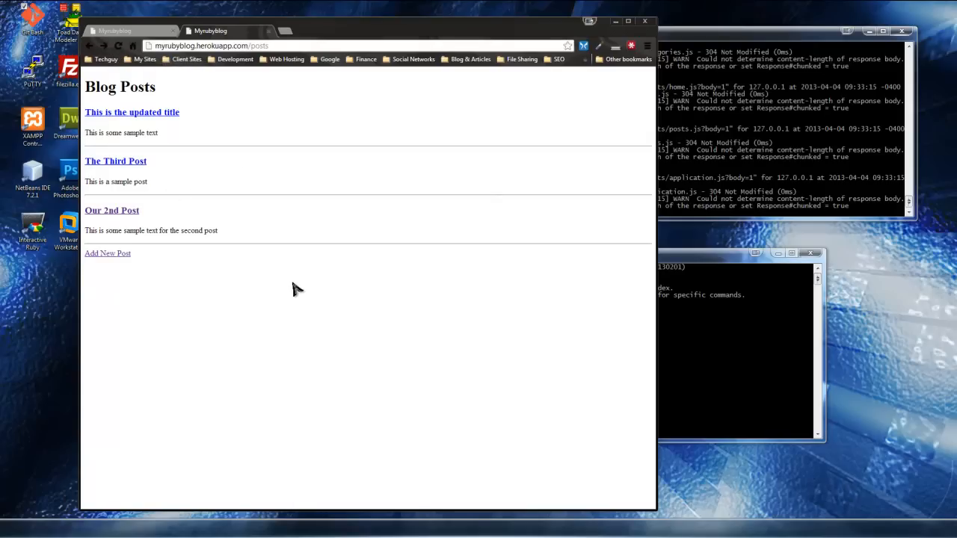
{"action": "mouse_move", "coordinate": [556, 308]}
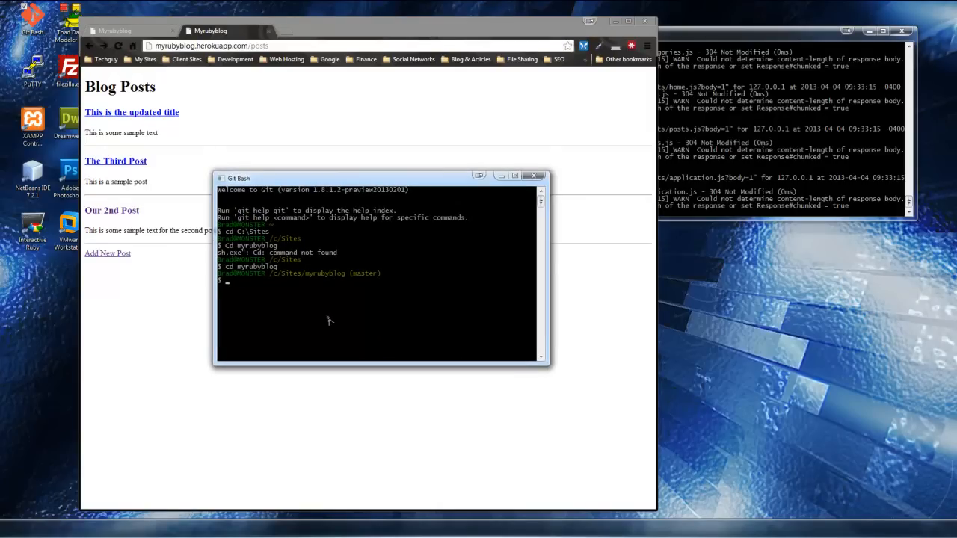
{"action": "type", "text": "heroku login"}
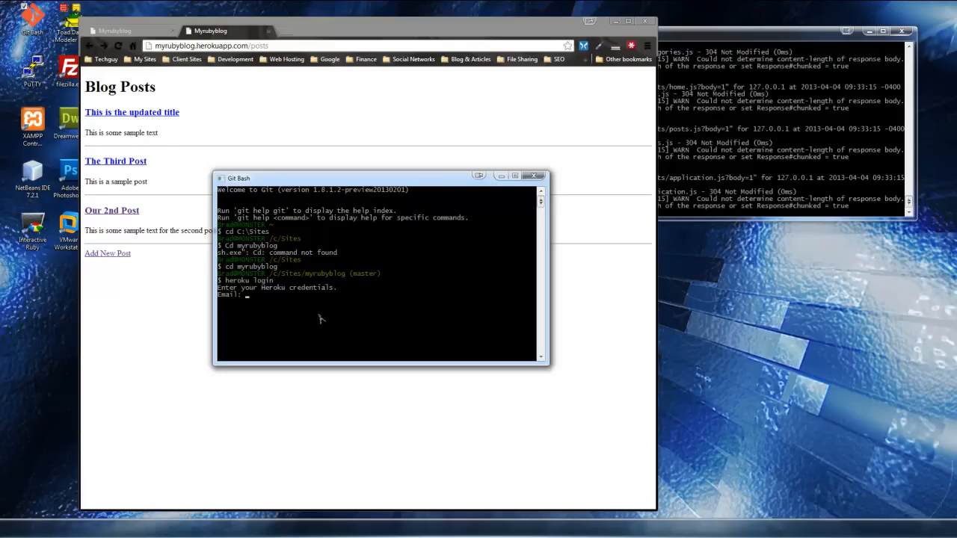
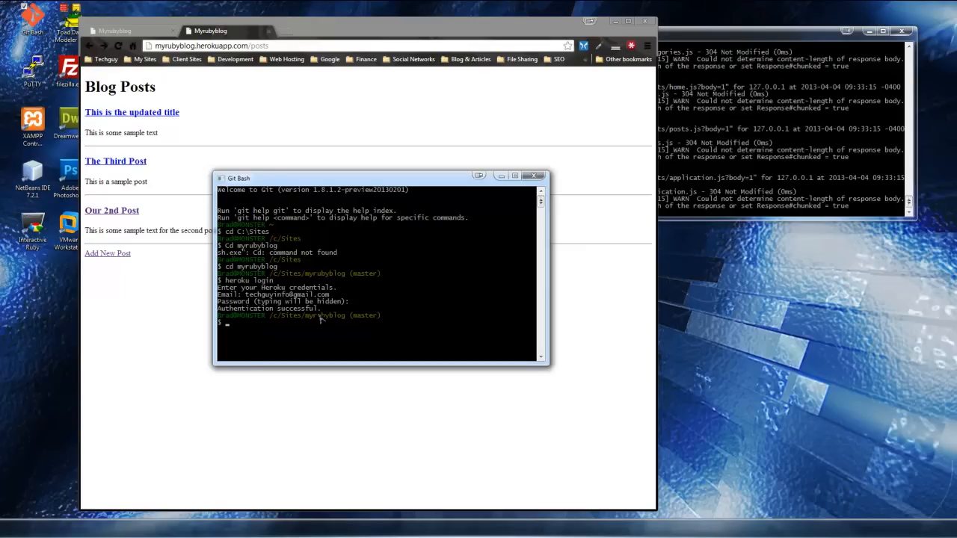
Step: Run 'heroku run rake db:migrate' and load the deployed /categories page
{"action": "type", "text": "heroku run"}
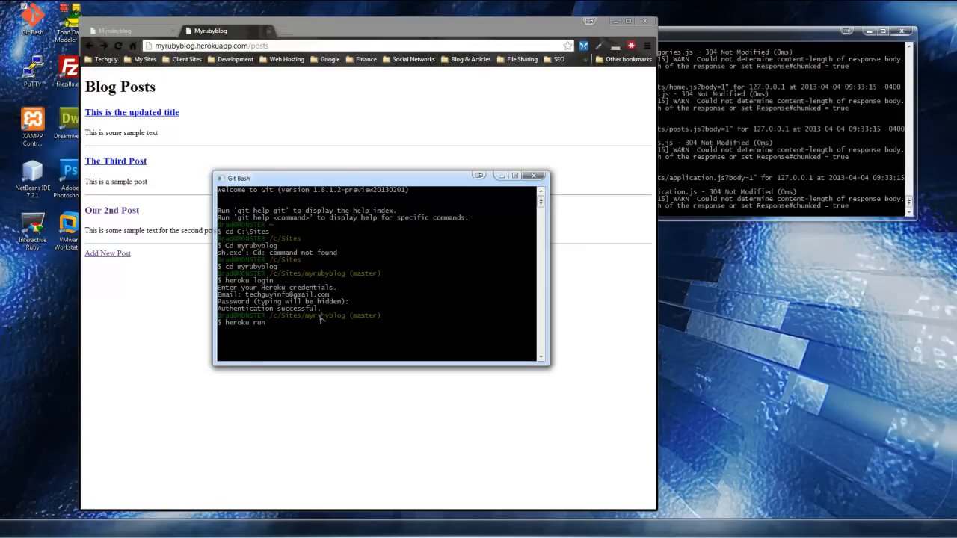
{"action": "type", "text": "rake"}
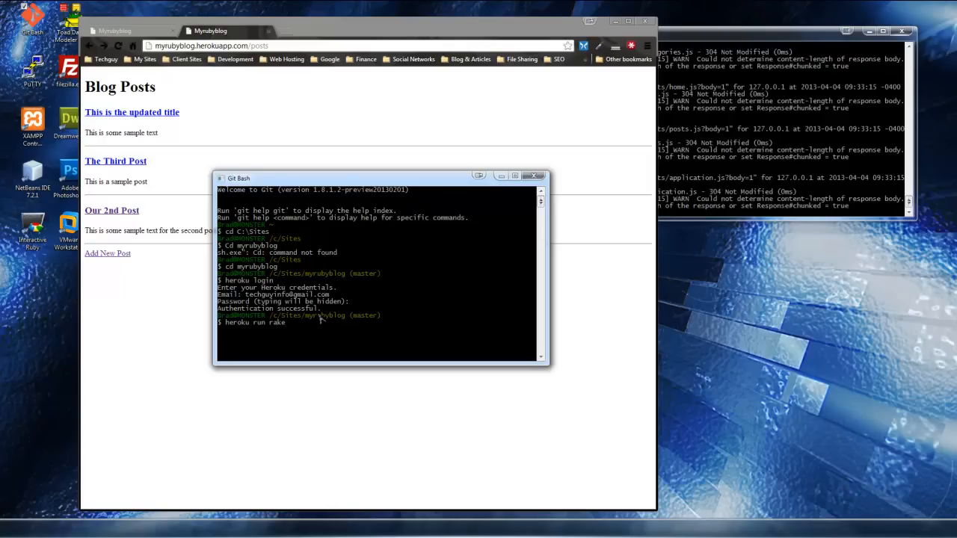
{"action": "type", "text": "db:migr"}
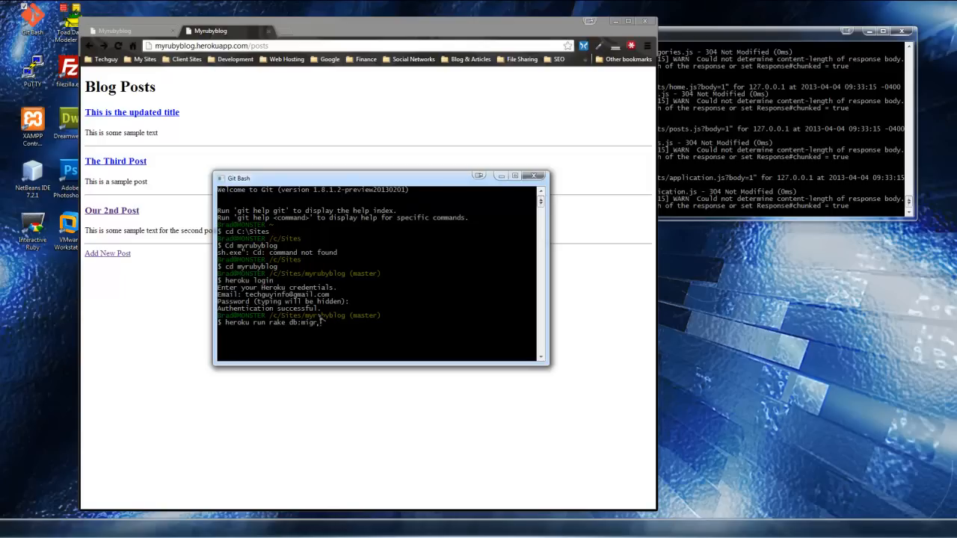
{"action": "type", "text": "ate"}
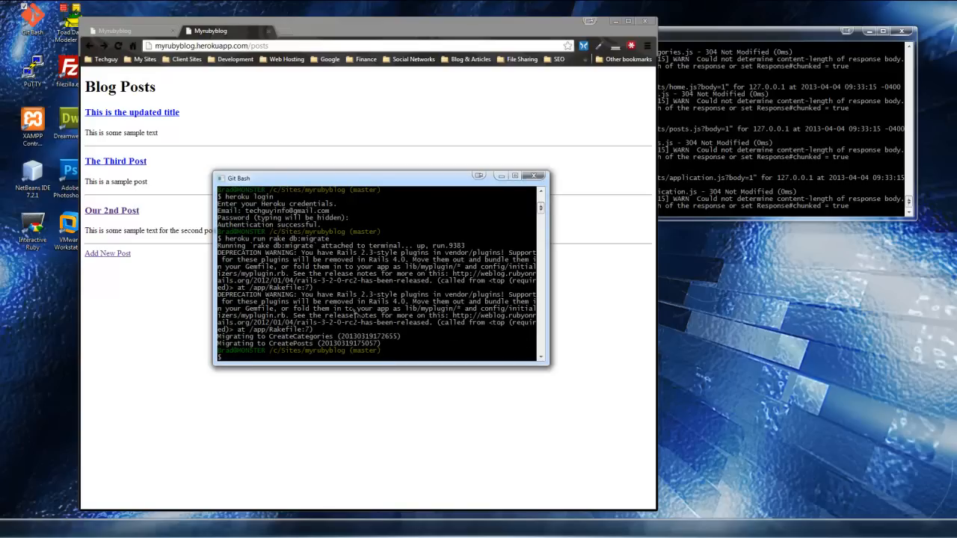
{"action": "mouse_move", "coordinate": [233, 335]}
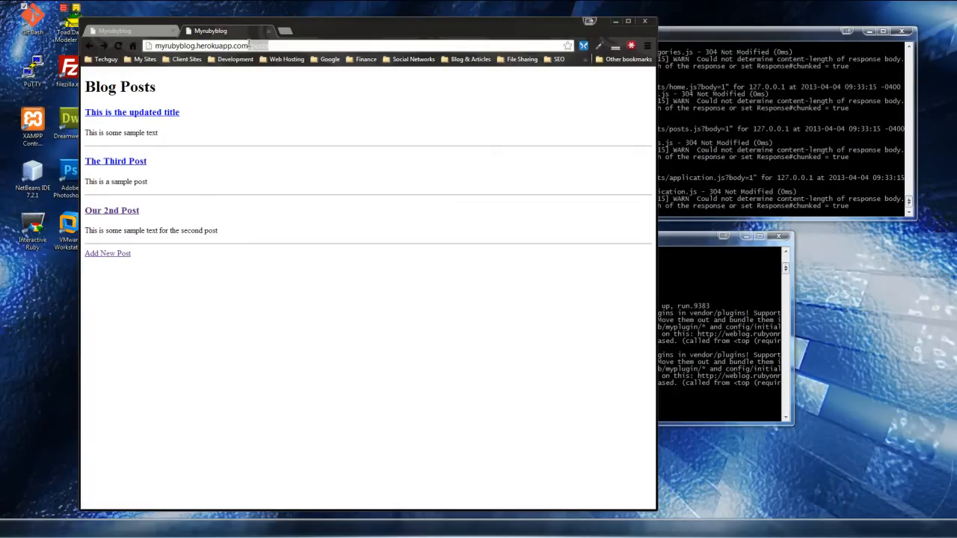
{"action": "type", "text": "/categorie"}
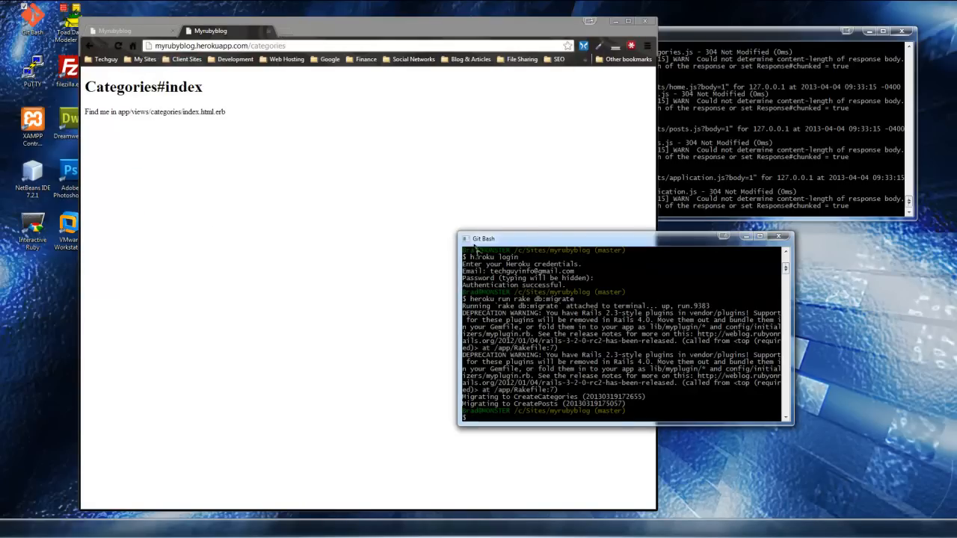
{"action": "mouse_move", "coordinate": [621, 392]}
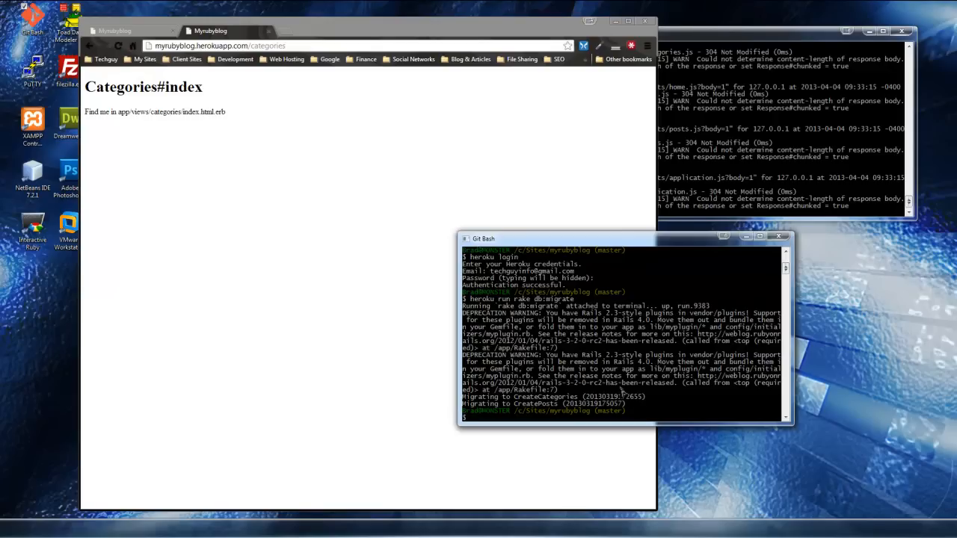
Step: Run 'git add .' and 'git commit -am categories', then push to Heroku
{"action": "type", "text": "git add"}
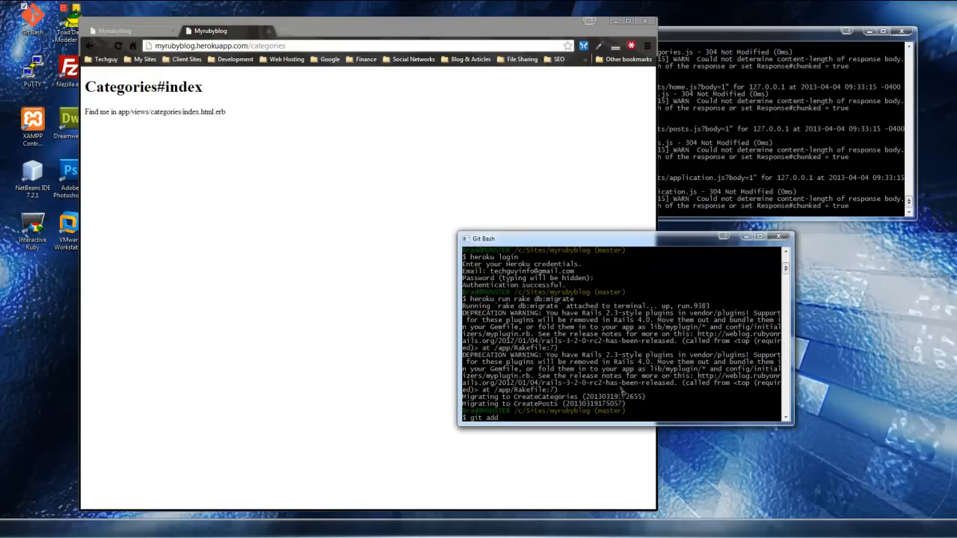
{"action": "key", "text": "Return"}
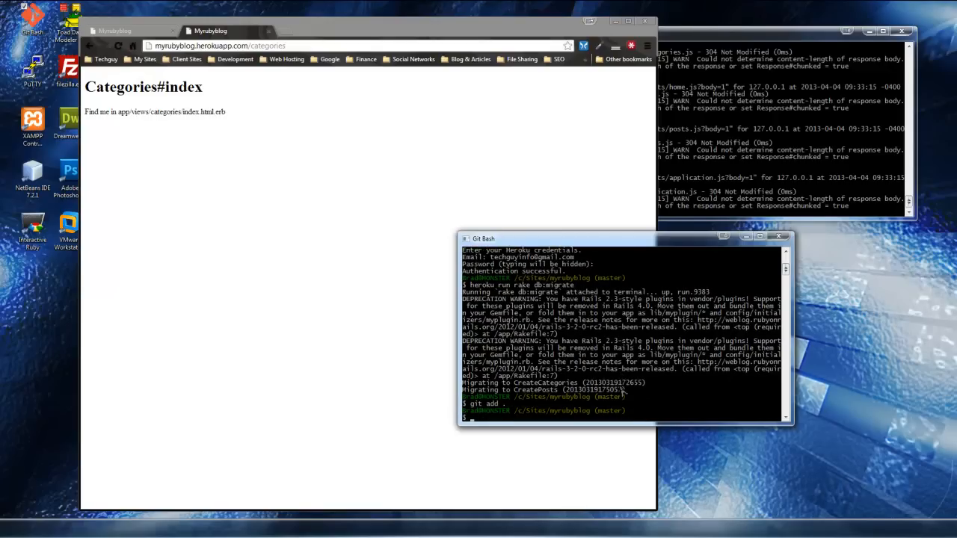
{"action": "type", "text": "git"}
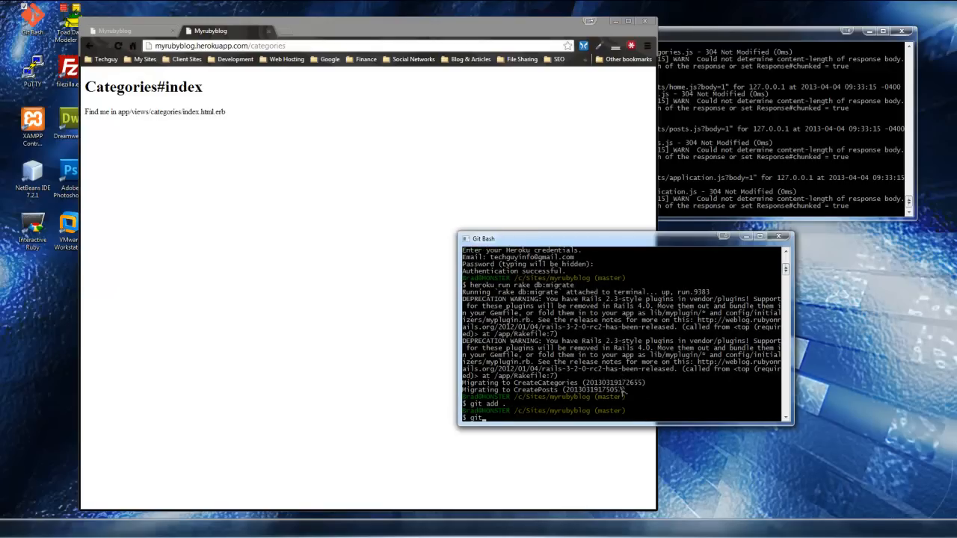
{"action": "type", "text": "commit"}
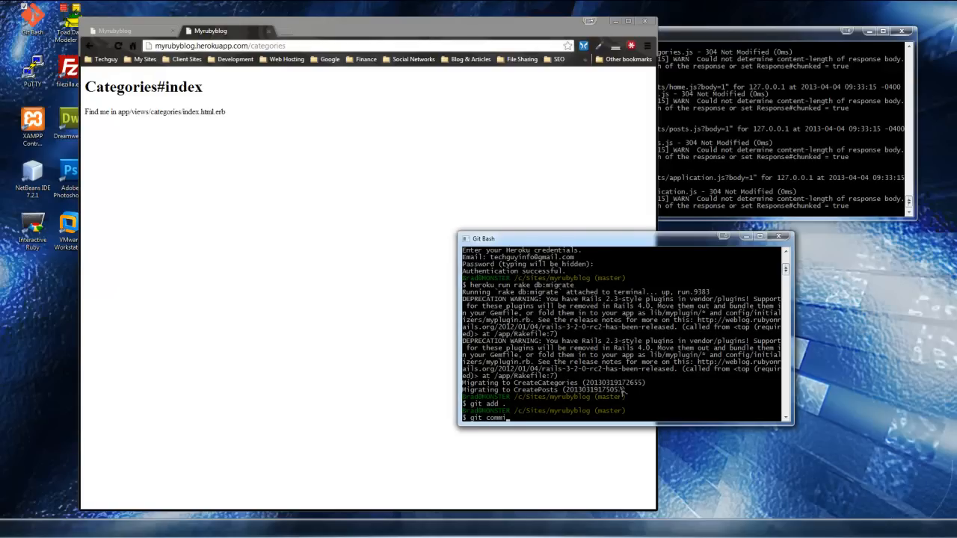
{"action": "type", "text": "-am '"}
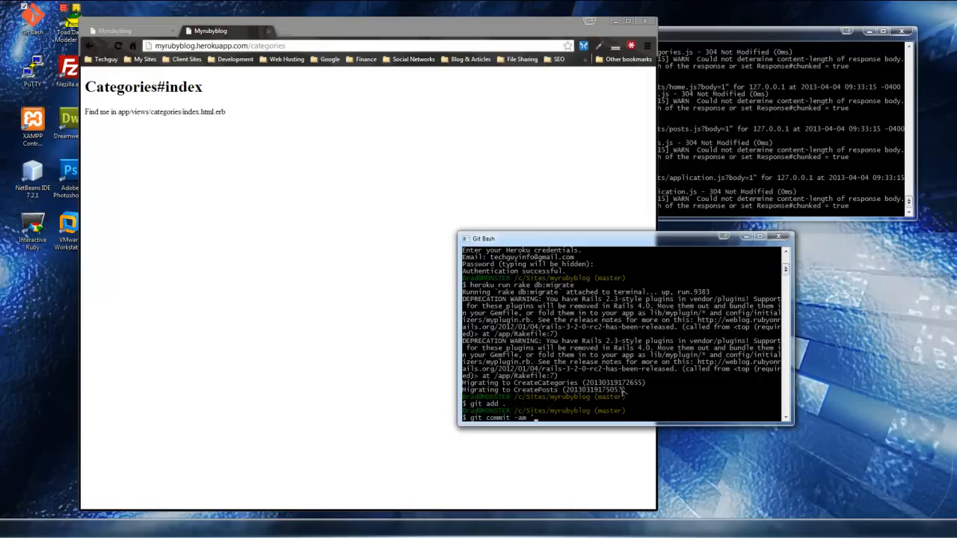
{"action": "type", "text": "categories'"}
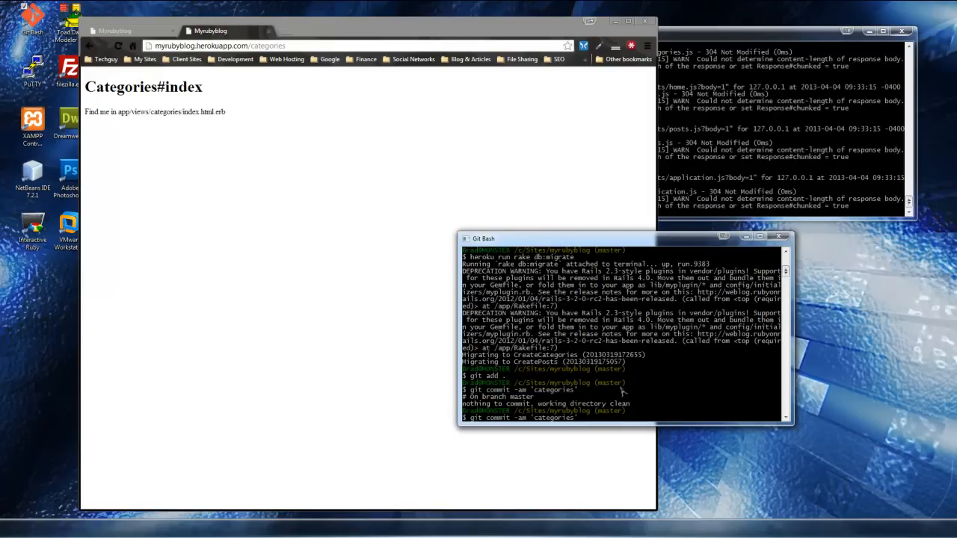
{"action": "key", "text": "Return"}
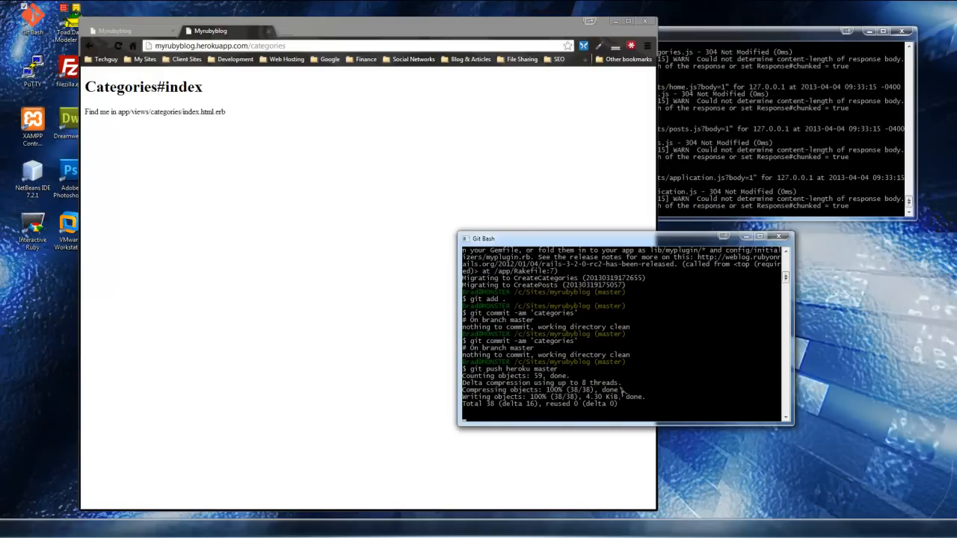
{"action": "scroll", "scroll_direction": "down", "scroll_amount": 3}
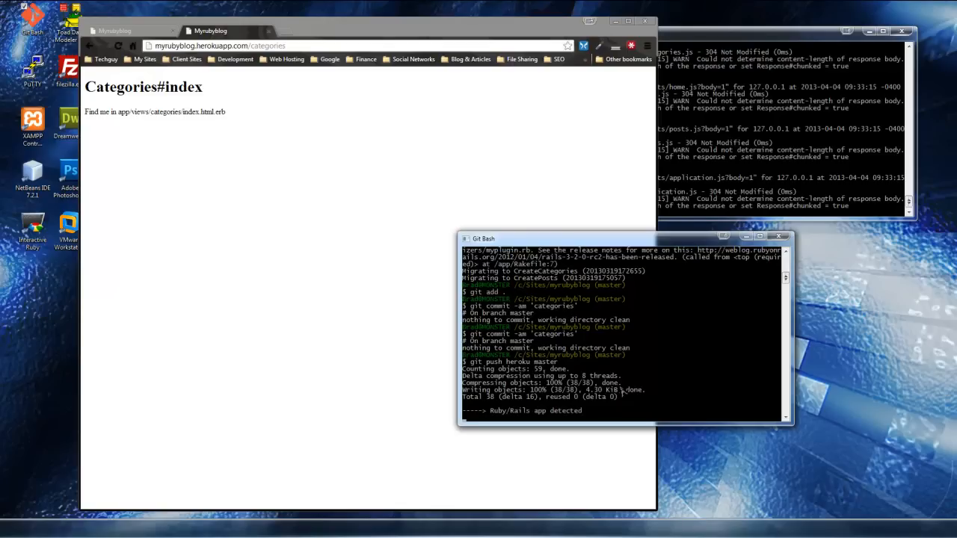
{"action": "mouse_move", "coordinate": [302, 317]}
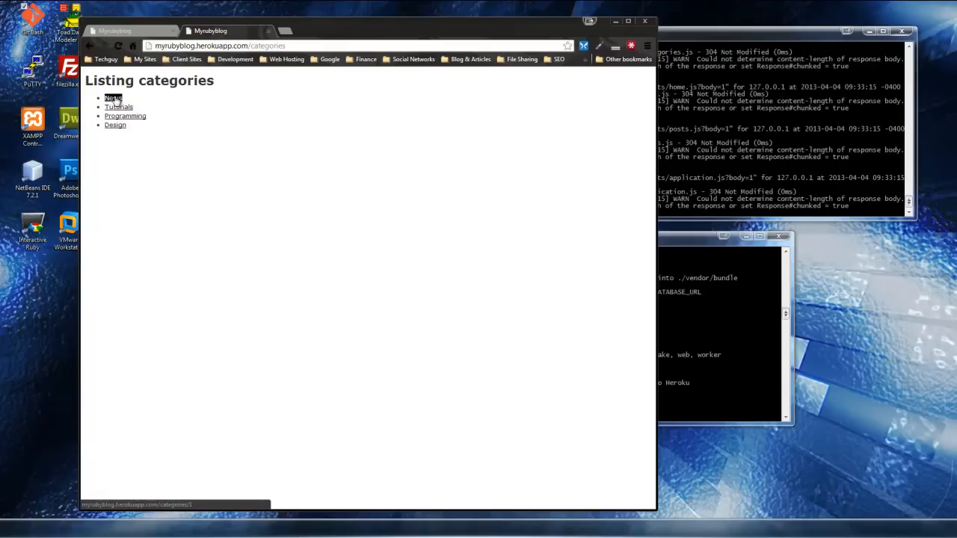
Step: On the live blog open the News category and the post 'This is the updated title'
{"action": "left_click", "coordinate": [112, 99]}
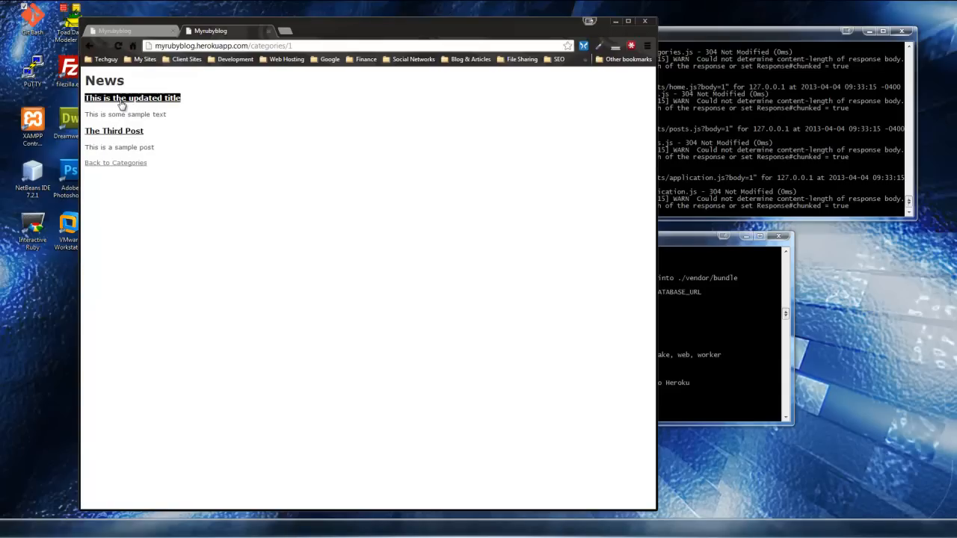
{"action": "left_click", "coordinate": [131, 99]}
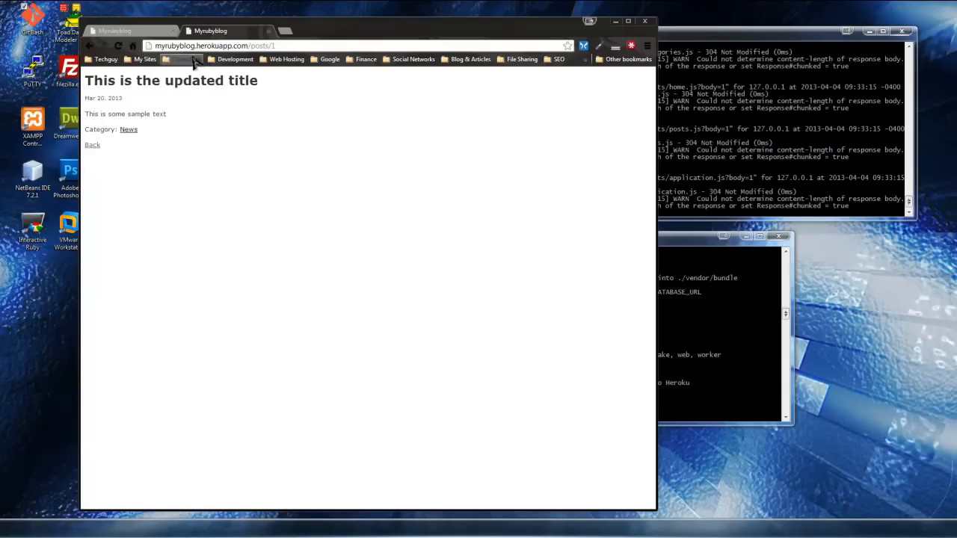
{"action": "left_click", "coordinate": [93, 144]}
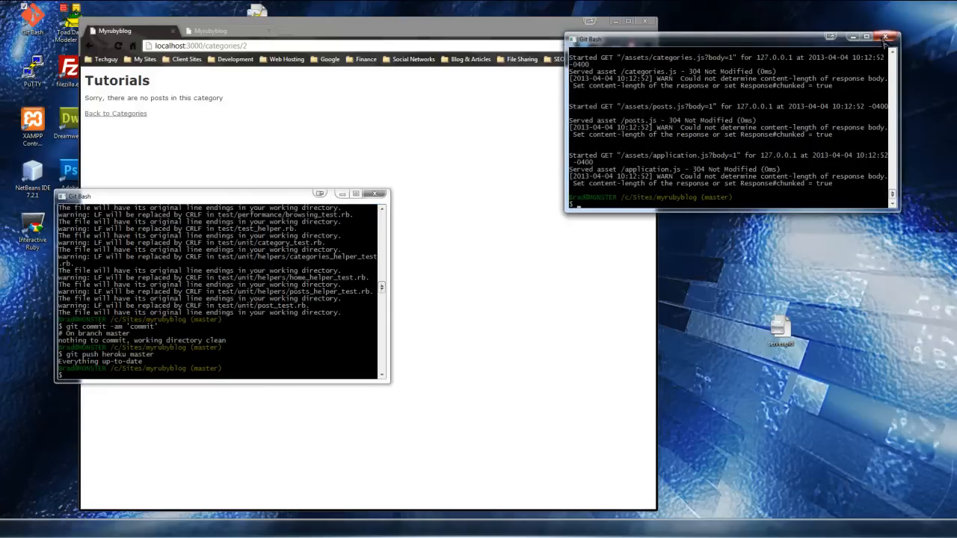
Step: Add the line gem 'activeadmin' below gem 'pg' in the Gemfile using Notepad++
{"action": "left_click", "coordinate": [888, 36]}
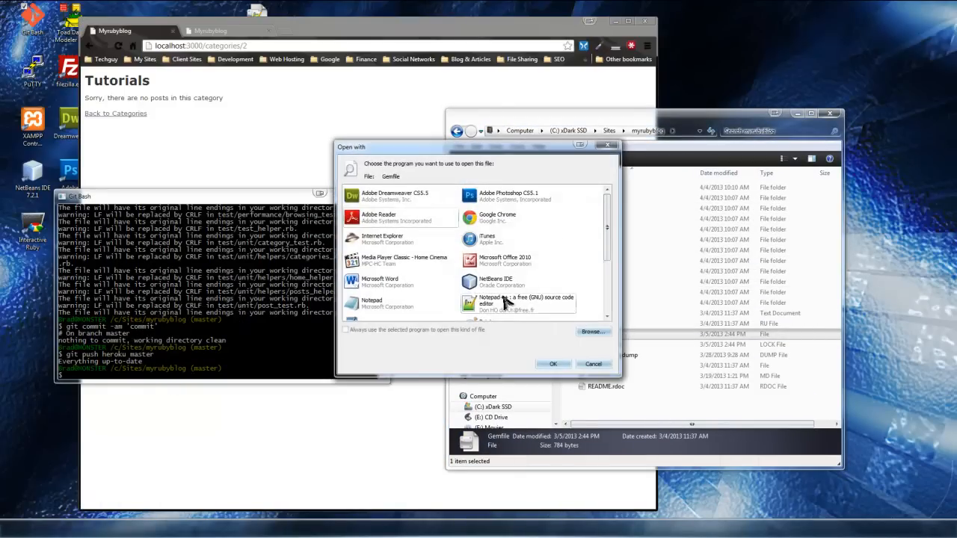
{"action": "left_click", "coordinate": [553, 365]}
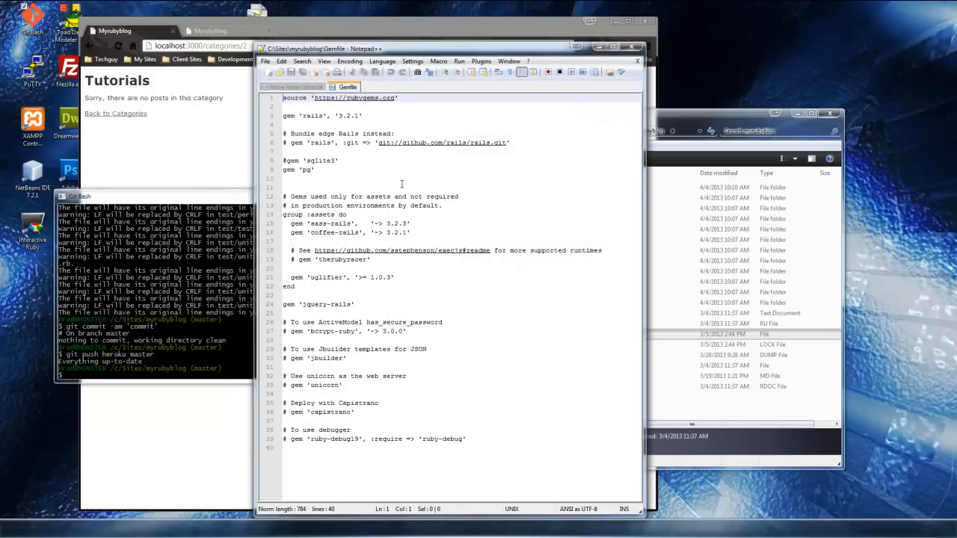
{"action": "left_click", "coordinate": [362, 187]}
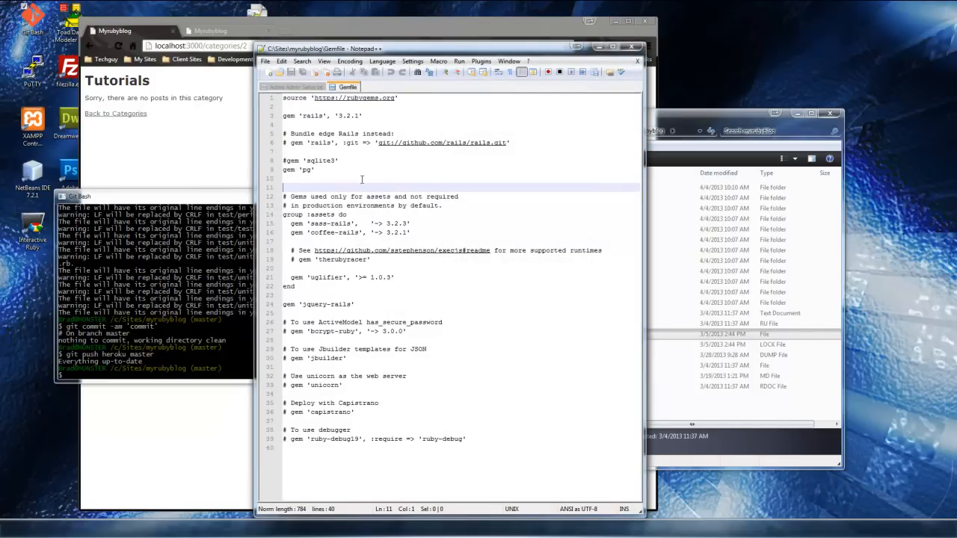
{"action": "left_click", "coordinate": [315, 170]}
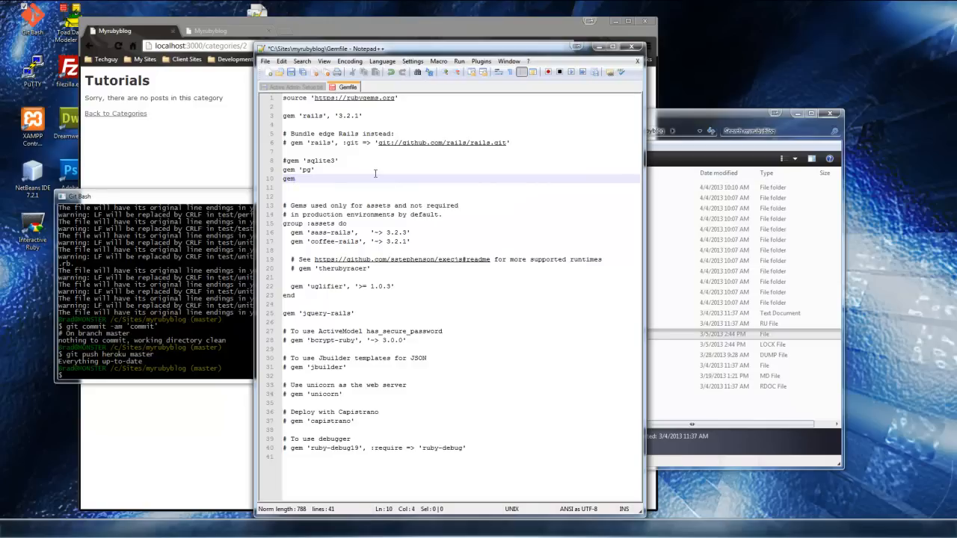
{"action": "type", "text": "'"}
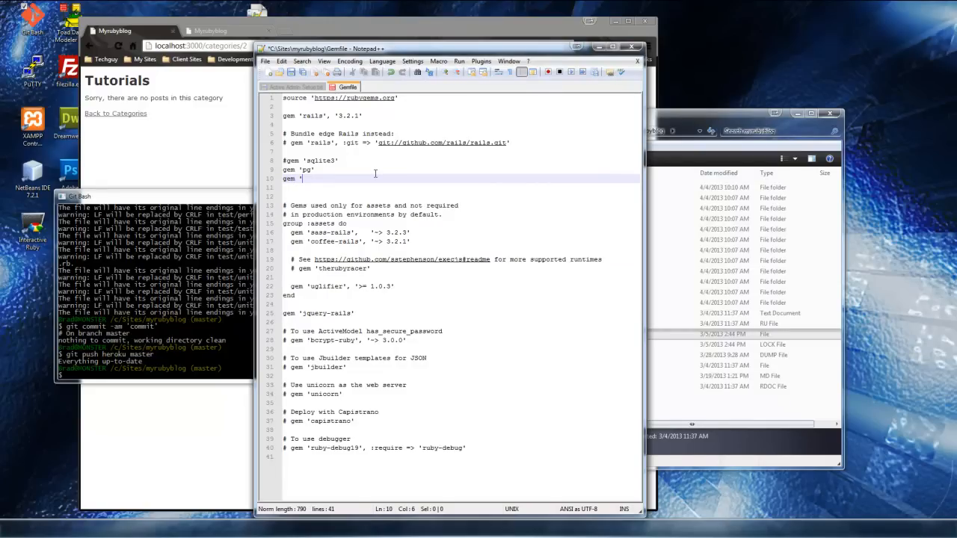
{"action": "type", "text": "activea"}
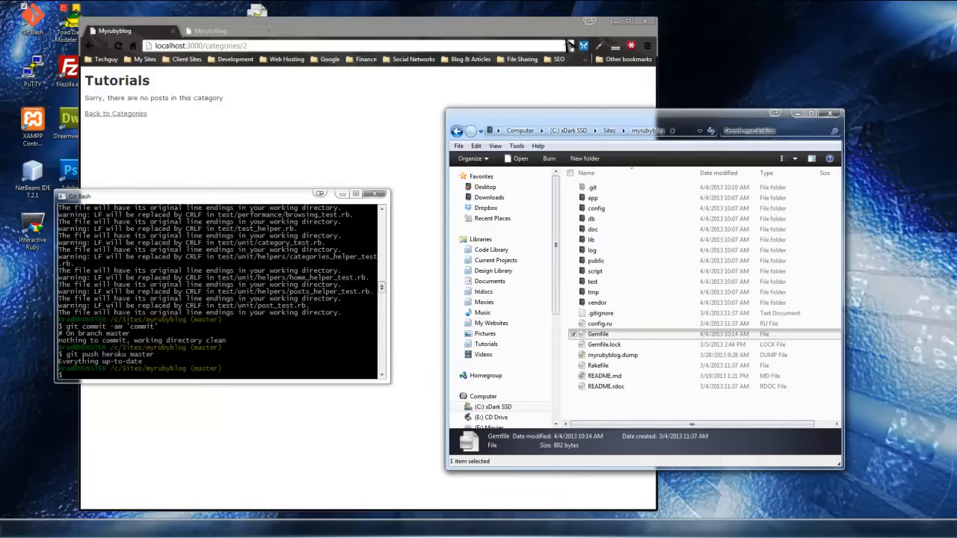
{"action": "mouse_move", "coordinate": [311, 347]}
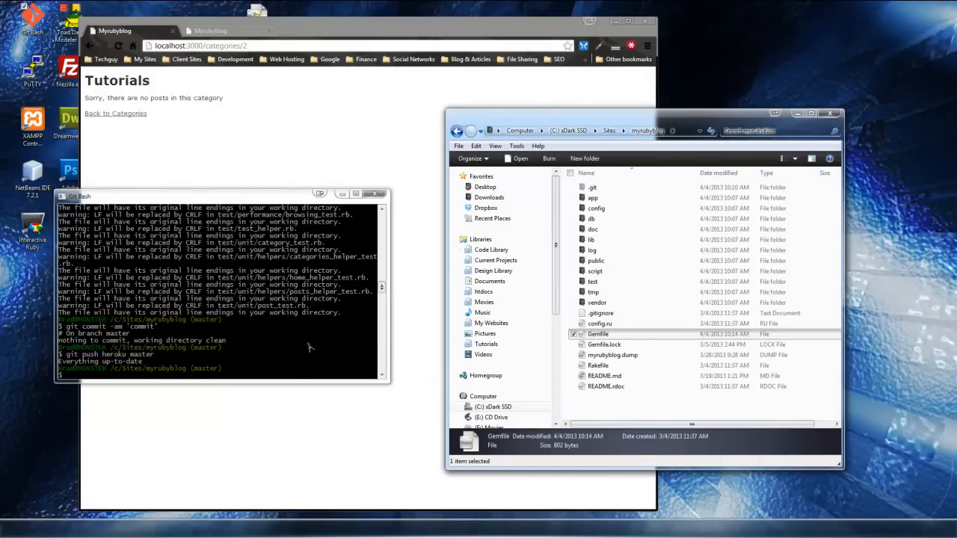
{"action": "mouse_move", "coordinate": [314, 347]}
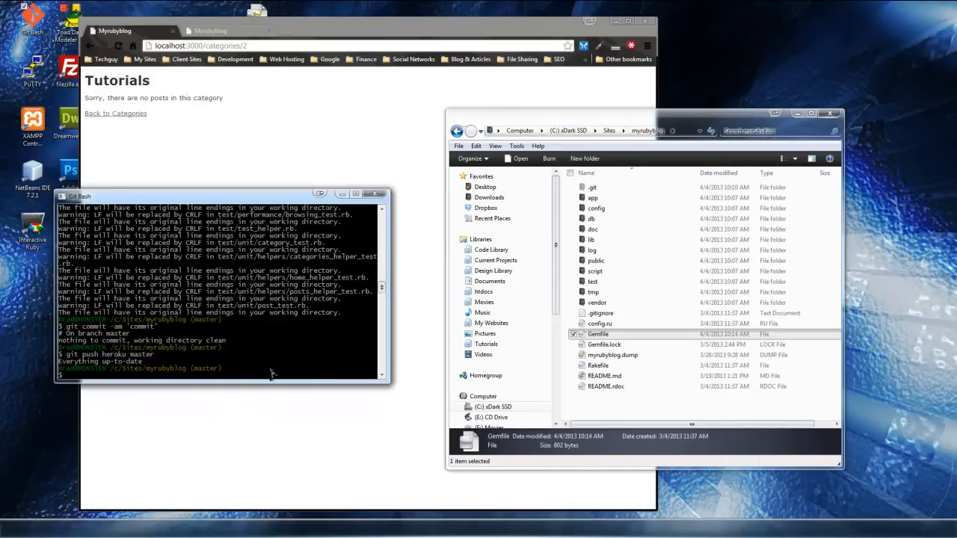
Step: Run 'bundle install' in the myrubyblog folder to install activeadmin and devise
{"action": "type", "text": "bund"}
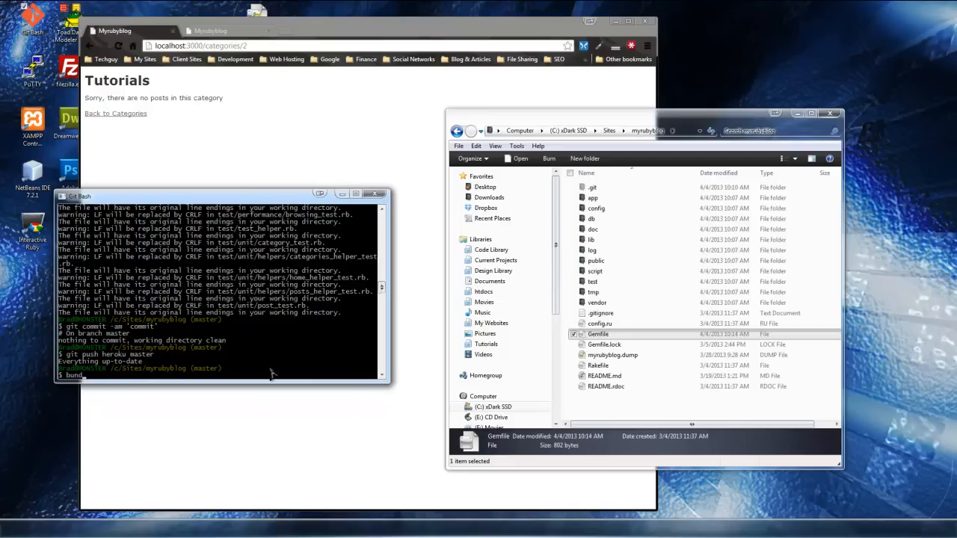
{"action": "type", "text": "bundle install"}
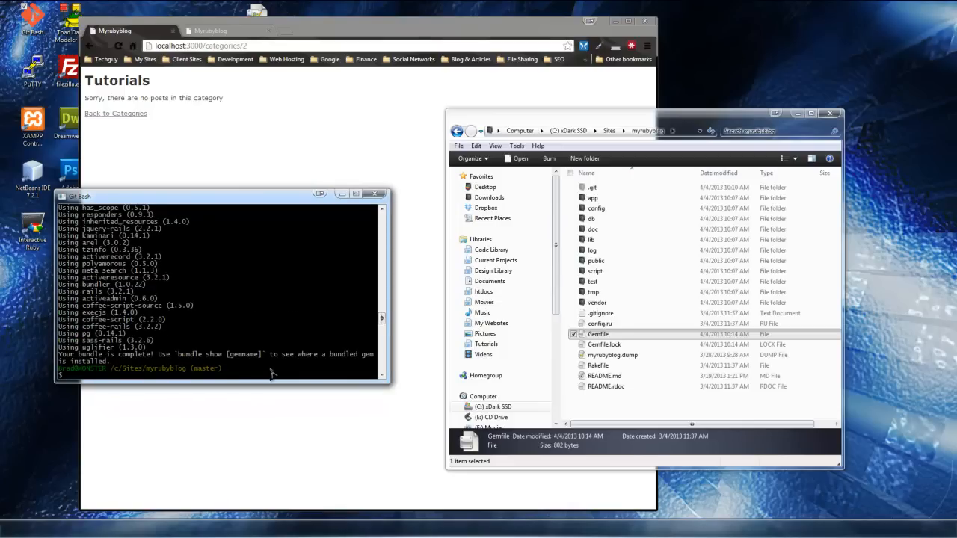
{"action": "mouse_move", "coordinate": [398, 377]}
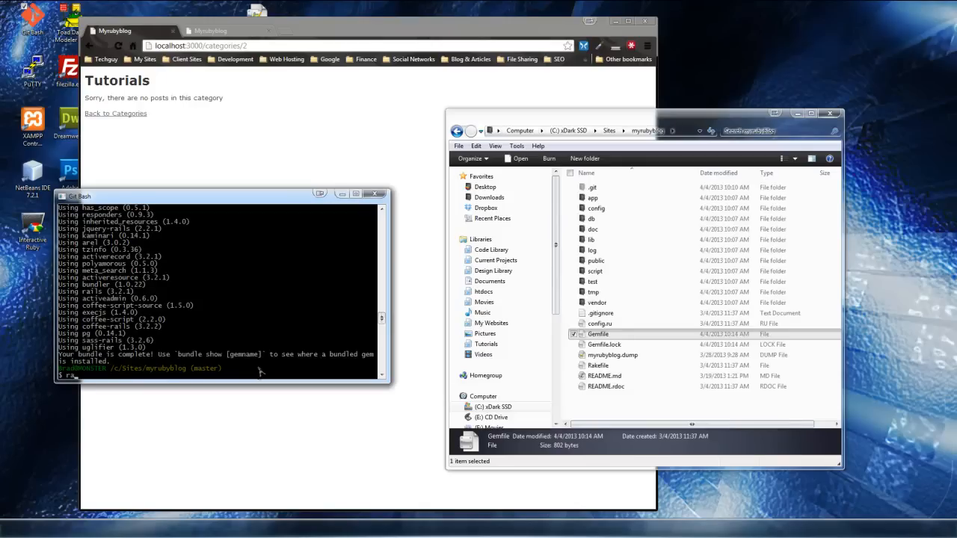
Step: Run 'rails generate active_admin:install' and review the generated files
{"action": "type", "text": "rails generate a"}
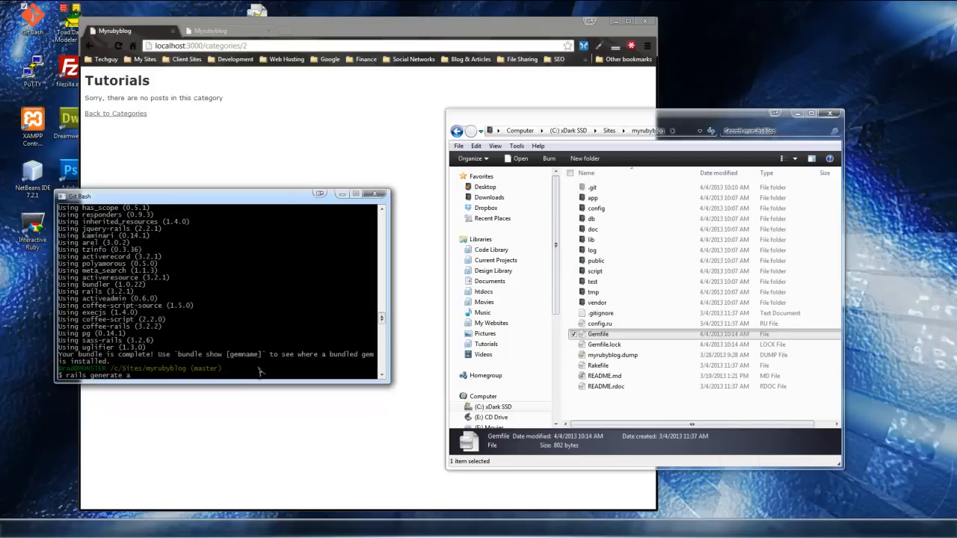
{"action": "type", "text": "ctive_admin"}
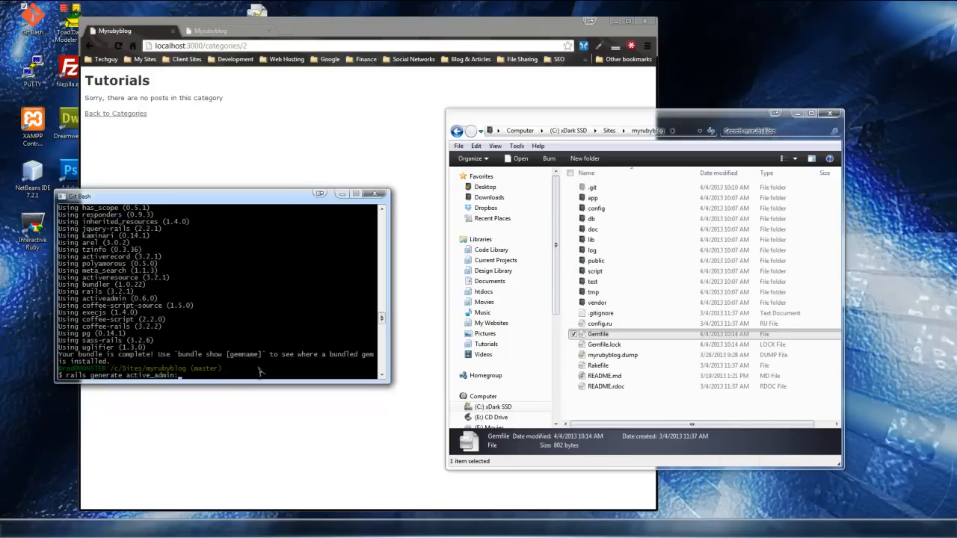
{"action": "type", "text": ":install"}
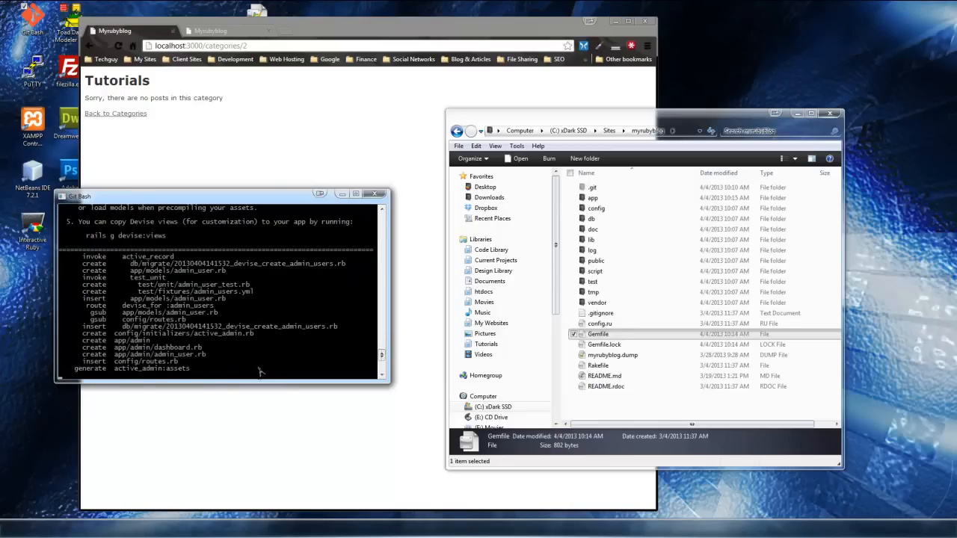
{"action": "scroll", "scroll_direction": "down", "scroll_amount": 3}
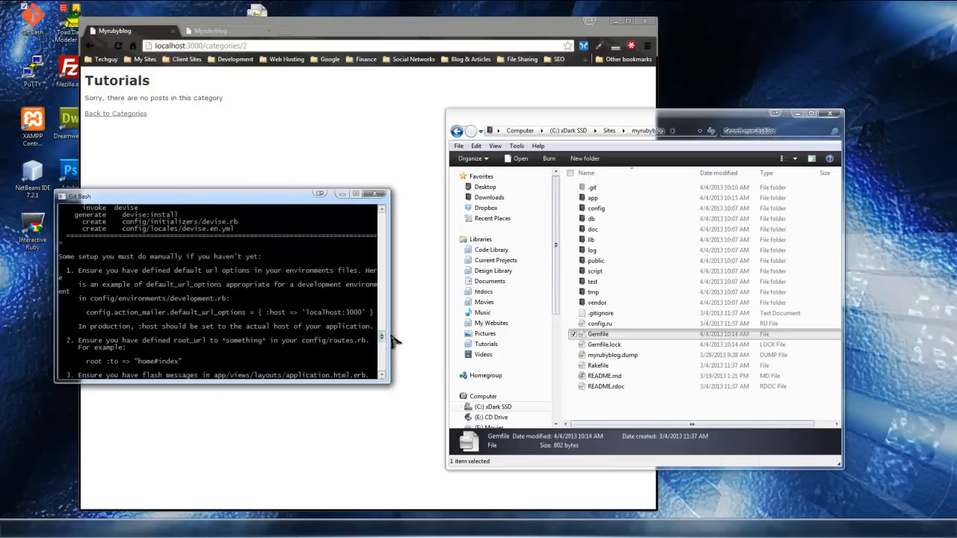
{"action": "scroll", "scroll_direction": "down", "scroll_amount": 3}
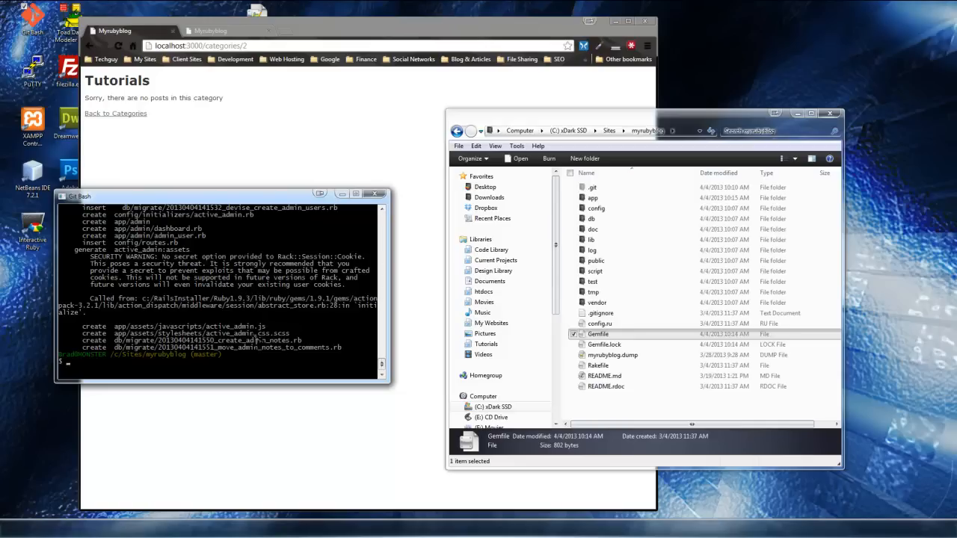
{"action": "mouse_move", "coordinate": [231, 380]}
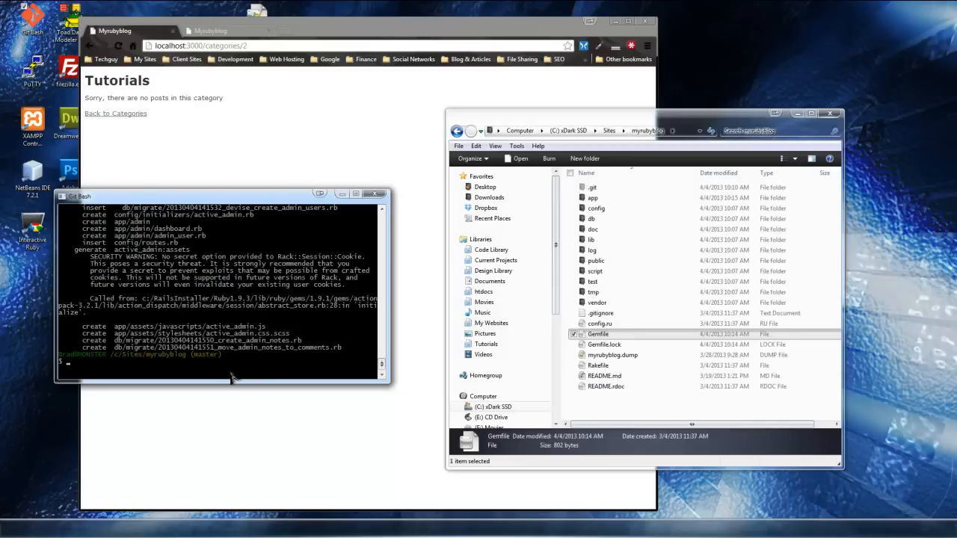
{"action": "mouse_move", "coordinate": [252, 364]}
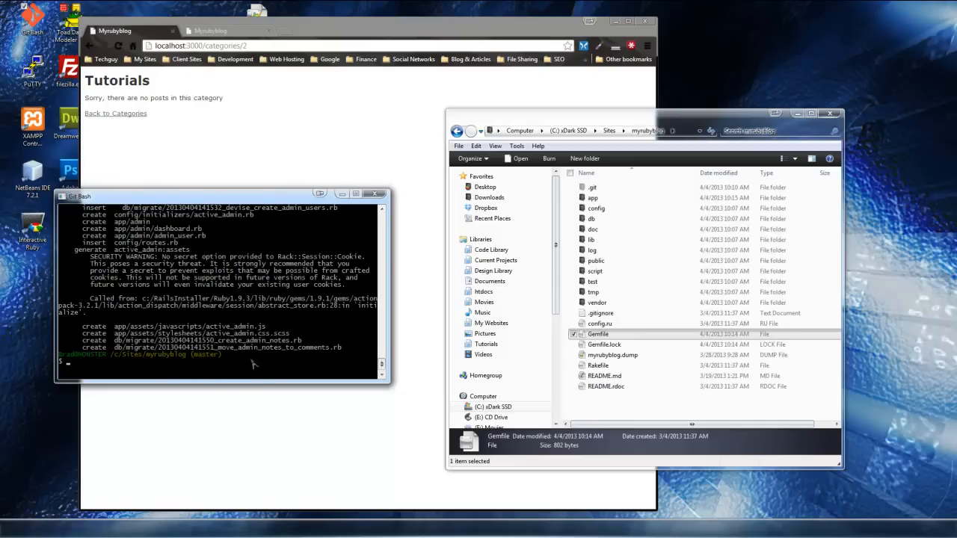
Step: Run rake db:migrate, see it abort on the existing categories table, then enter rails server
{"action": "type", "text": "ra"}
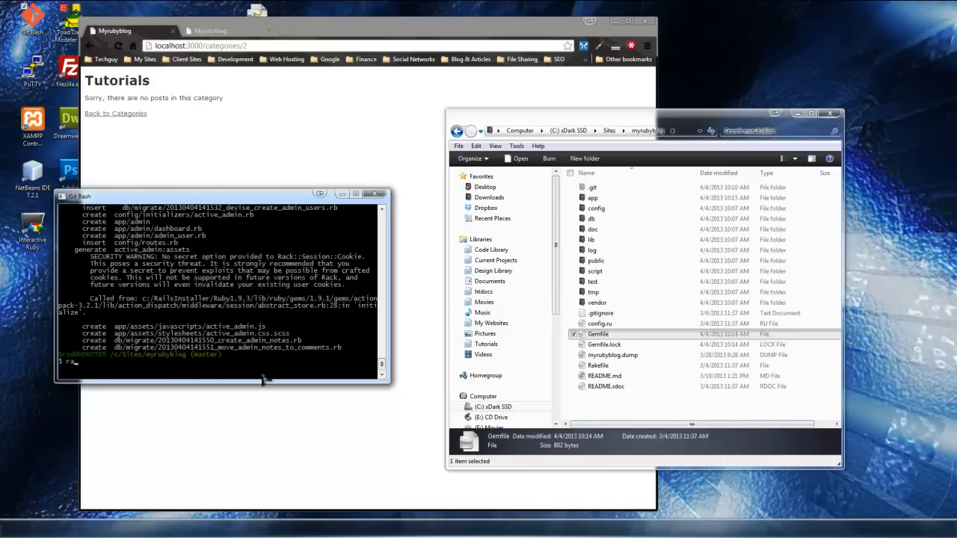
{"action": "type", "text": "rake db:migrate"}
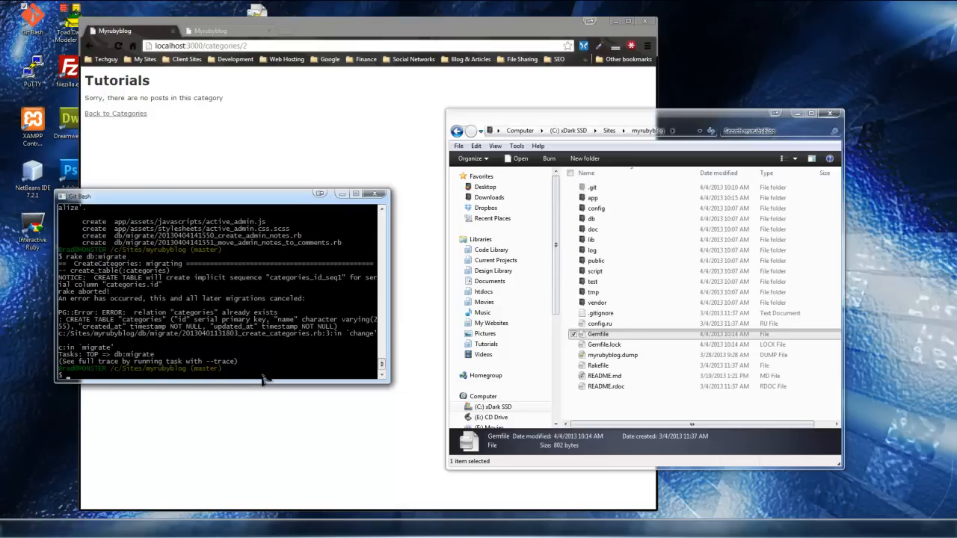
{"action": "type", "text": "rails server"}
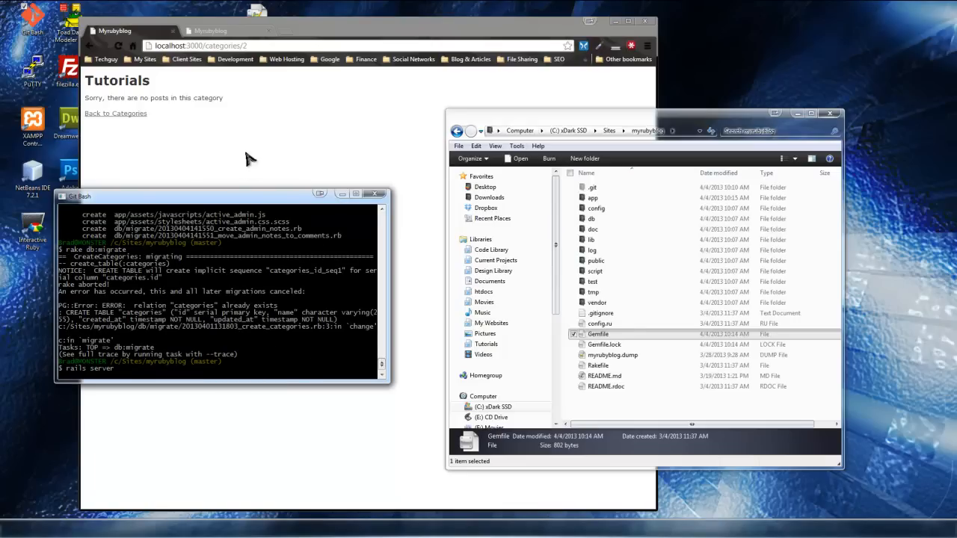
{"action": "mouse_move", "coordinate": [221, 196]}
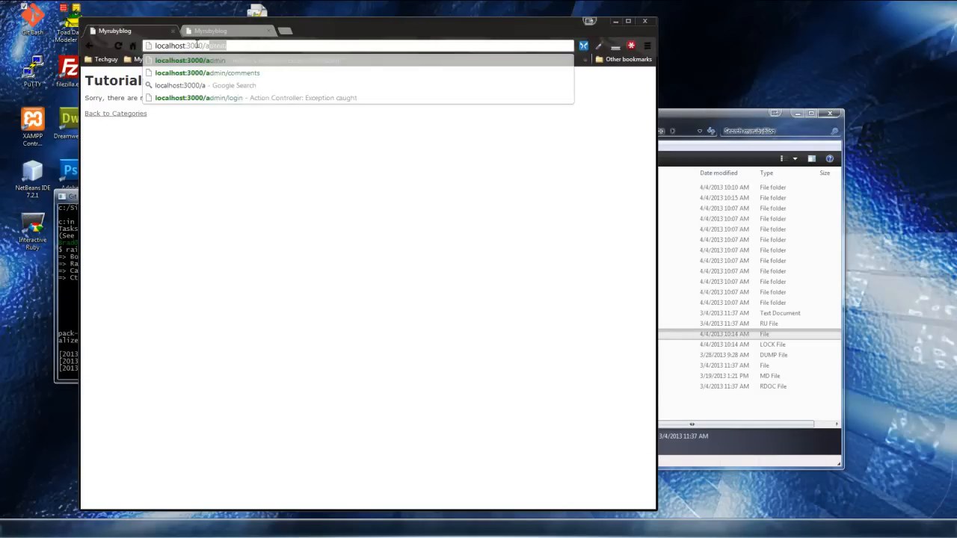
Step: Load localhost:3000/admin in Chrome, revealing the admin_users relation error, and start a fresh terminal
{"action": "left_click", "coordinate": [197, 97]}
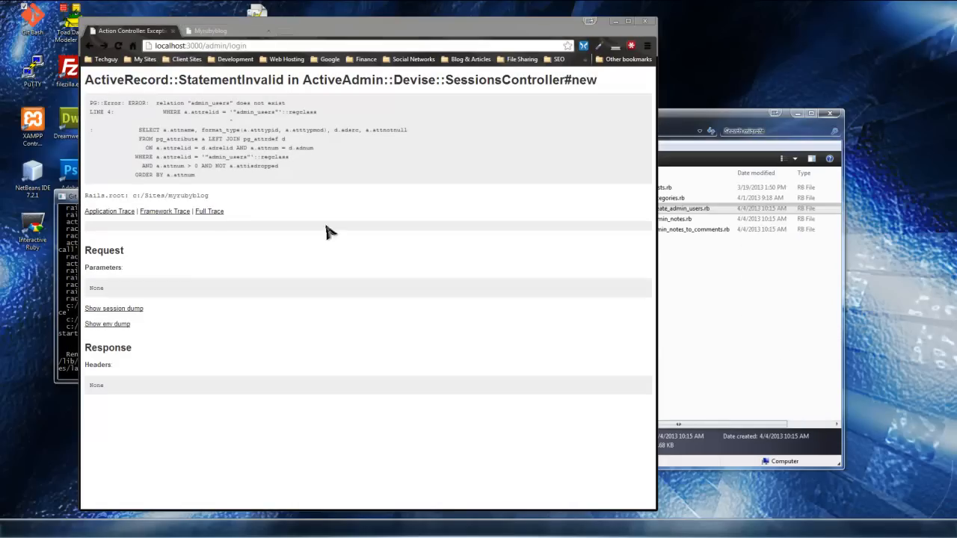
{"action": "mouse_move", "coordinate": [153, 138]}
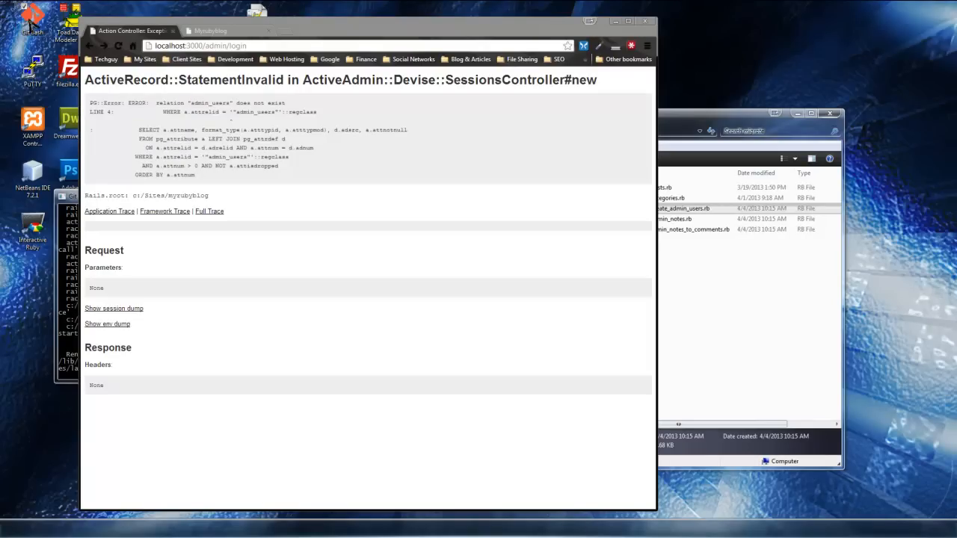
{"action": "left_click", "coordinate": [33, 15]}
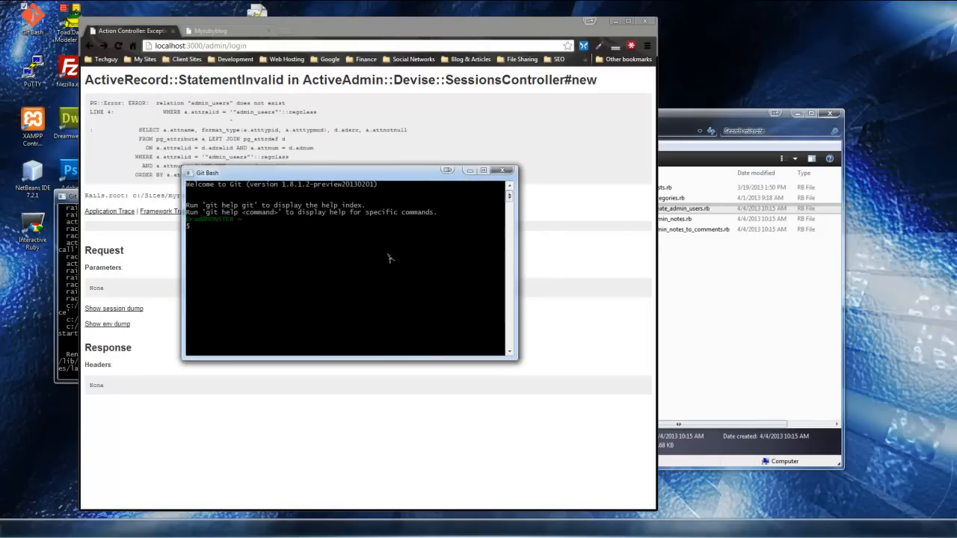
Step: Change directory to C:\Sites and then into the myrubyblog project folder
{"action": "type", "text": "cd"}
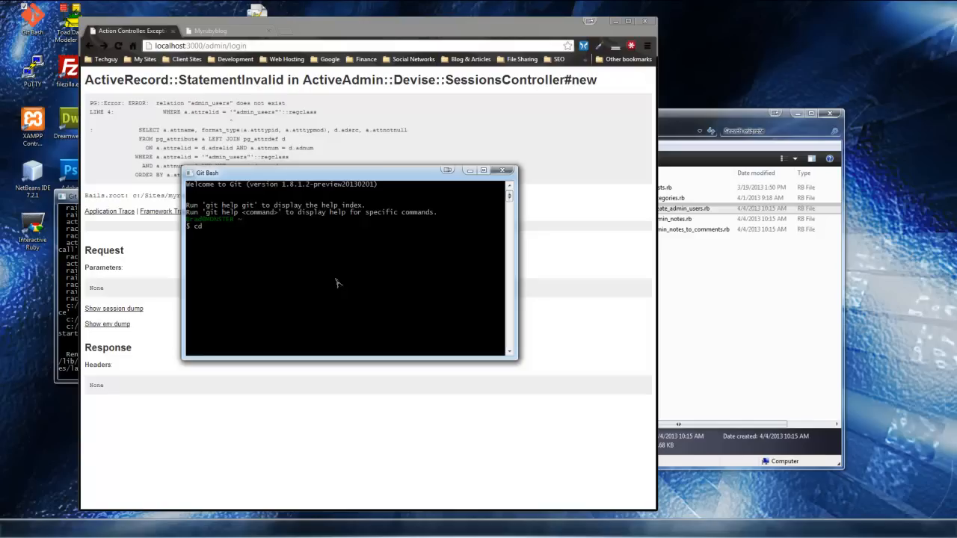
{"action": "type", "text": "C:\\Sites"}
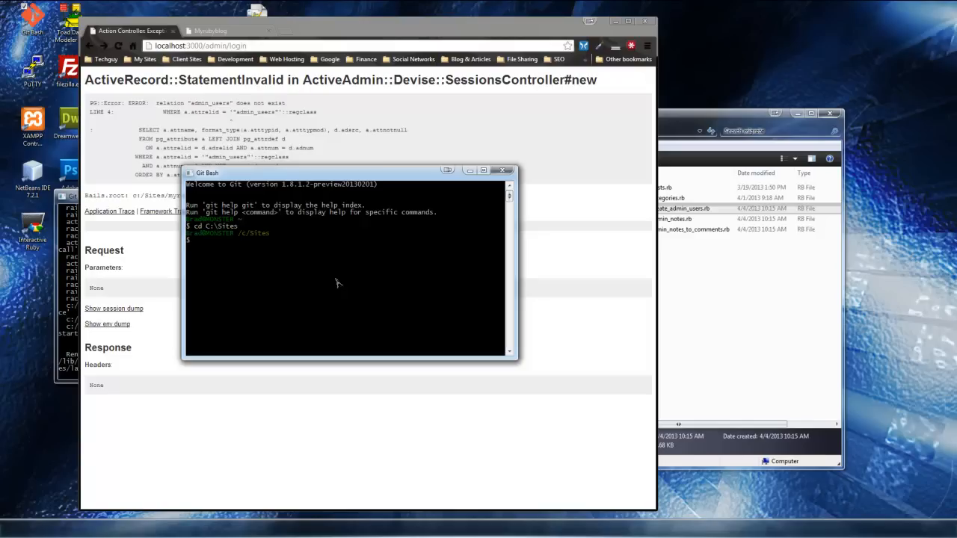
{"action": "type", "text": "cd m"}
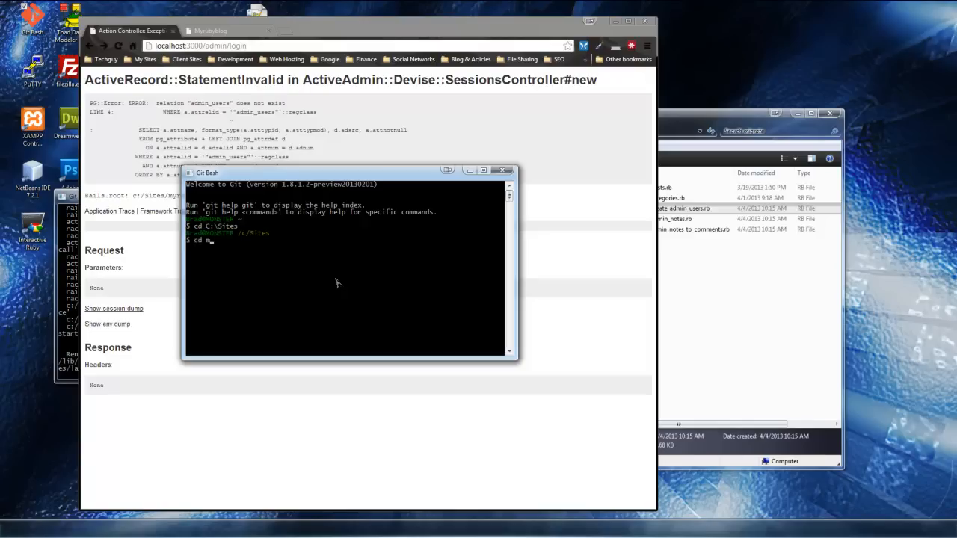
{"action": "type", "text": "myrubyb1"}
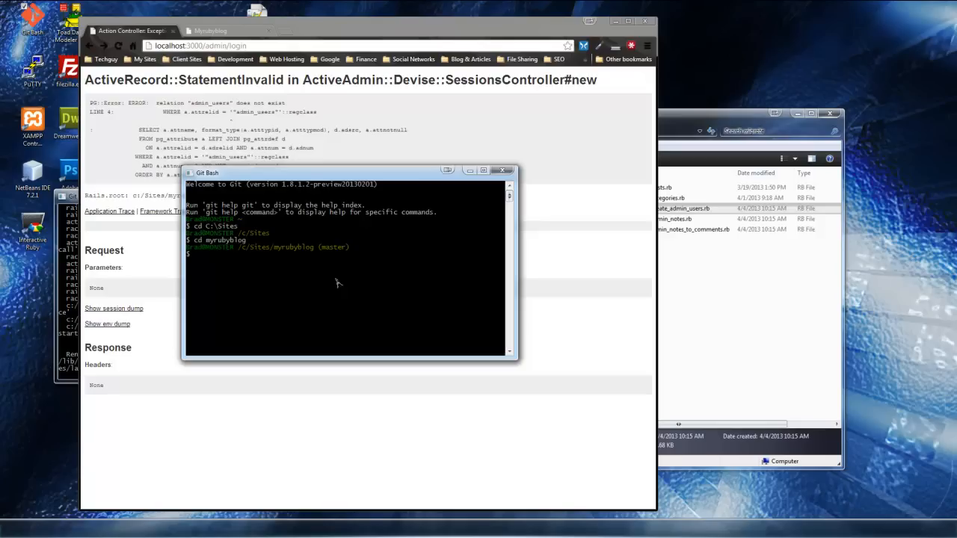
Step: Run rake db:migrate again, which aborts because categories already exists
{"action": "type", "text": "rake"}
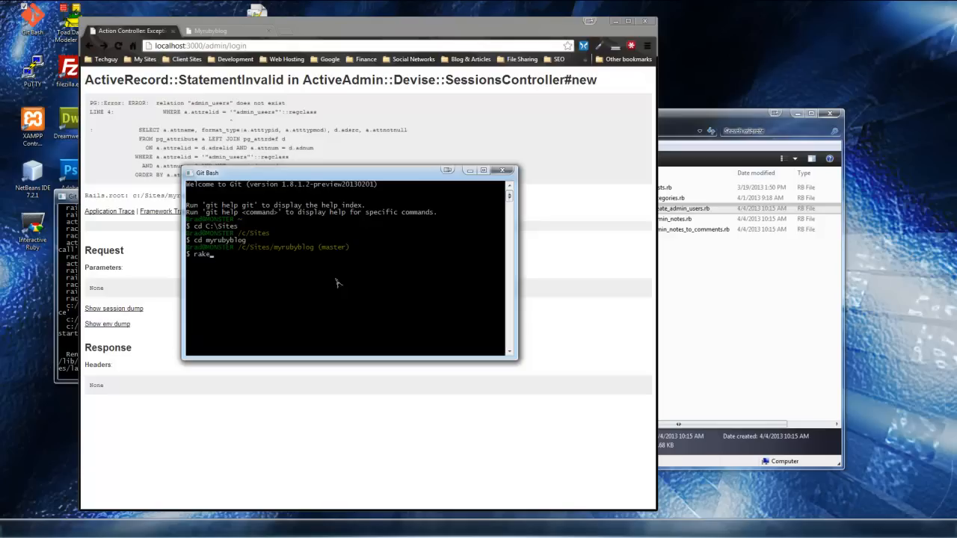
{"action": "type", "text": "d"}
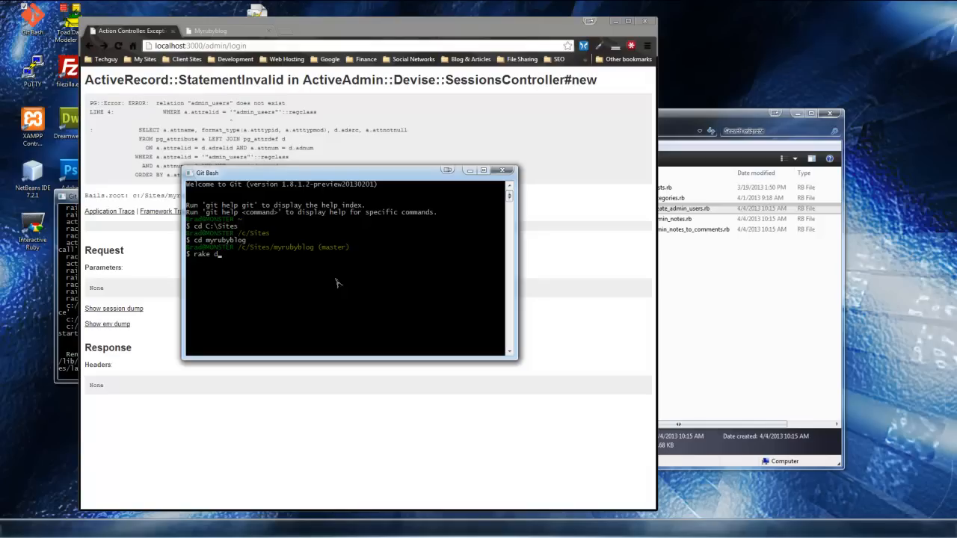
{"action": "type", "text": "b:migrate"}
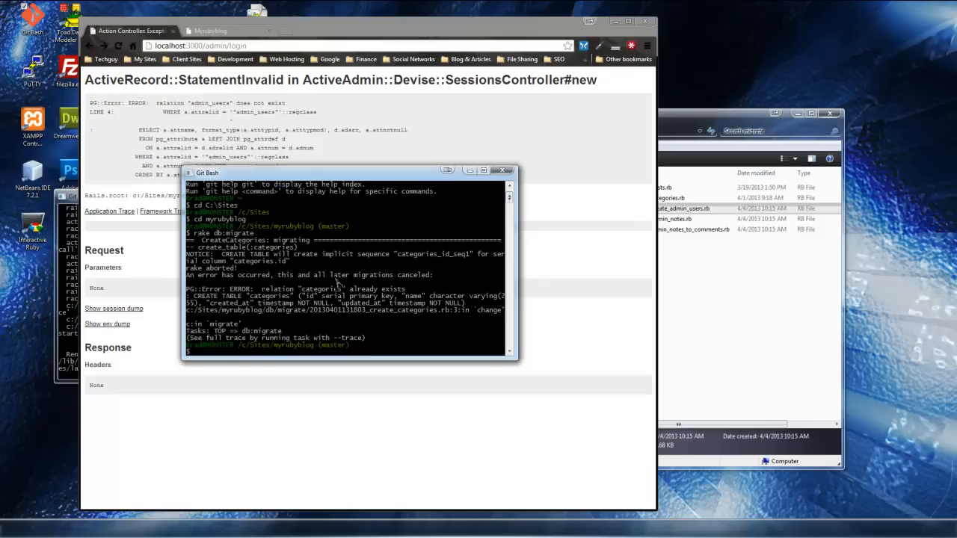
{"action": "mouse_move", "coordinate": [335, 282]}
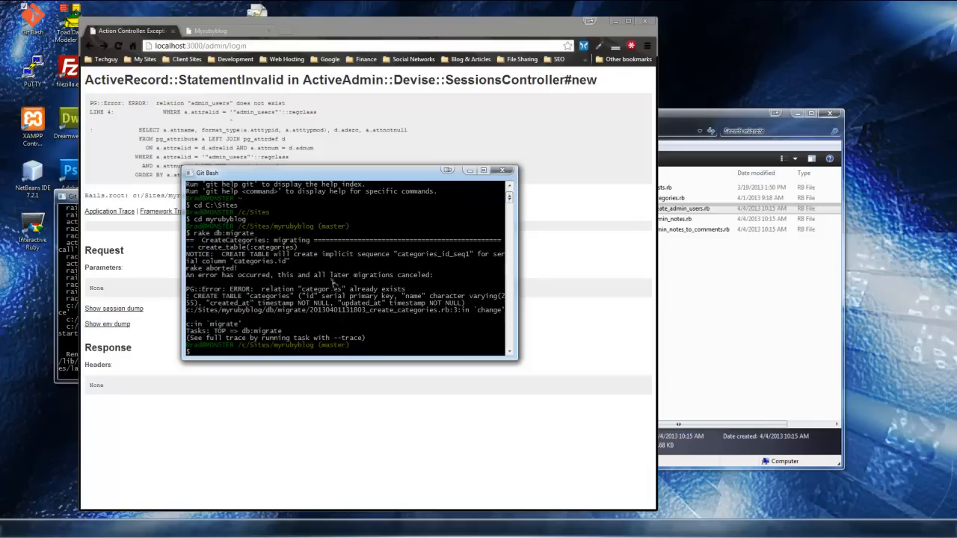
{"action": "mouse_move", "coordinate": [332, 284]}
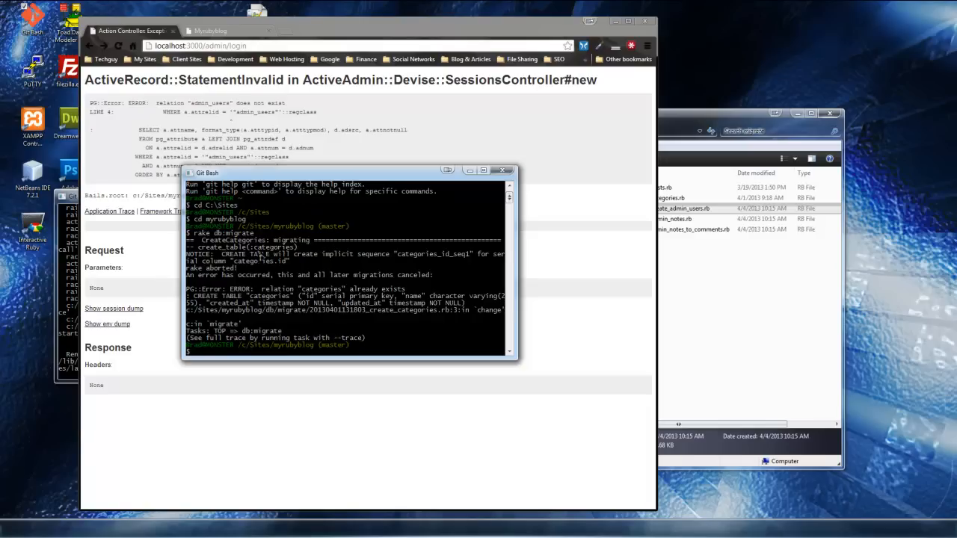
{"action": "mouse_move", "coordinate": [428, 215]}
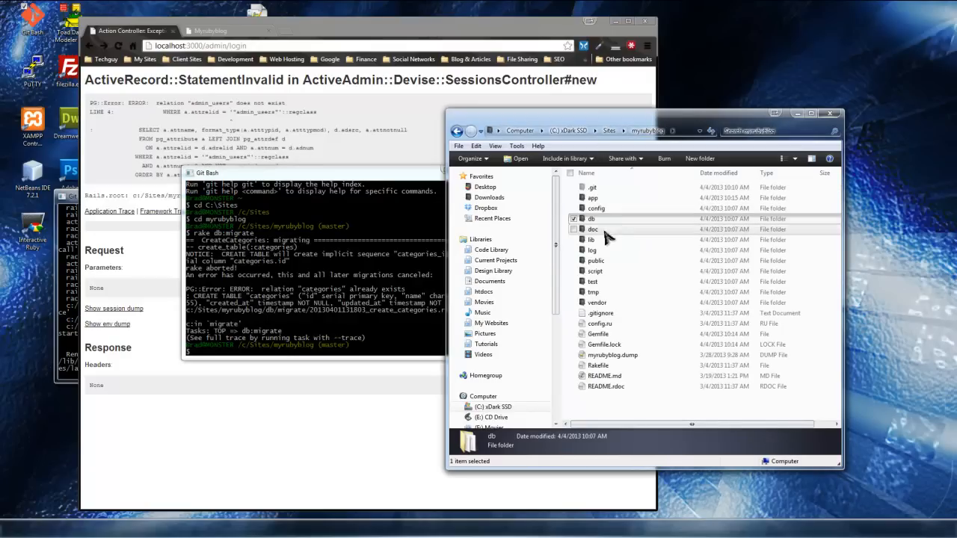
Step: Browse into db/migrate and inspect the create_categories and devise_create_admin_users migration files
{"action": "double_click", "coordinate": [592, 219]}
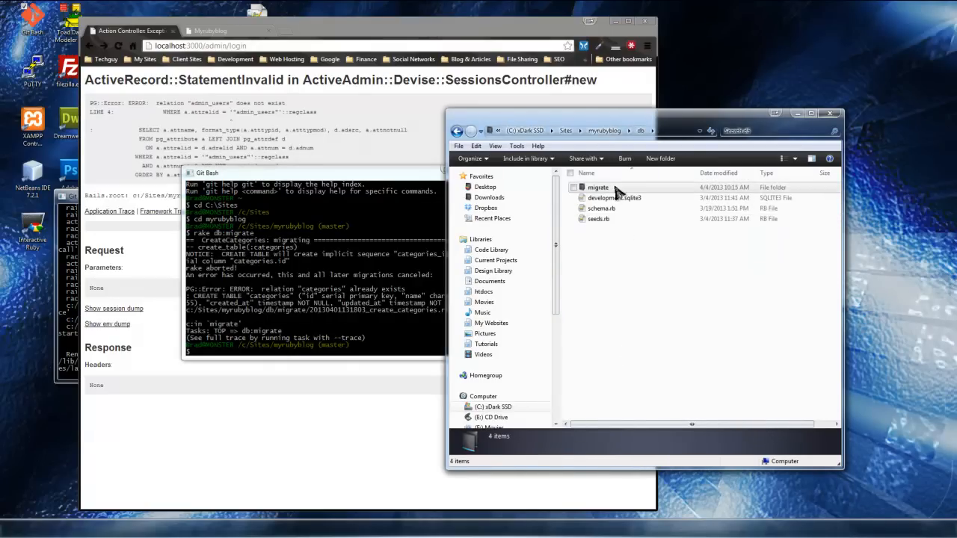
{"action": "double_click", "coordinate": [598, 187]}
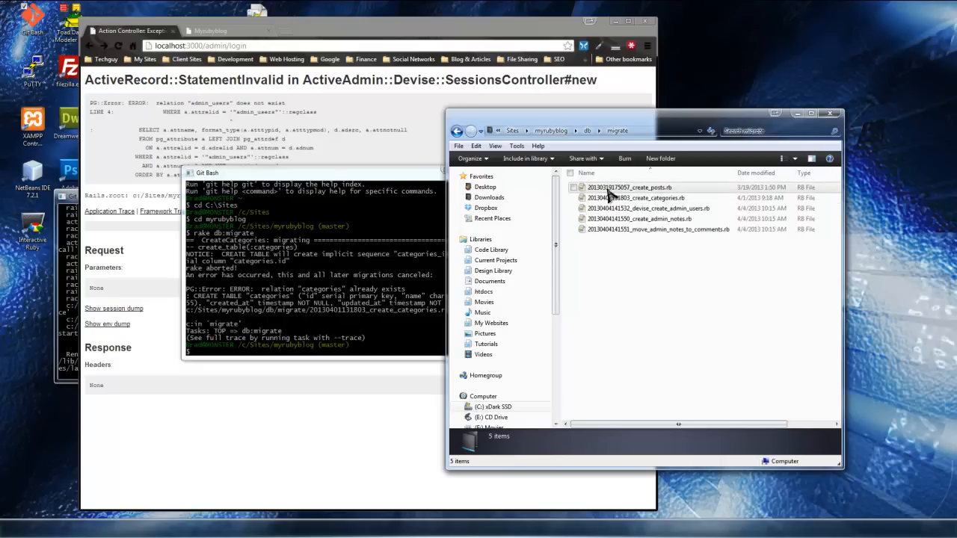
{"action": "mouse_move", "coordinate": [700, 195]}
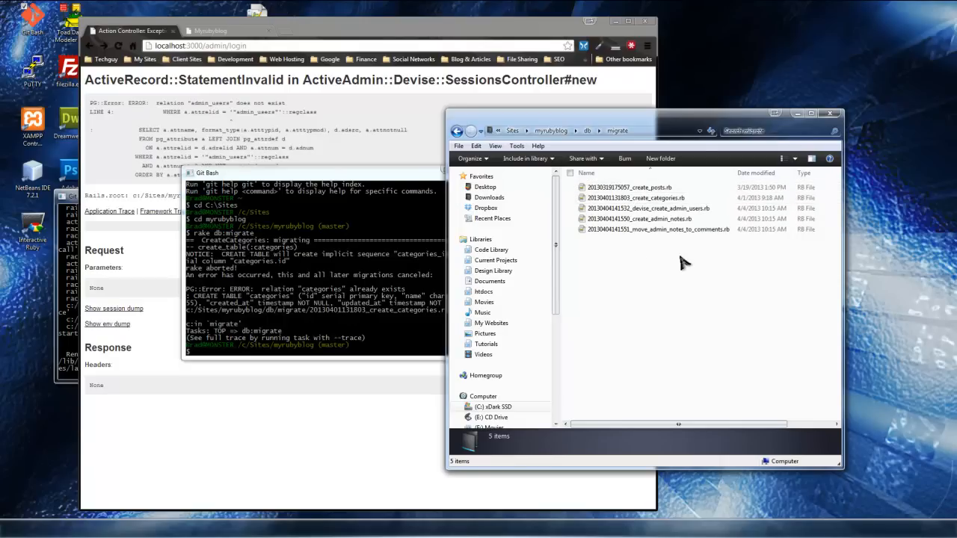
{"action": "left_click", "coordinate": [635, 197]}
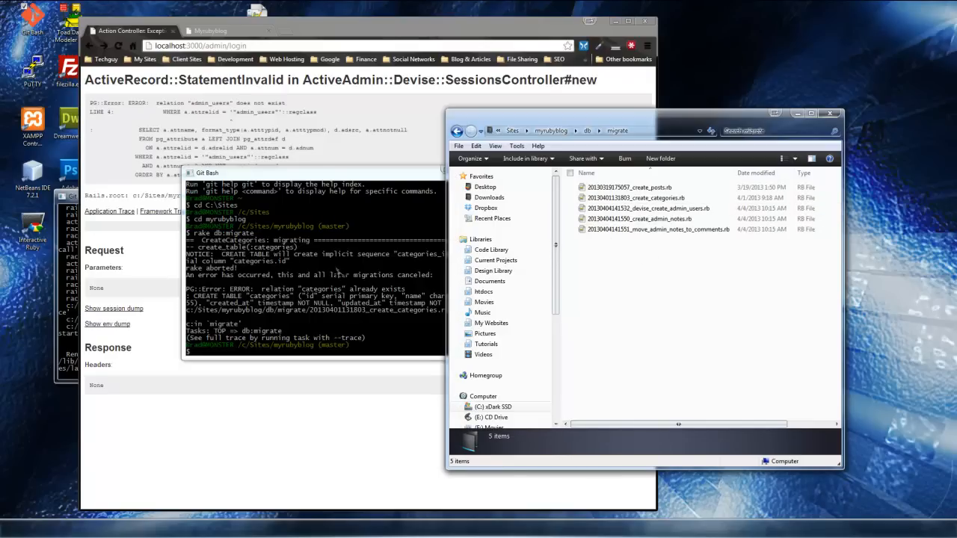
{"action": "left_click", "coordinate": [636, 197]}
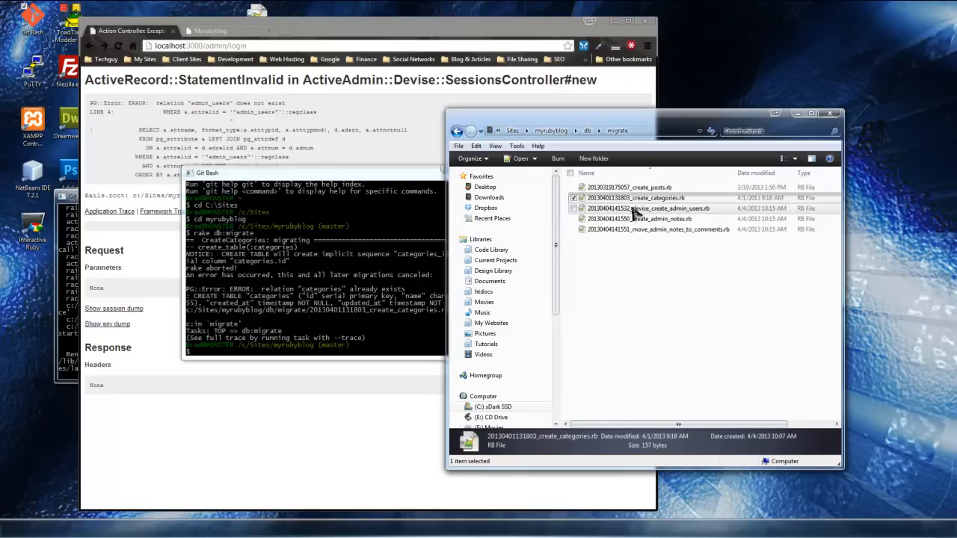
{"action": "left_click", "coordinate": [658, 228]}
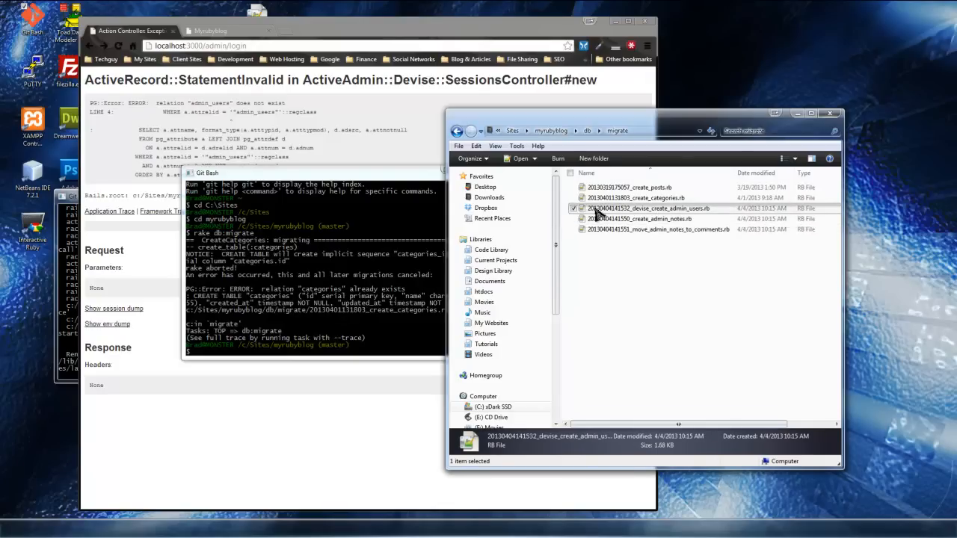
{"action": "mouse_move", "coordinate": [627, 212]}
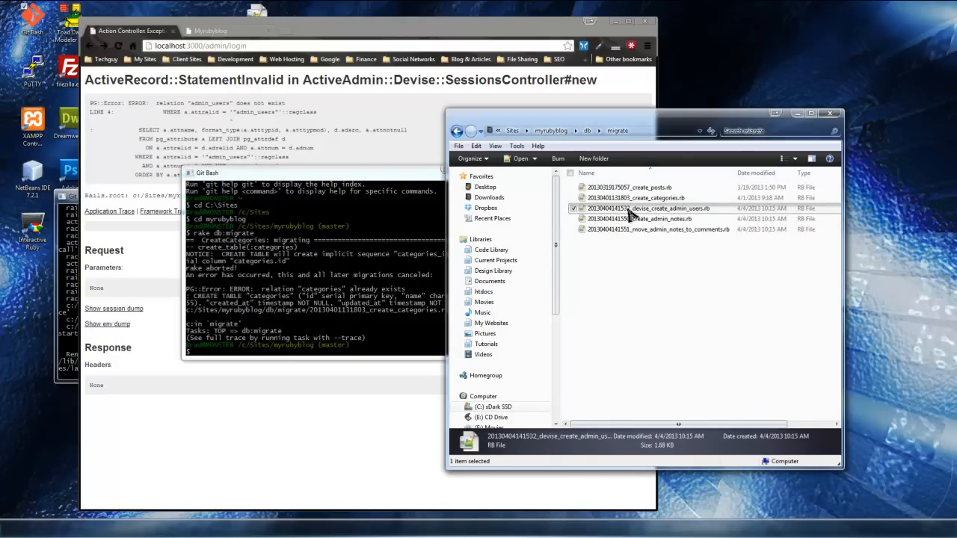
{"action": "left_click", "coordinate": [636, 197]}
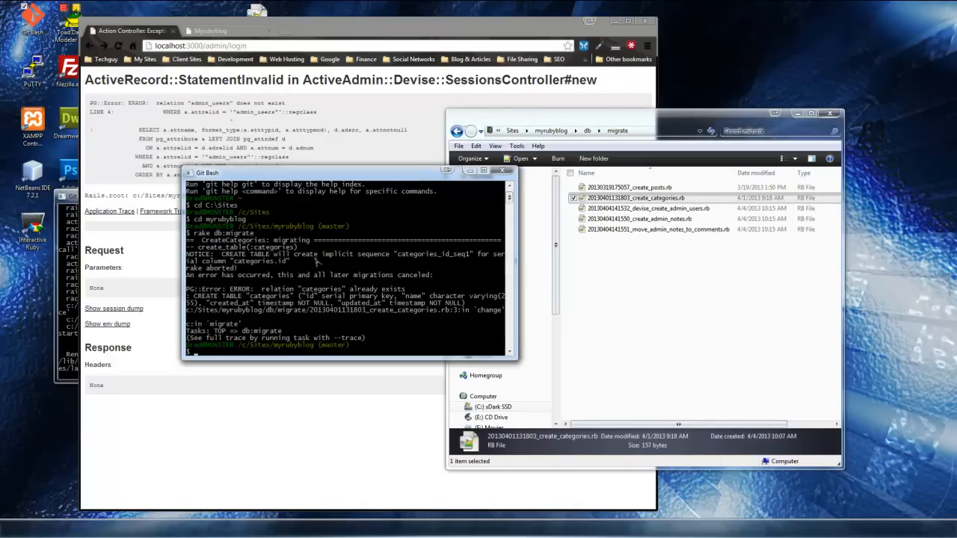
{"action": "mouse_move", "coordinate": [335, 264]}
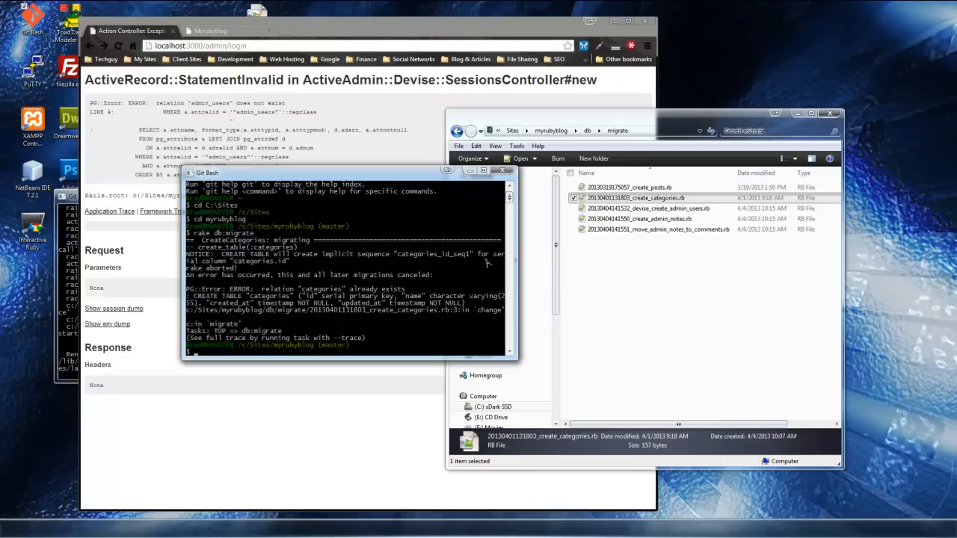
{"action": "mouse_move", "coordinate": [464, 263]}
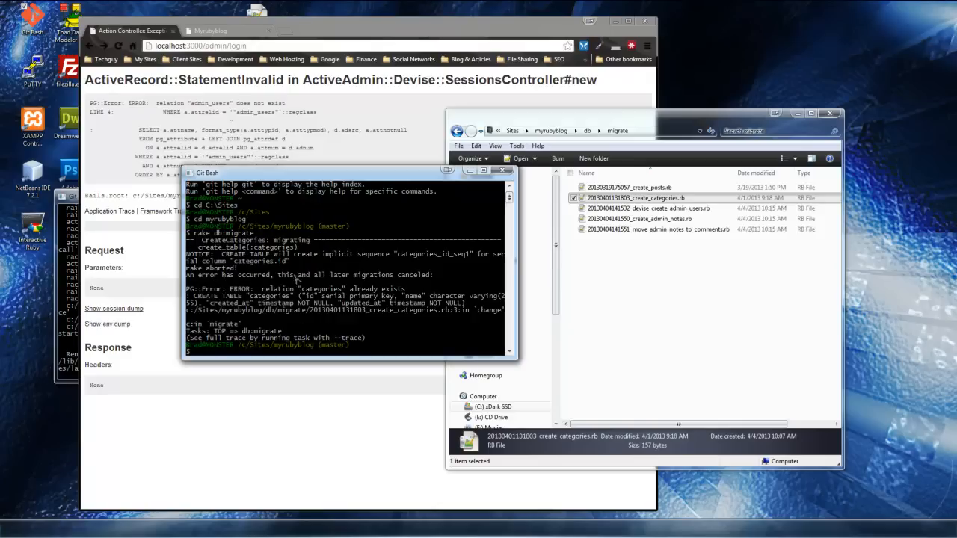
{"action": "mouse_move", "coordinate": [353, 279]}
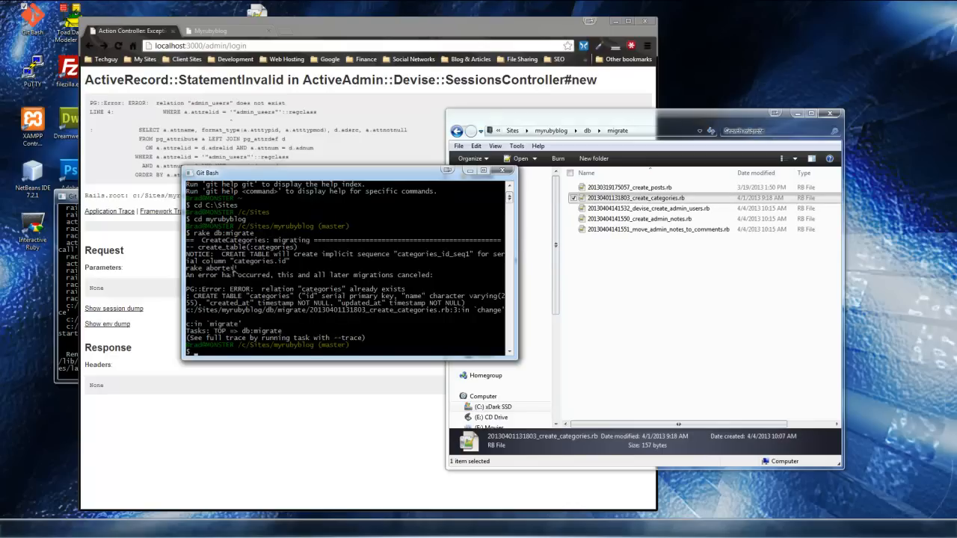
{"action": "mouse_move", "coordinate": [909, 382]}
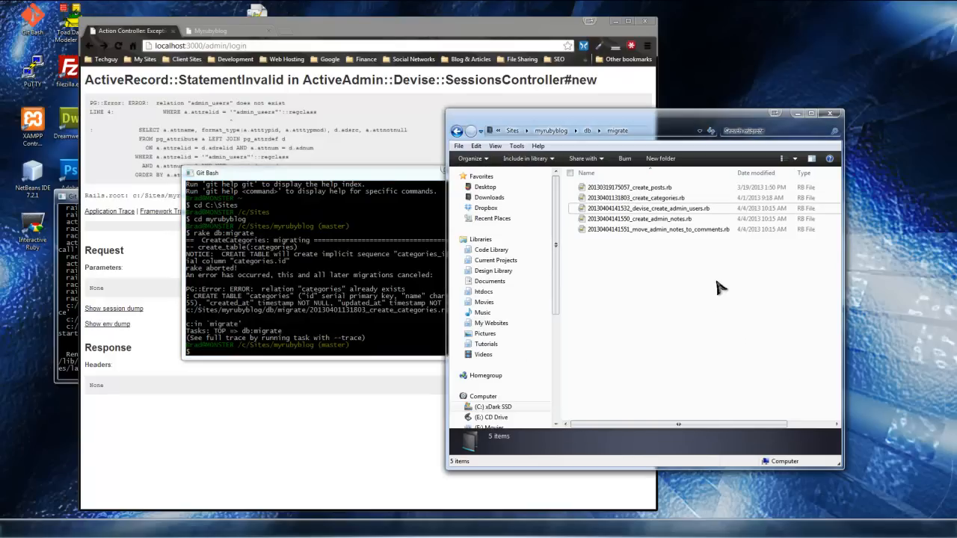
Step: Run rake db:migrate once more so the remaining ActiveAdmin migrations complete successfully
{"action": "left_click", "coordinate": [640, 218]}
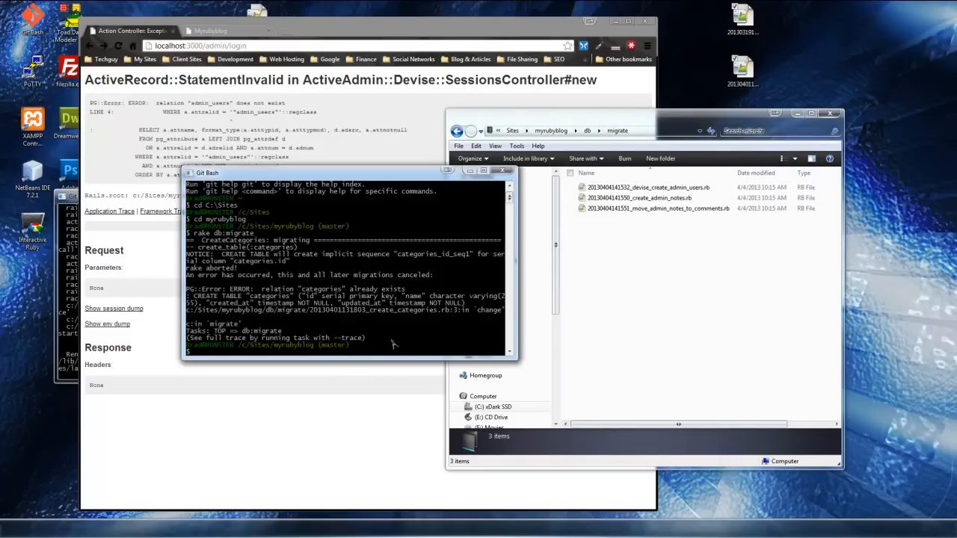
{"action": "type", "text": "rake"}
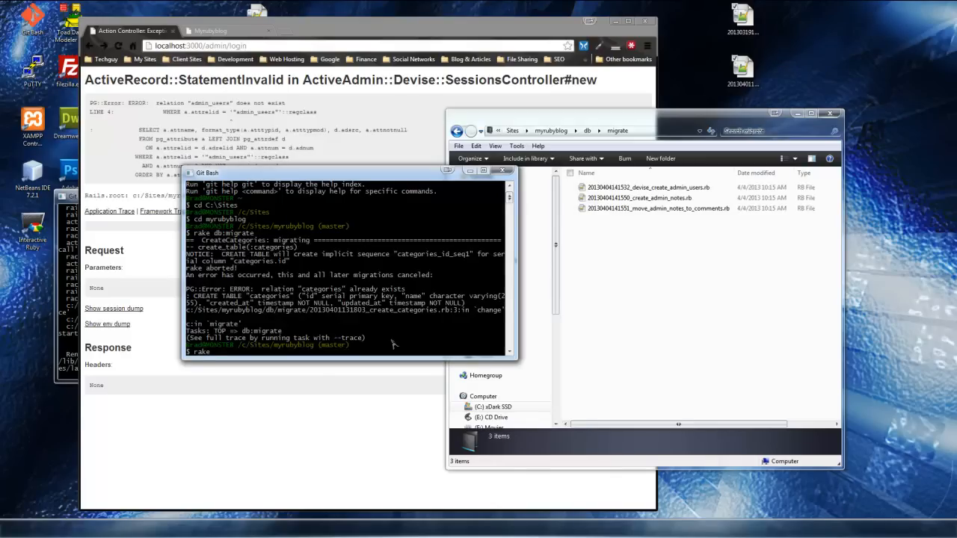
{"action": "type", "text": "db:migr"}
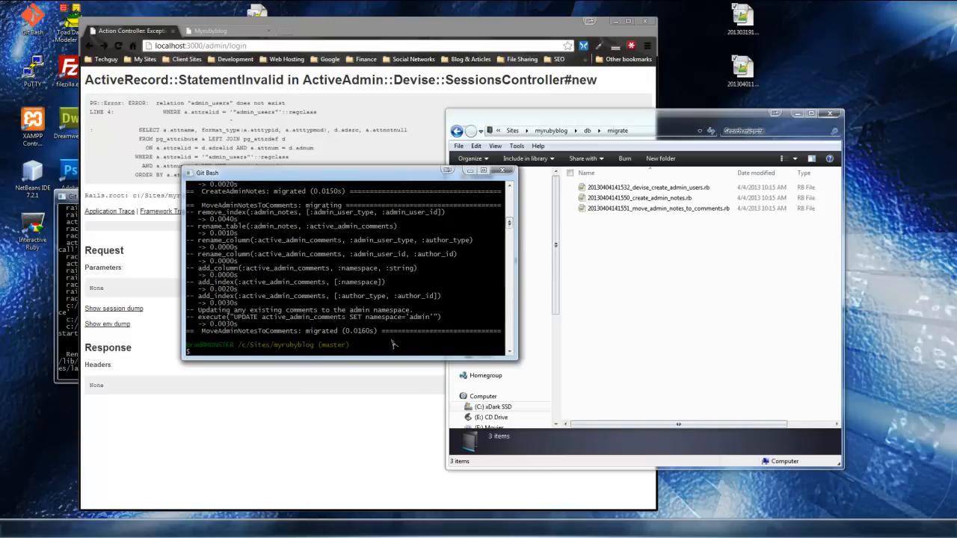
{"action": "mouse_move", "coordinate": [357, 270]}
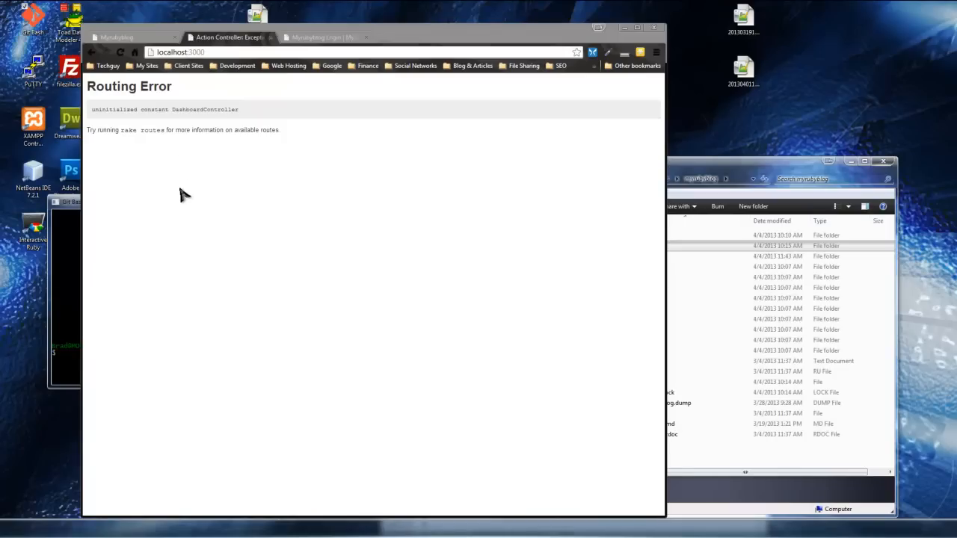
{"action": "mouse_move", "coordinate": [152, 129]}
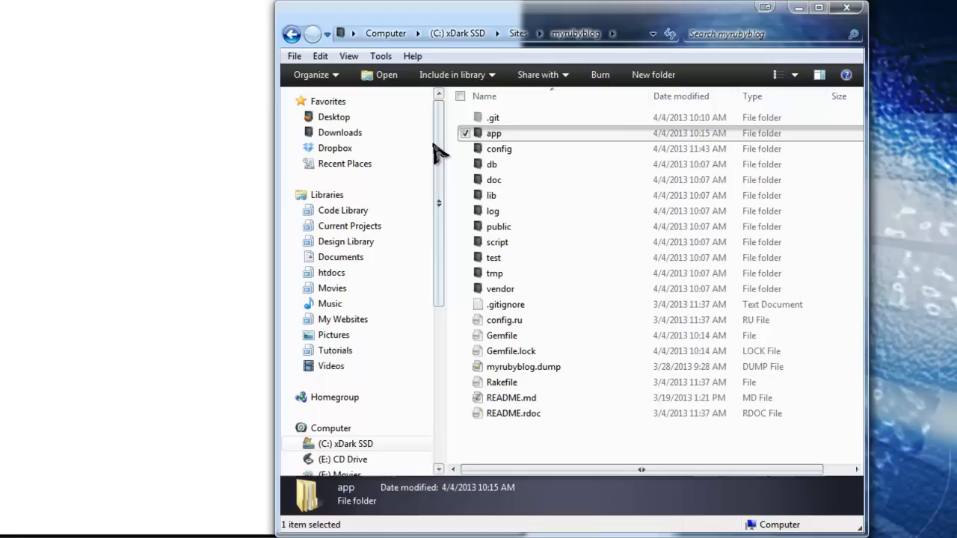
{"action": "mouse_move", "coordinate": [497, 147]}
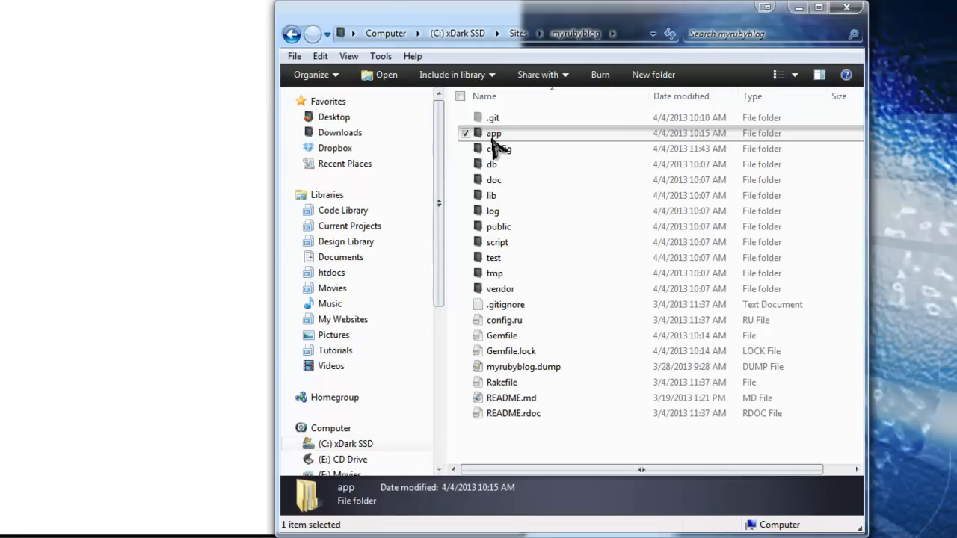
Step: Go into the project's config folder in Explorer after seeing the DashboardController routing error
{"action": "double_click", "coordinate": [500, 148]}
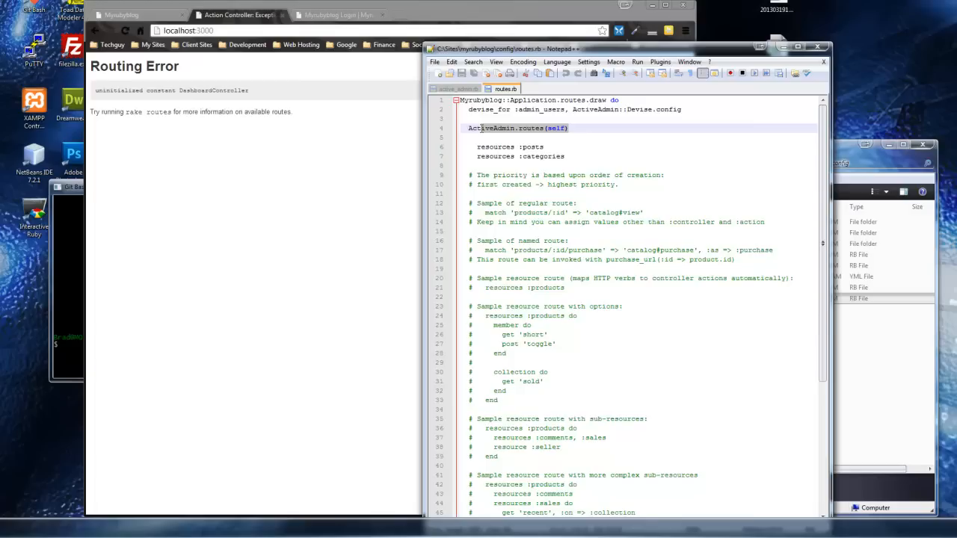
Step: Cut the ActiveAdmin.routes(self) line out of the top of routes.rb
{"action": "right_click", "coordinate": [517, 128]}
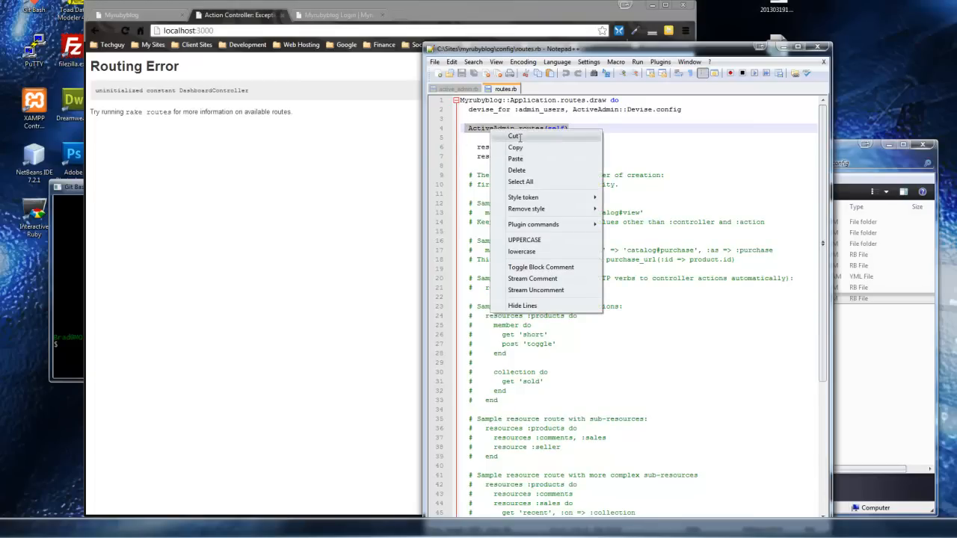
{"action": "left_click", "coordinate": [514, 158]}
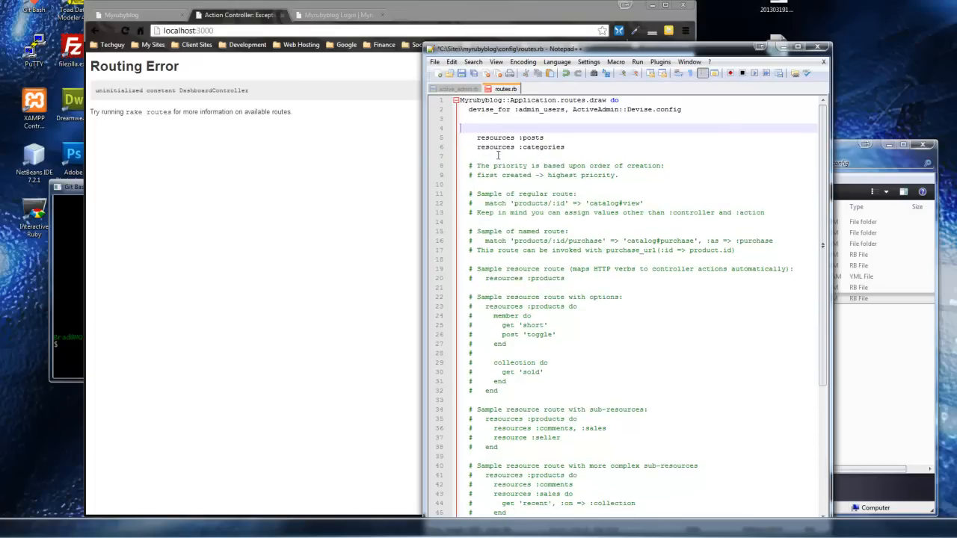
{"action": "scroll", "scroll_direction": "down", "scroll_amount": 3}
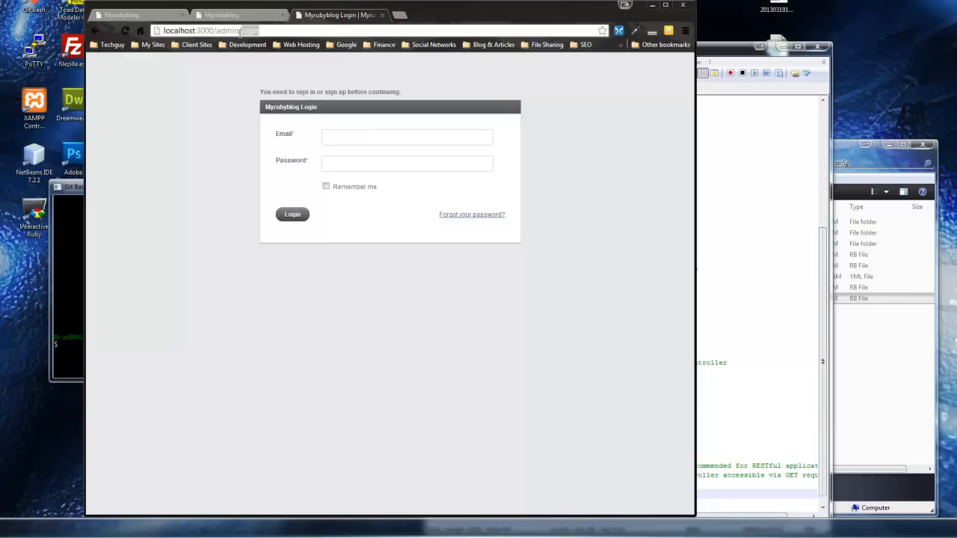
{"action": "left_click", "coordinate": [406, 138]}
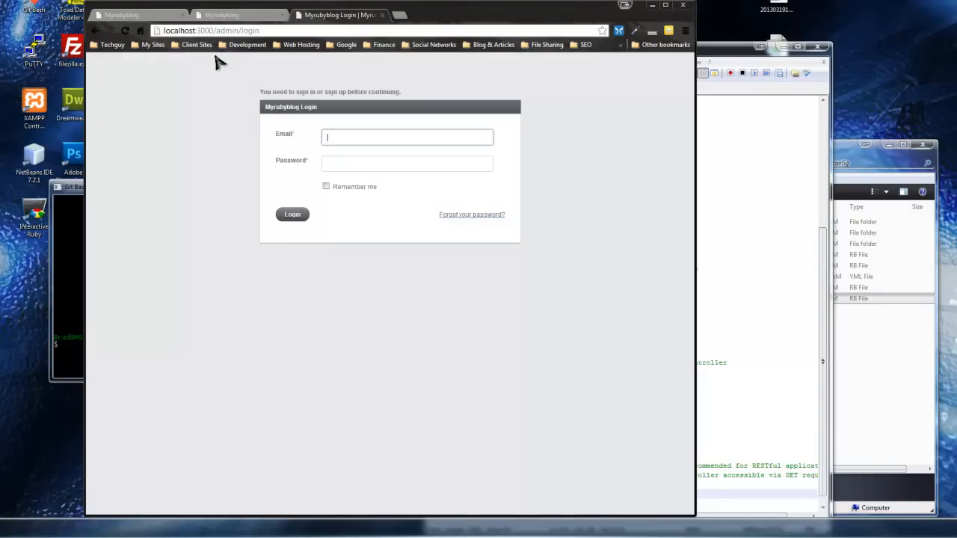
{"action": "mouse_move", "coordinate": [356, 137]}
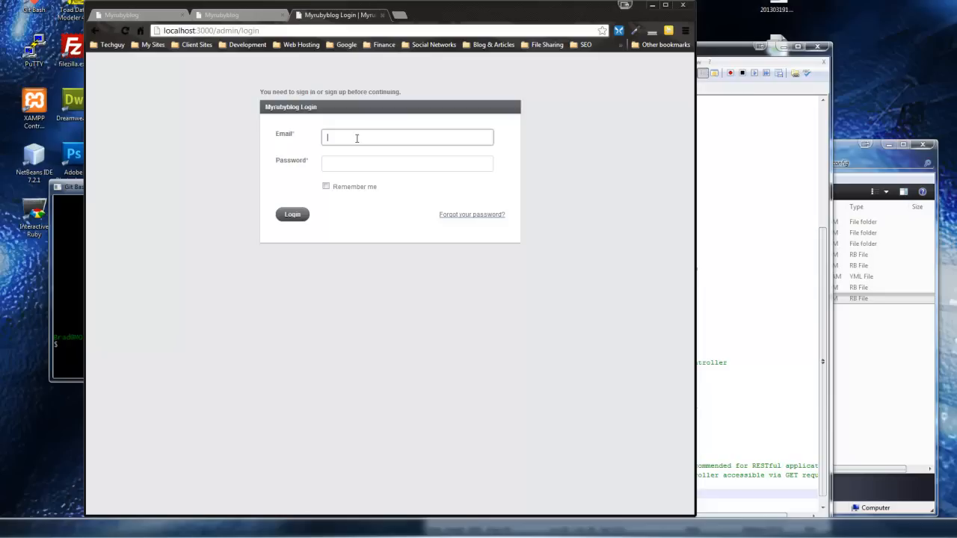
{"action": "left_click", "coordinate": [407, 137]}
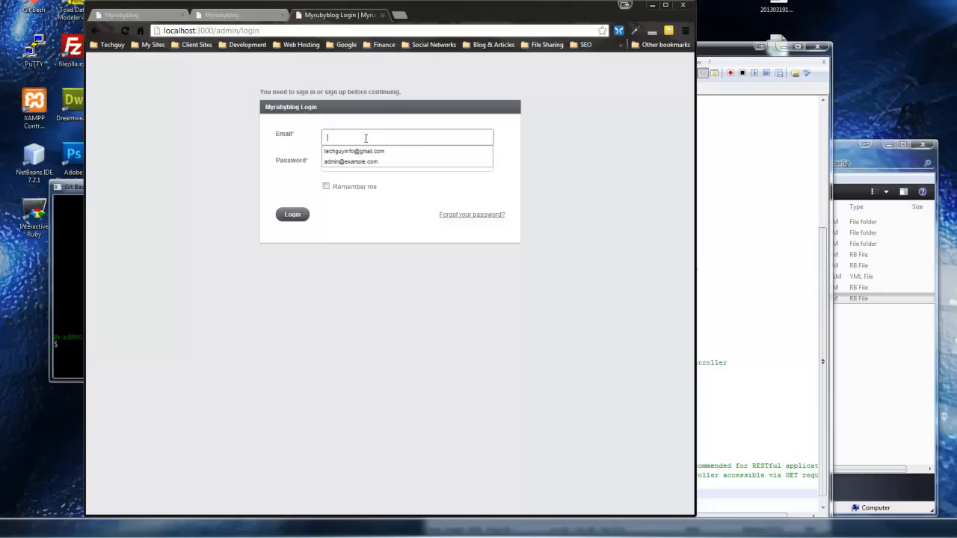
{"action": "left_click", "coordinate": [350, 162]}
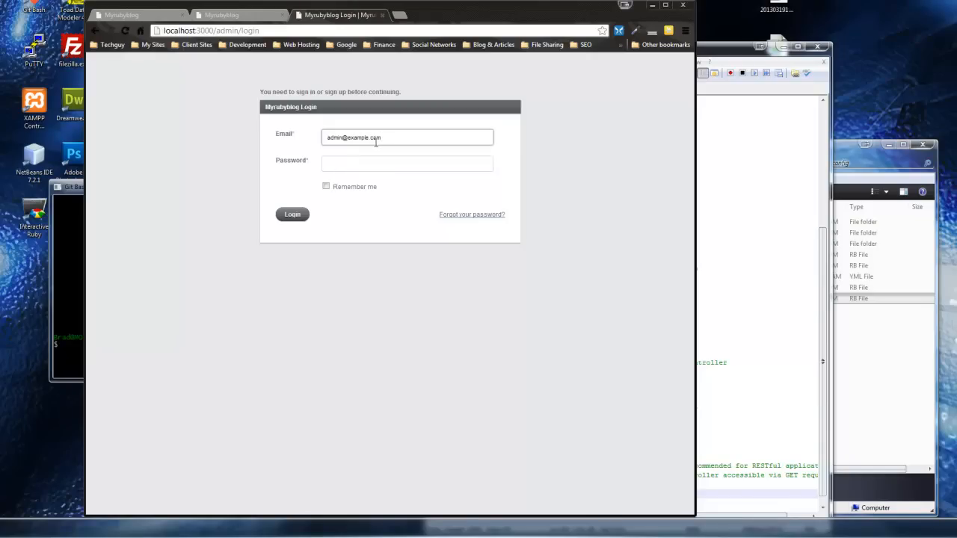
{"action": "left_click", "coordinate": [407, 163]}
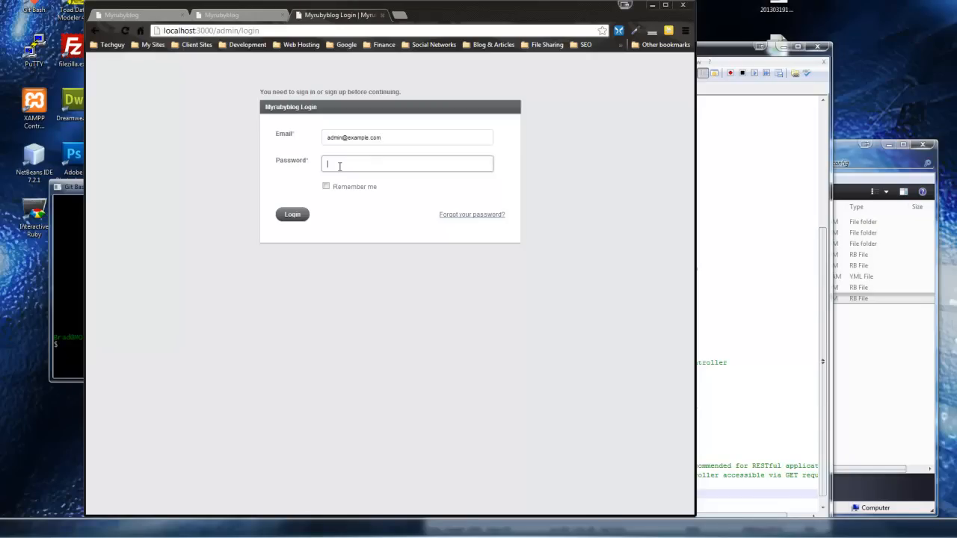
{"action": "type", "text": "password"}
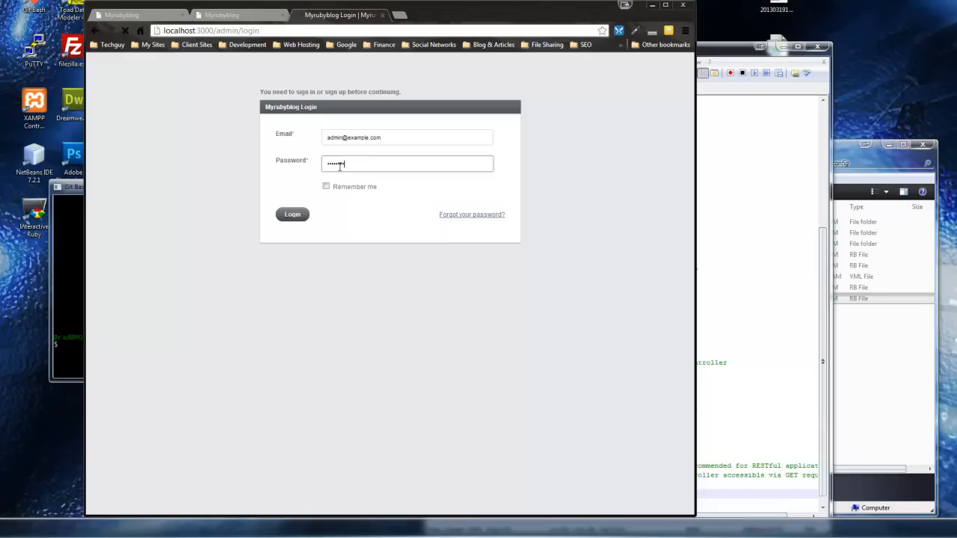
{"action": "left_click", "coordinate": [292, 216]}
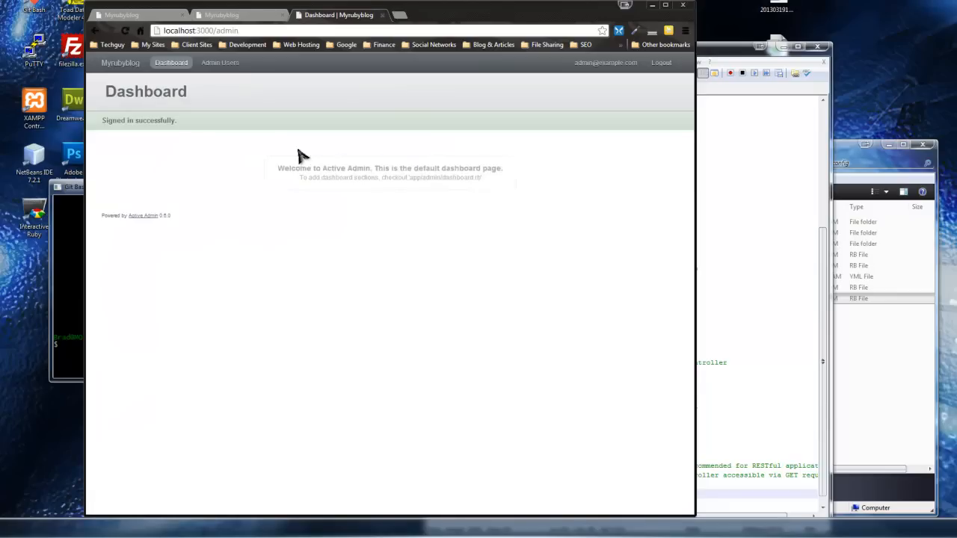
{"action": "mouse_move", "coordinate": [581, 120]}
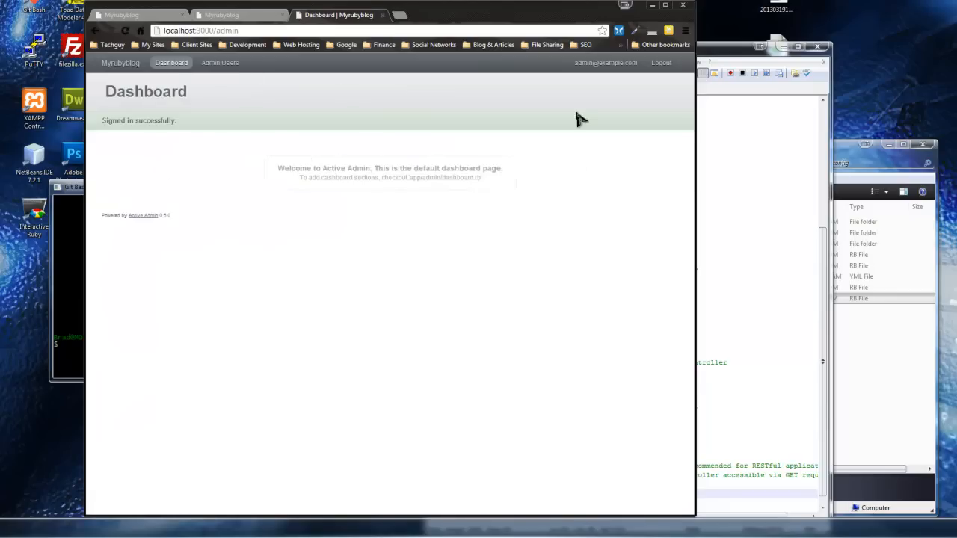
{"action": "mouse_move", "coordinate": [149, 83]}
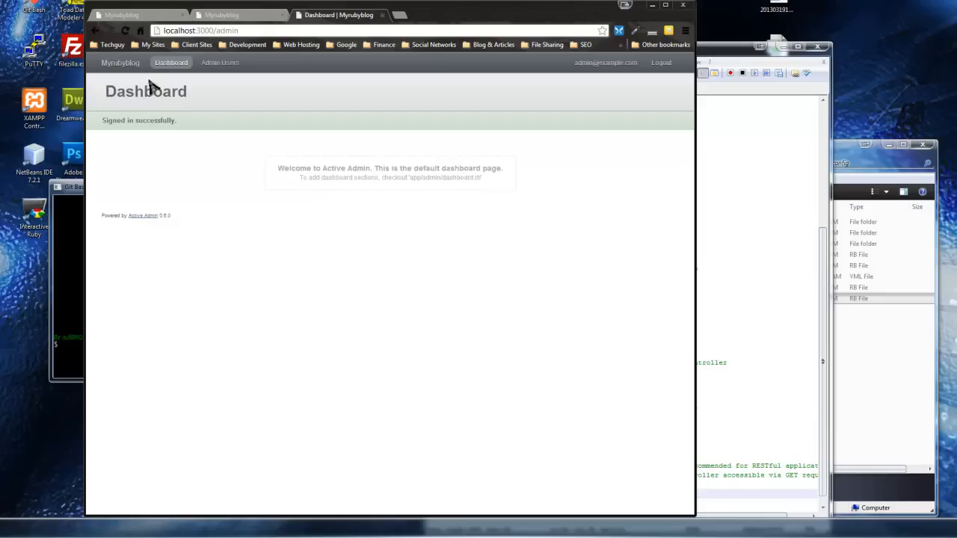
{"action": "mouse_move", "coordinate": [238, 150]}
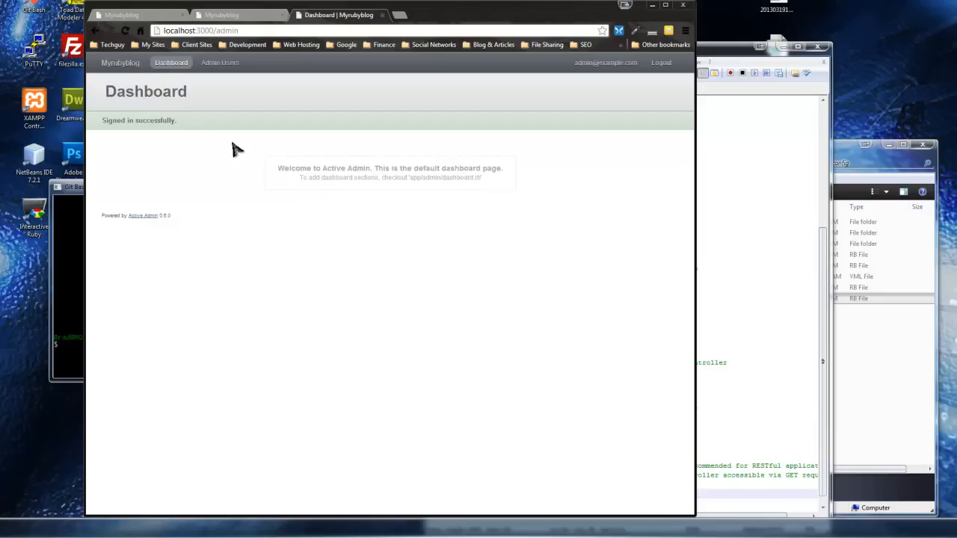
{"action": "mouse_move", "coordinate": [601, 193]}
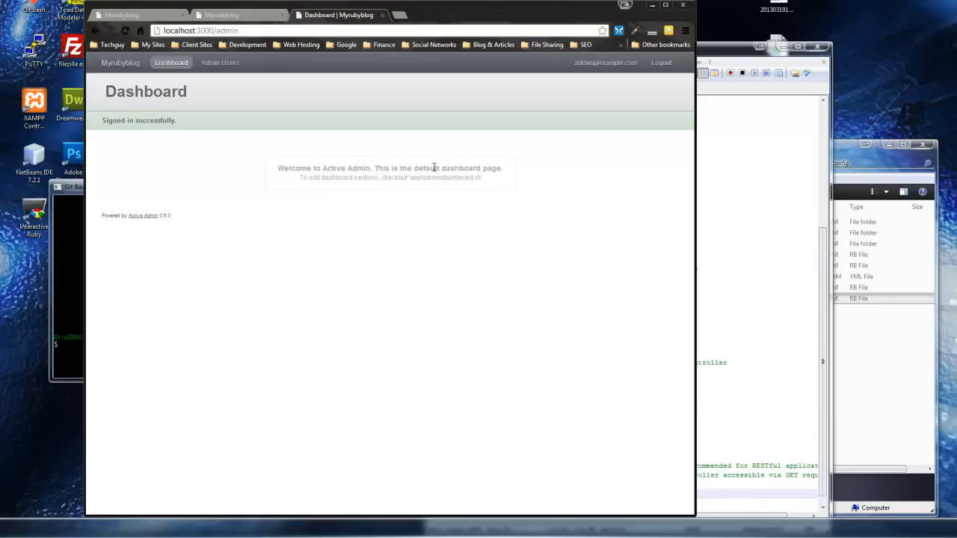
{"action": "mouse_move", "coordinate": [220, 62]}
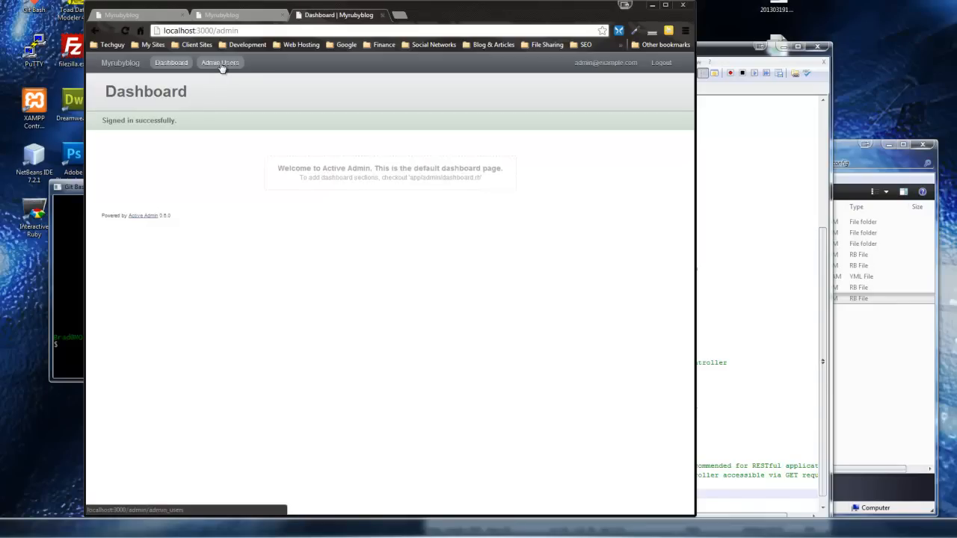
{"action": "left_click", "coordinate": [220, 62]}
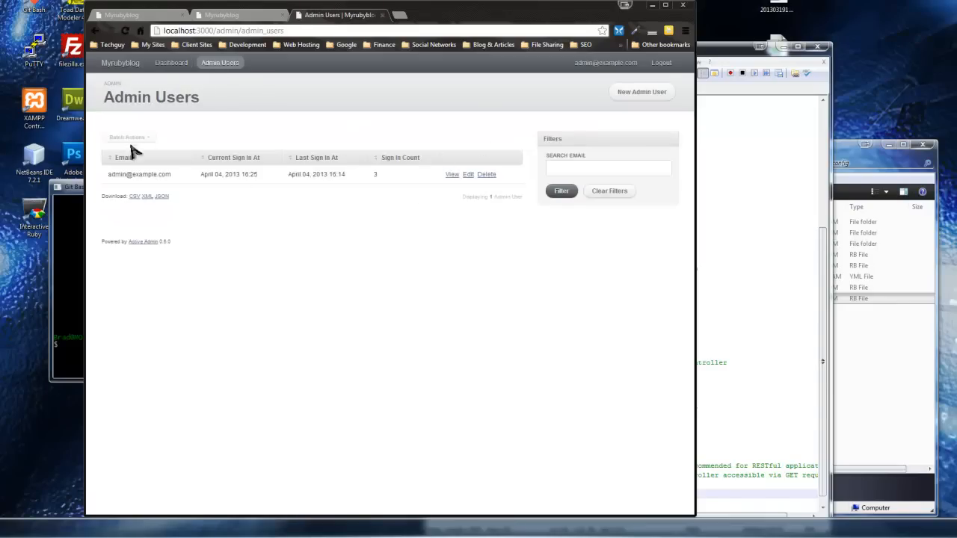
{"action": "mouse_move", "coordinate": [107, 178]}
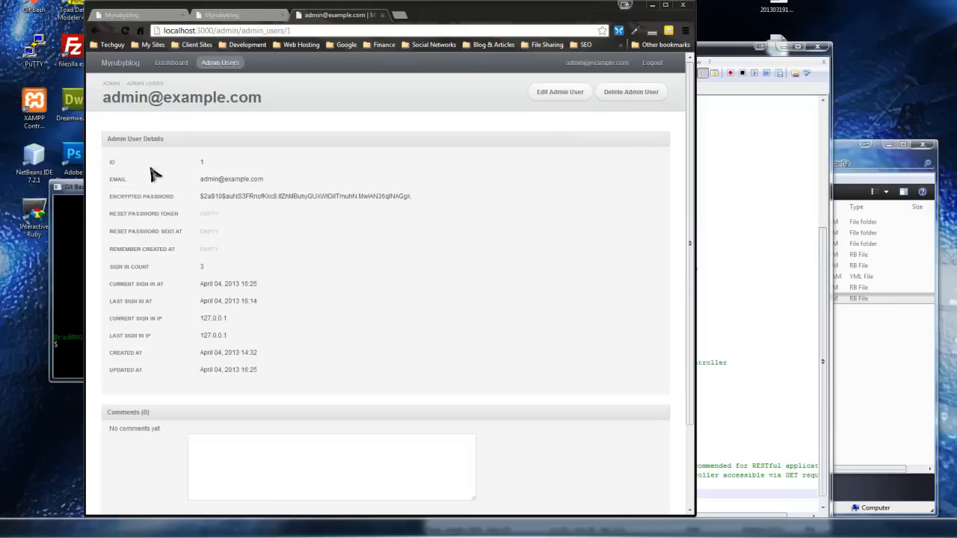
{"action": "mouse_move", "coordinate": [218, 216]}
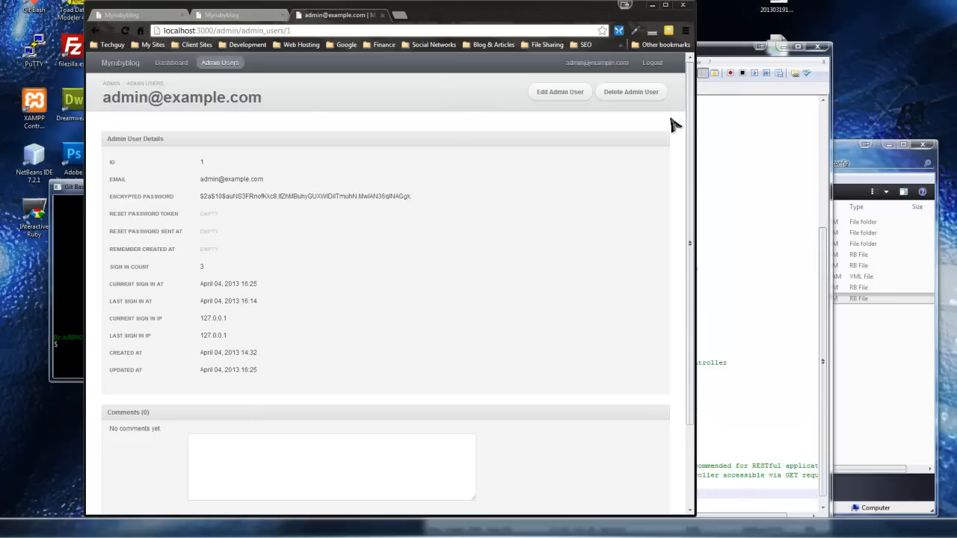
{"action": "left_click", "coordinate": [96, 30]}
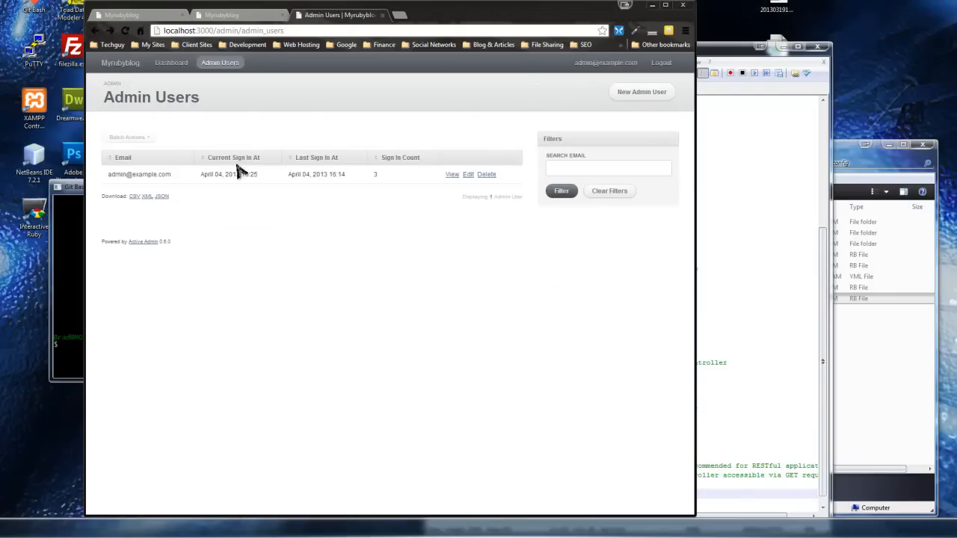
{"action": "mouse_move", "coordinate": [251, 174]}
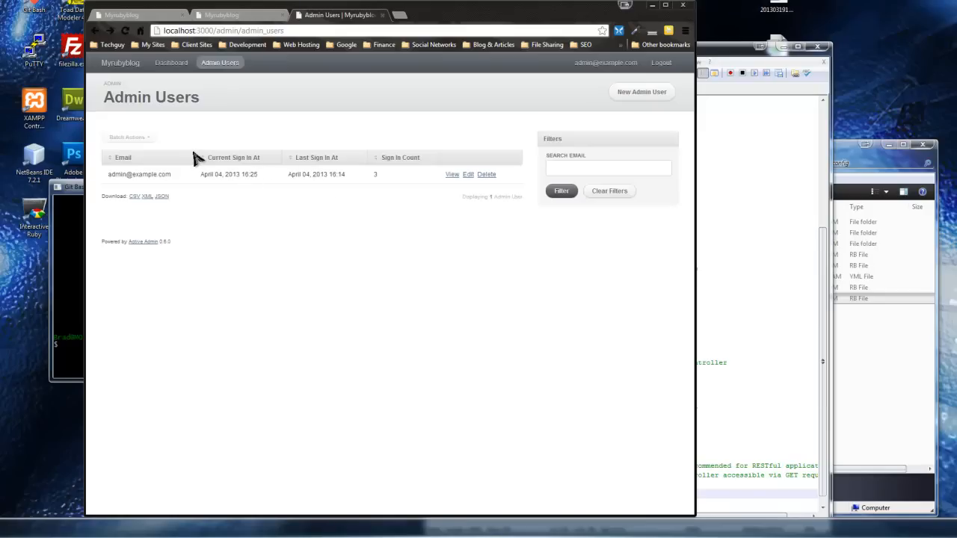
{"action": "mouse_move", "coordinate": [193, 163]}
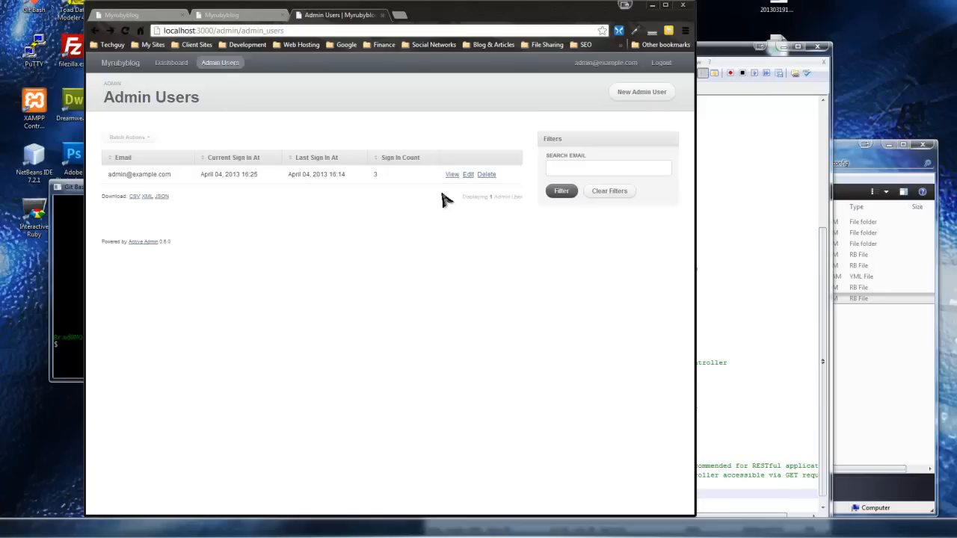
{"action": "mouse_move", "coordinate": [287, 187]}
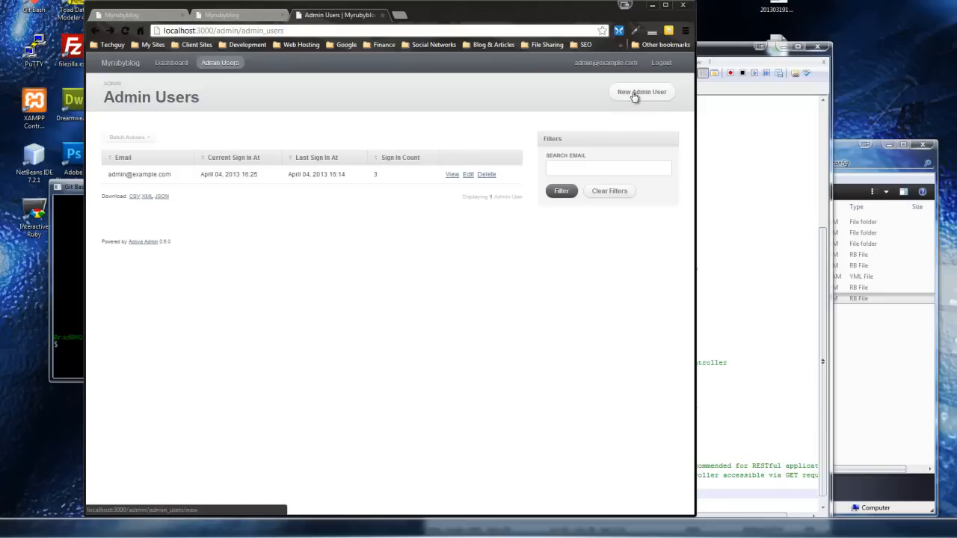
{"action": "left_click", "coordinate": [641, 92]}
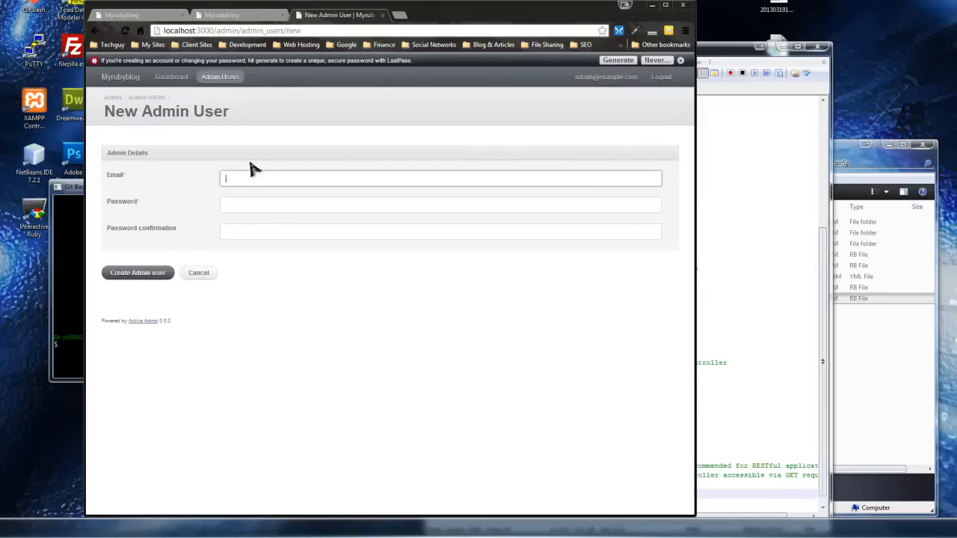
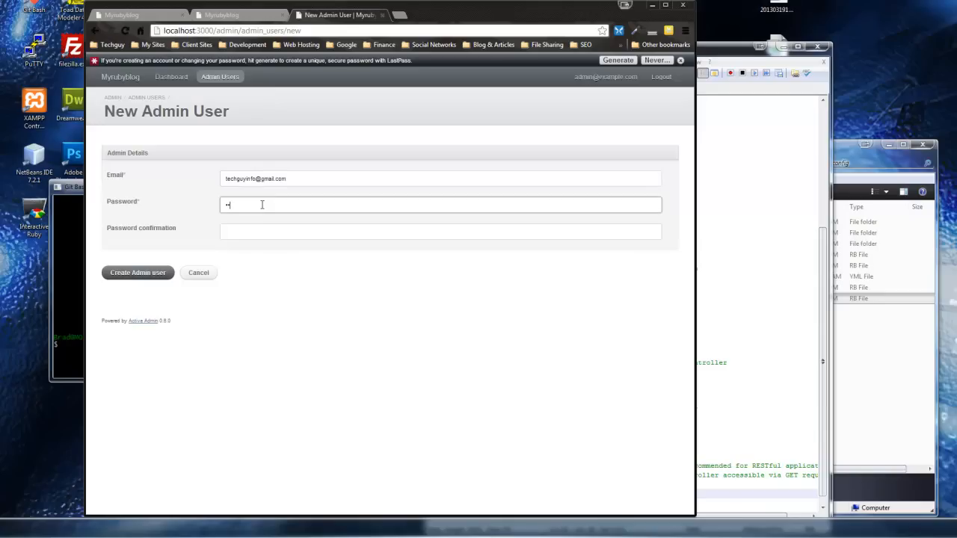
{"action": "type", "text": "•••••••"}
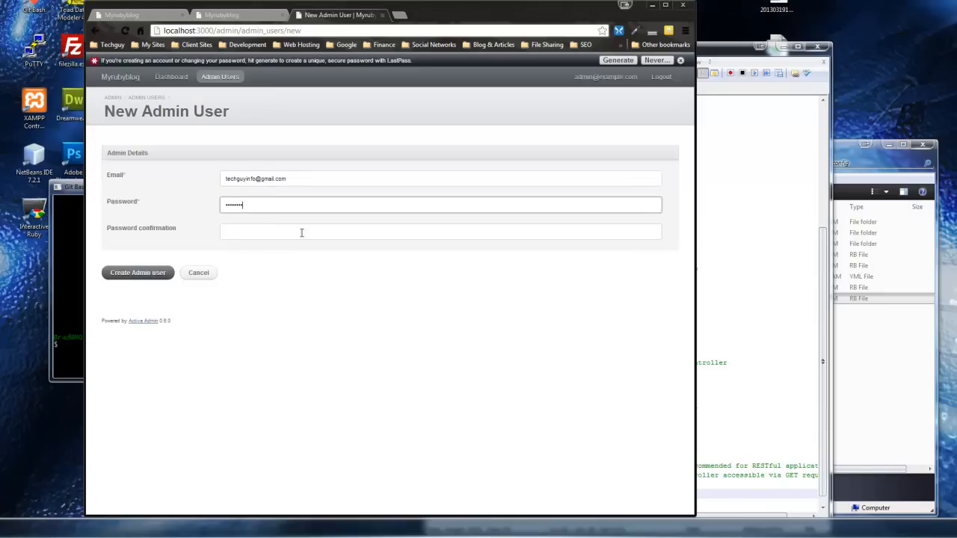
{"action": "type", "text": "••••"}
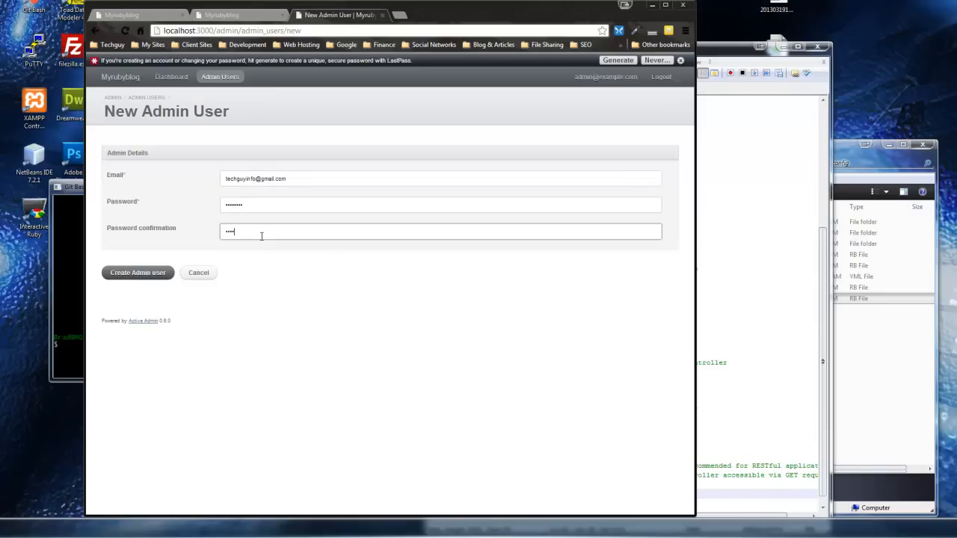
{"action": "type", "text": "••••"}
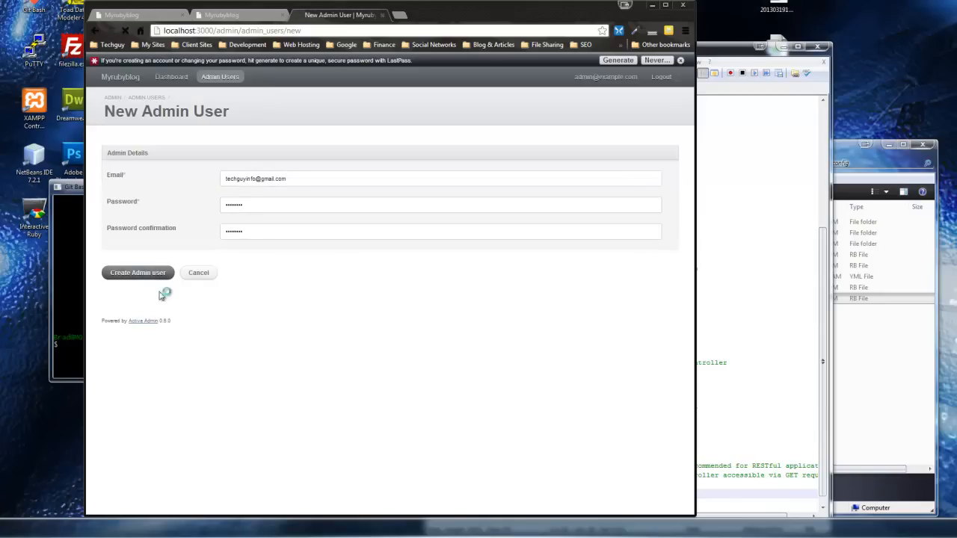
{"action": "left_click", "coordinate": [137, 272]}
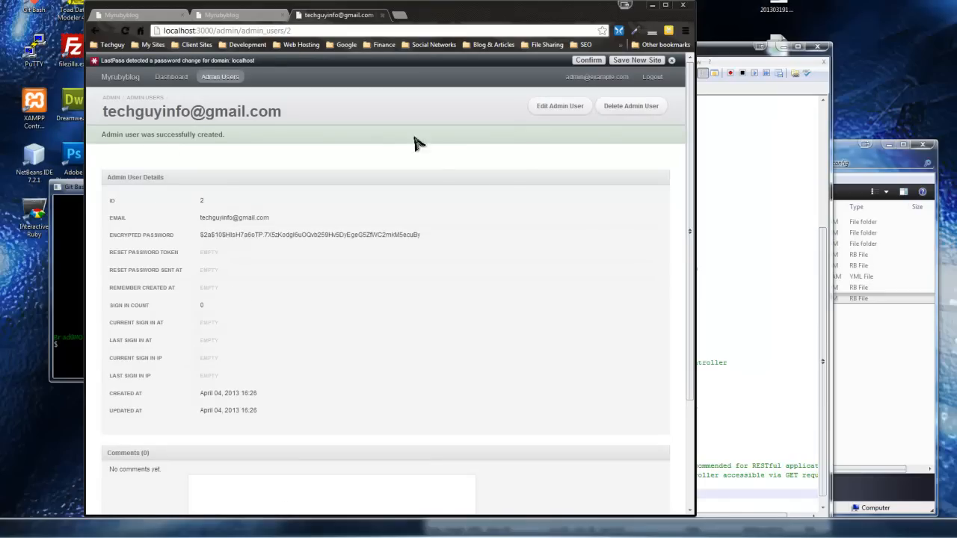
{"action": "left_click", "coordinate": [220, 77]}
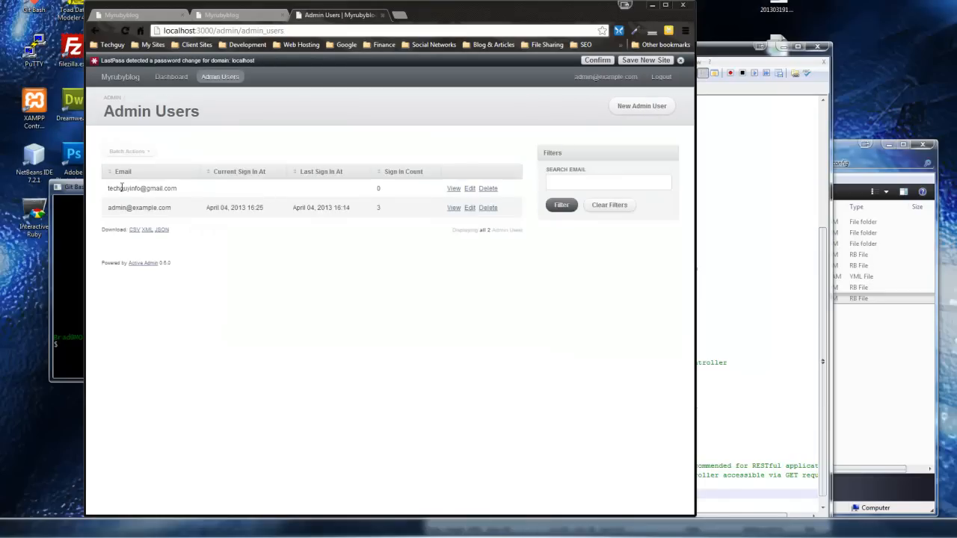
{"action": "mouse_move", "coordinate": [164, 91]}
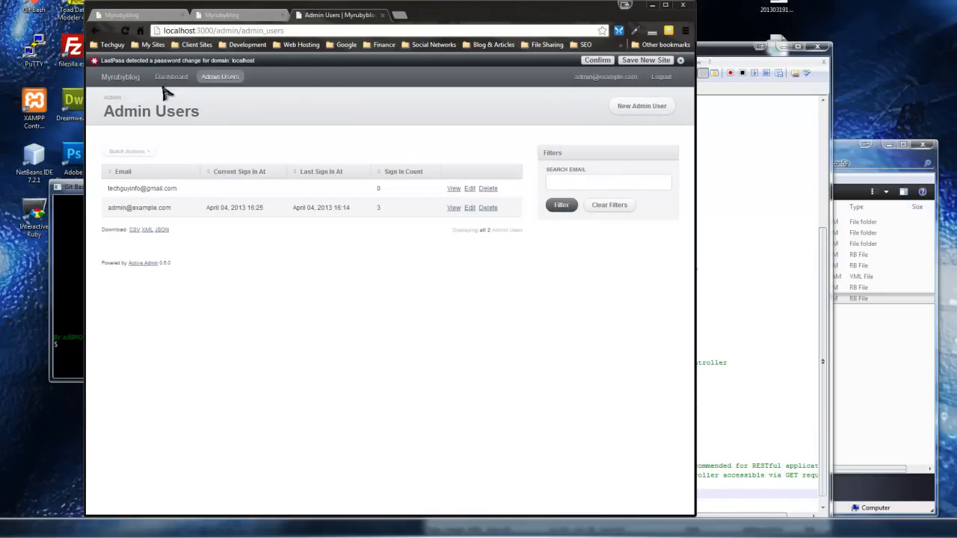
Step: Return to the ActiveAdmin Dashboard showing its default welcome message
{"action": "left_click", "coordinate": [171, 76]}
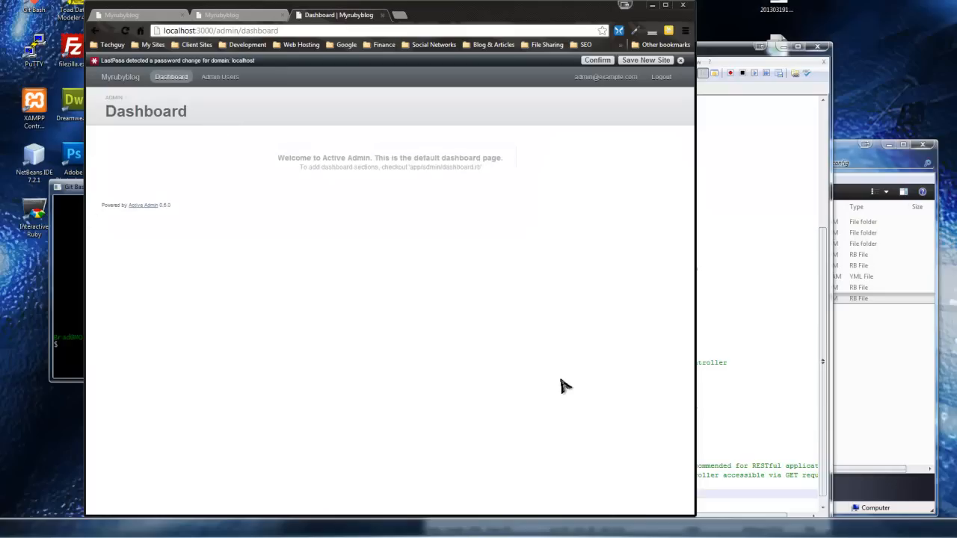
{"action": "mouse_move", "coordinate": [535, 359]}
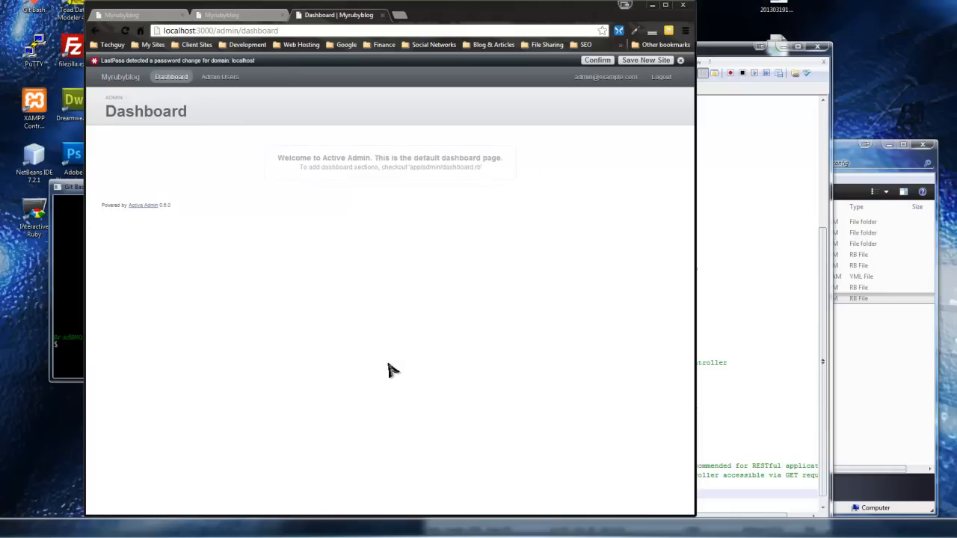
{"action": "mouse_move", "coordinate": [166, 293]}
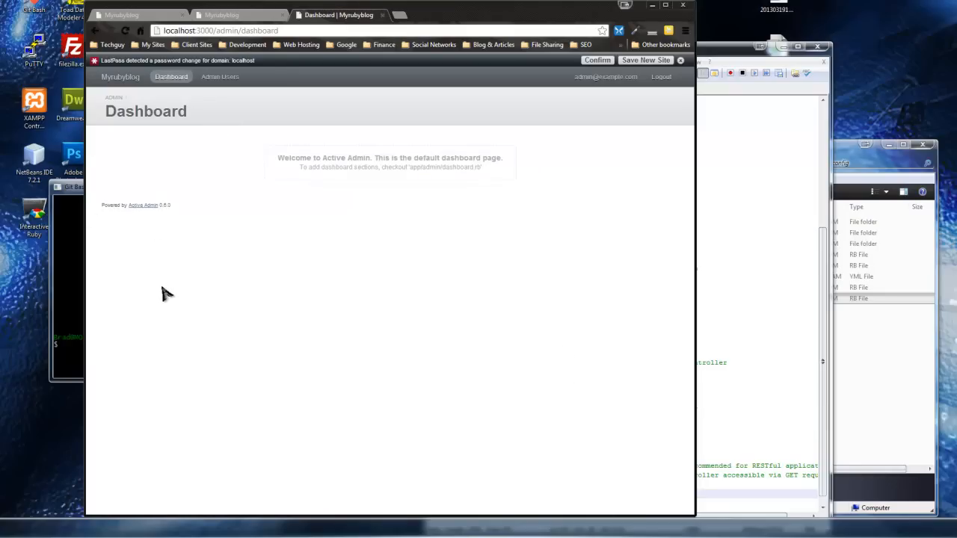
{"action": "mouse_move", "coordinate": [262, 117]}
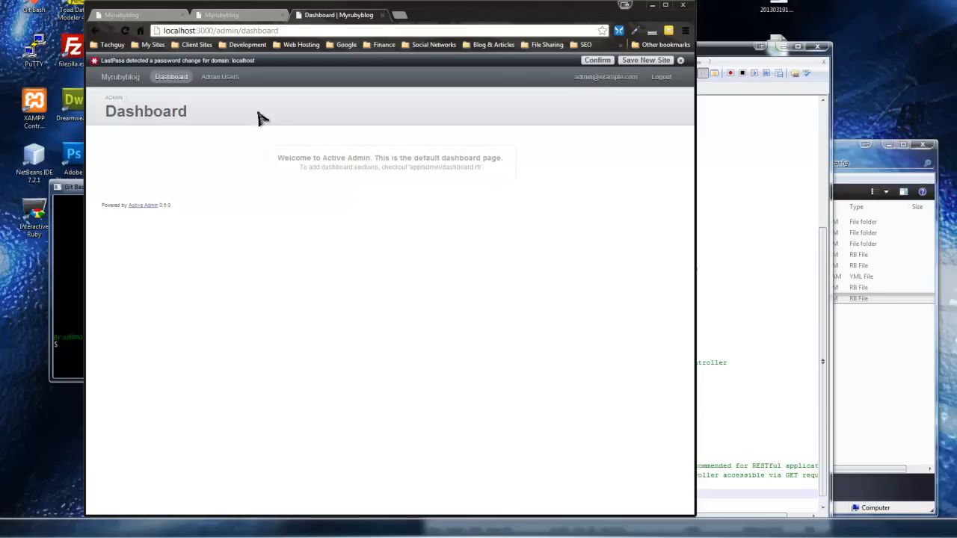
{"action": "mouse_move", "coordinate": [266, 82]}
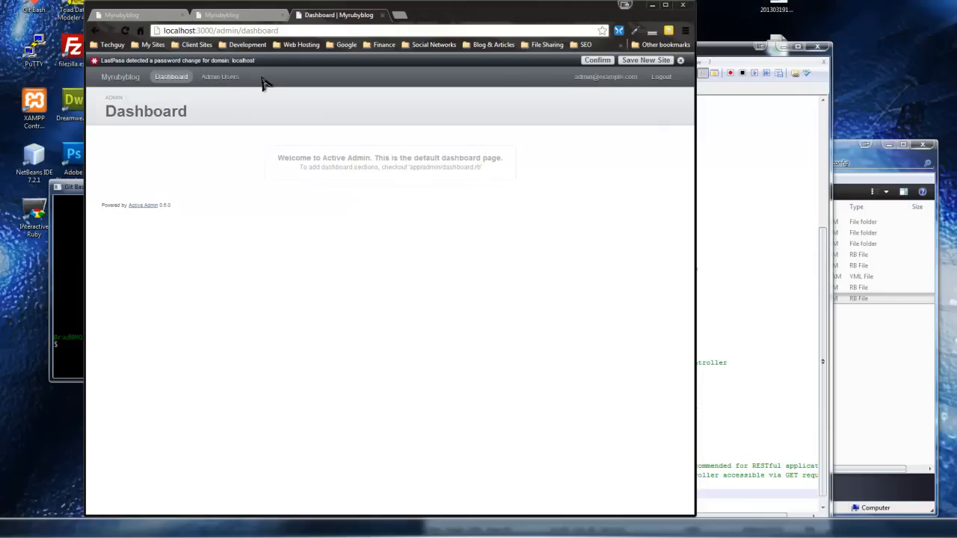
{"action": "mouse_move", "coordinate": [131, 88]}
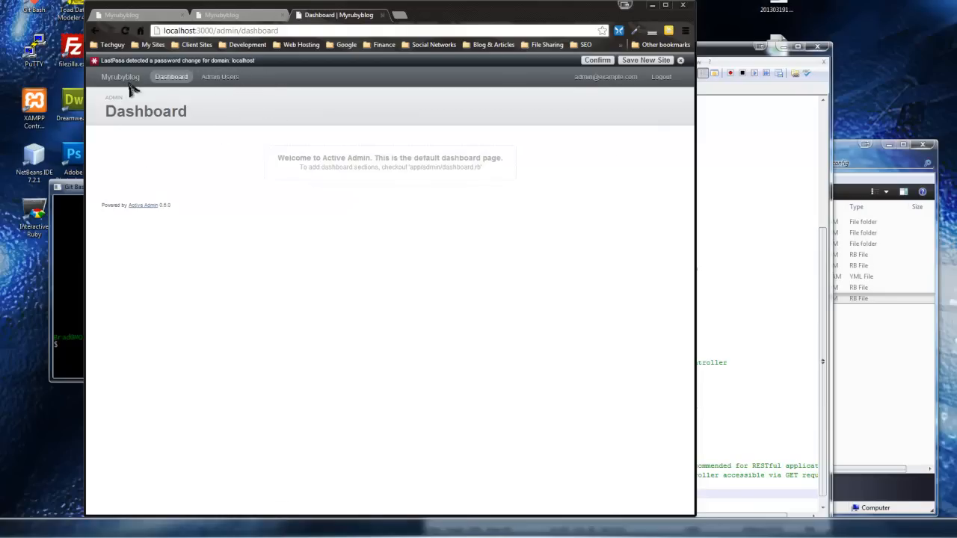
{"action": "mouse_move", "coordinate": [556, 215]}
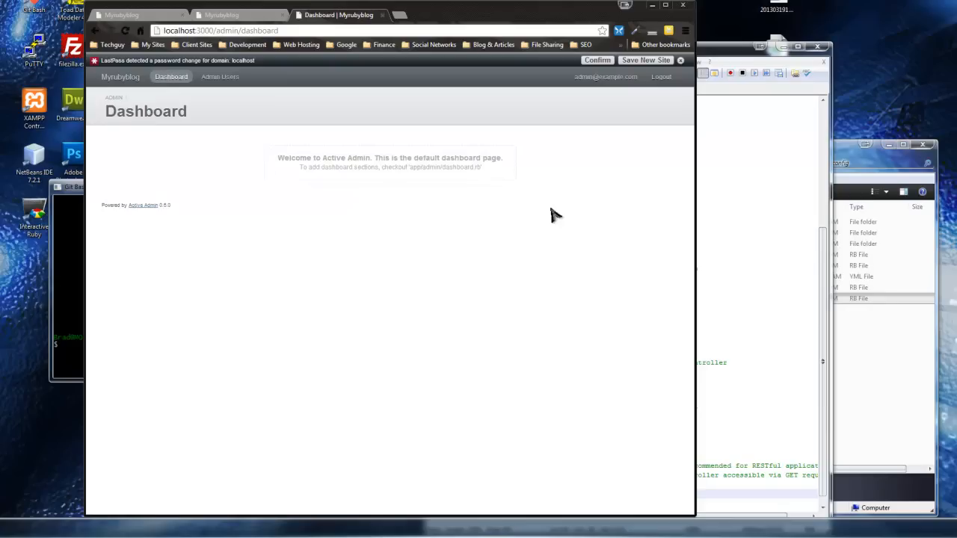
{"action": "mouse_move", "coordinate": [652, 305]}
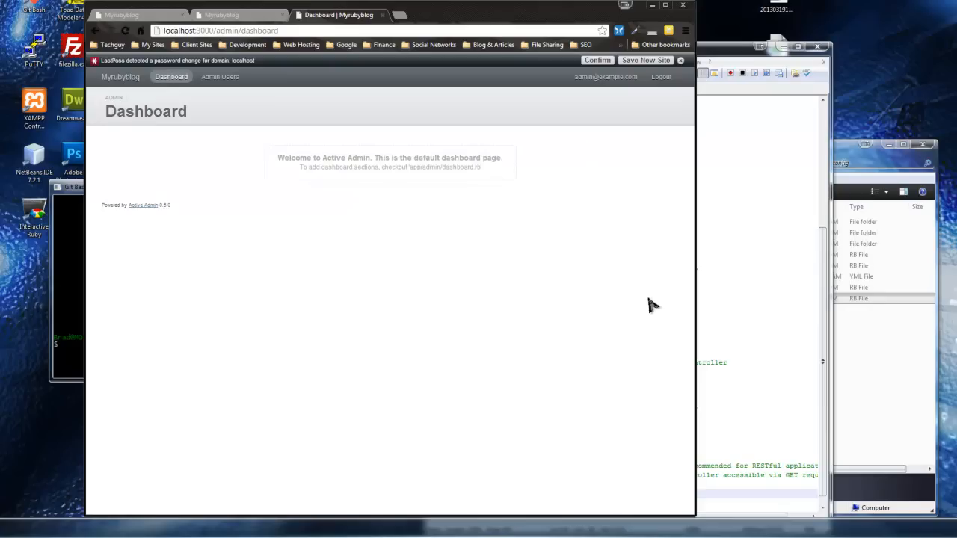